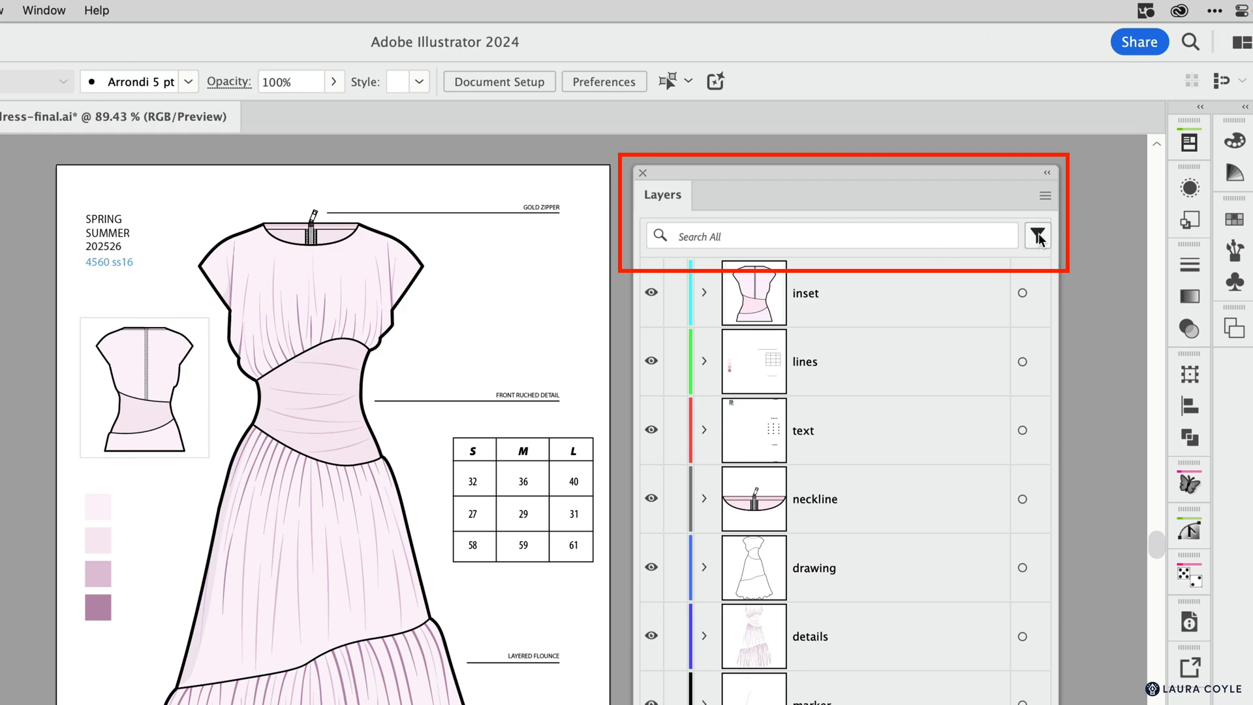
Step: Recall the waist detail saved selection, then the main outline saved selection
left_click(1038, 235)
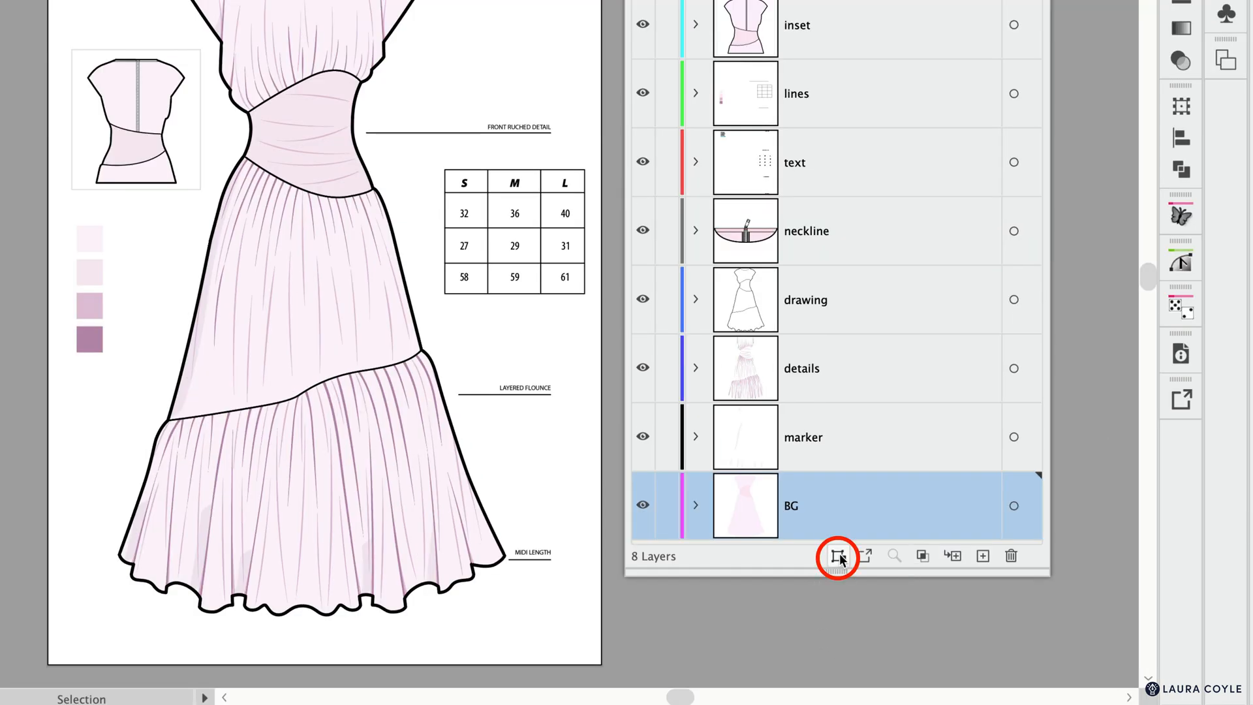
left_click(836, 556)
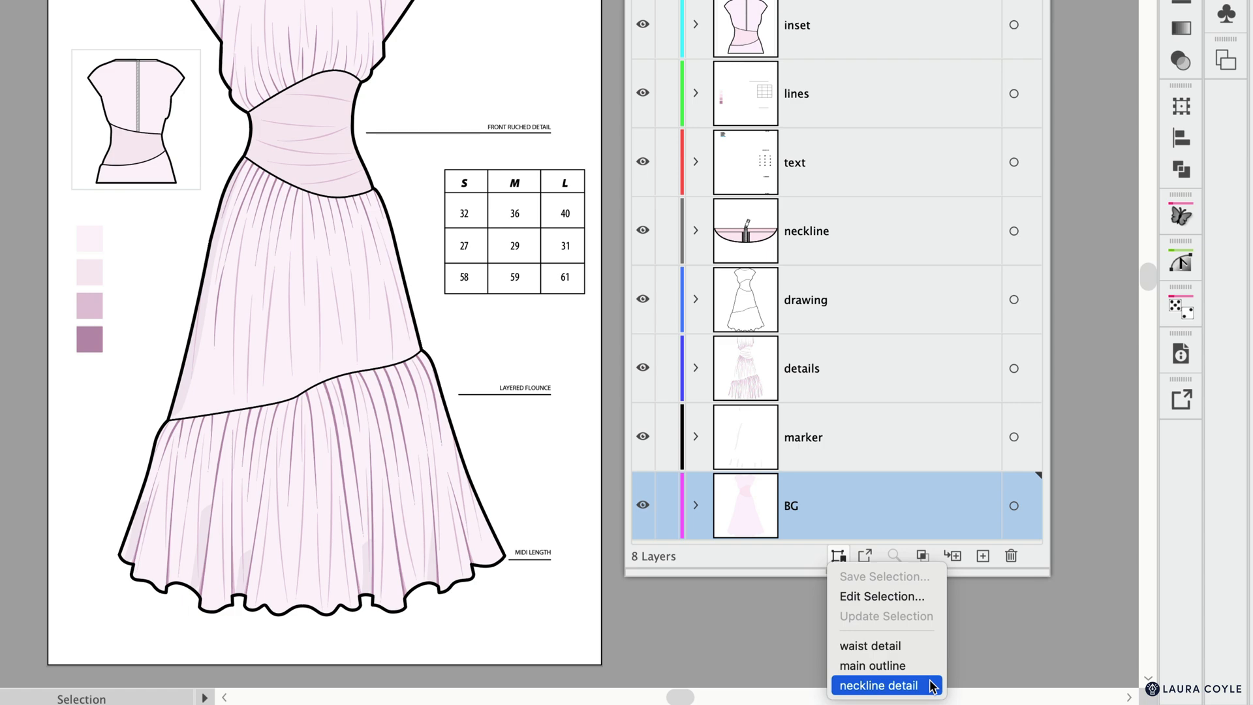
mouse_move(885, 645)
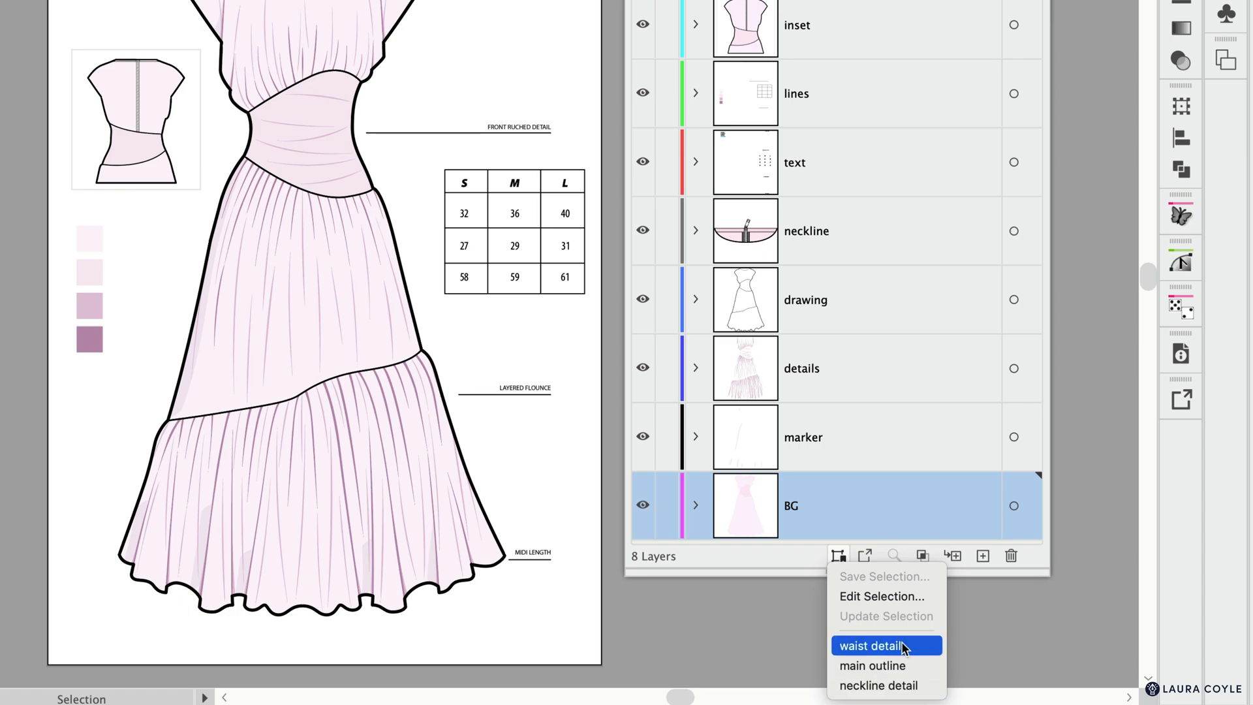
left_click(863, 645)
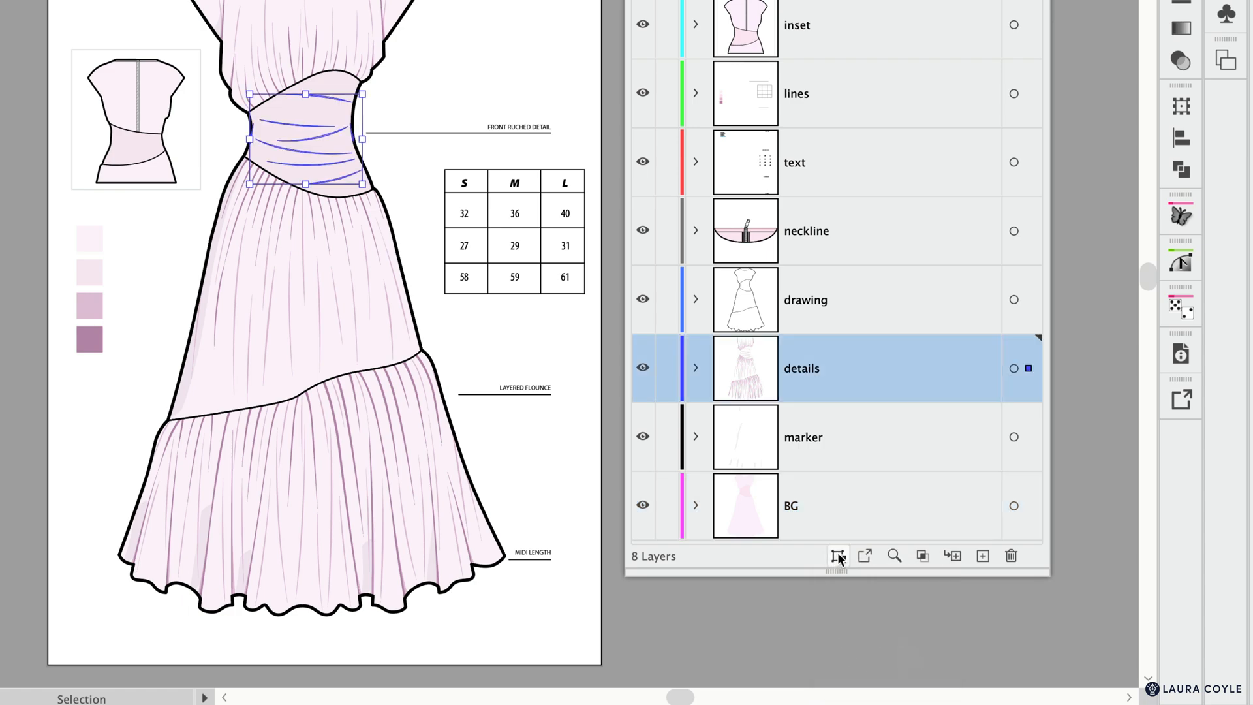
left_click(806, 300)
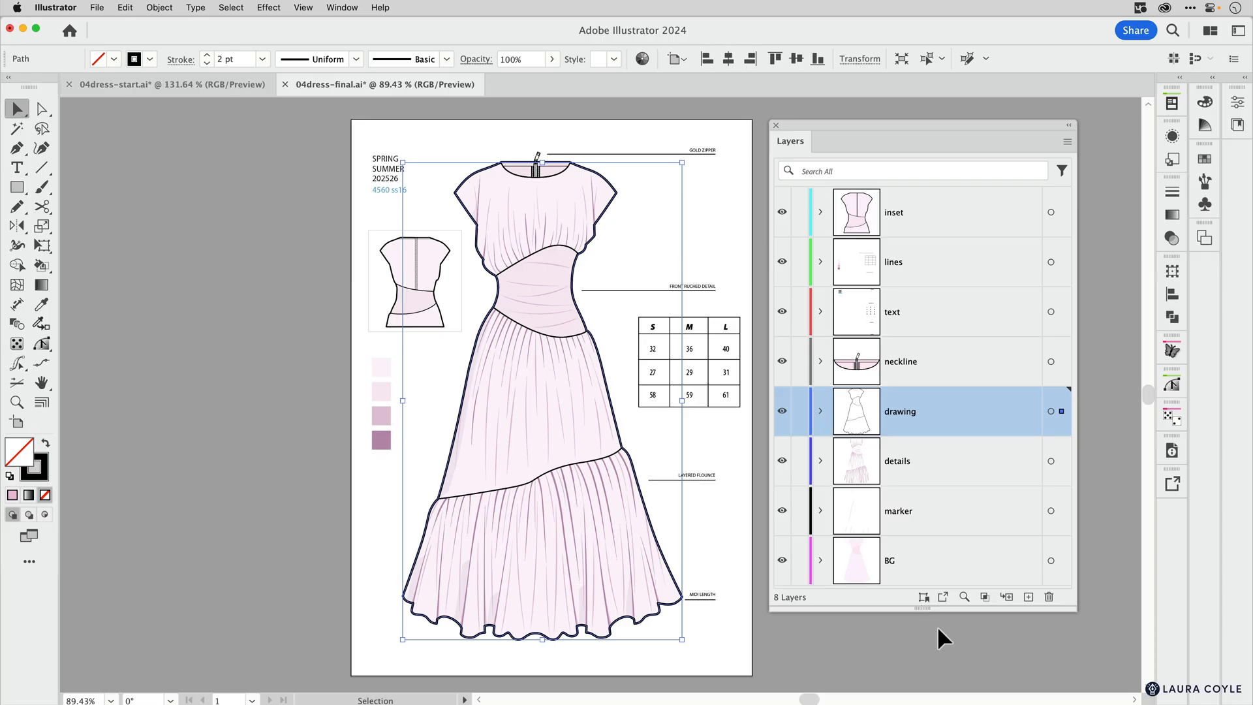
mouse_move(938, 645)
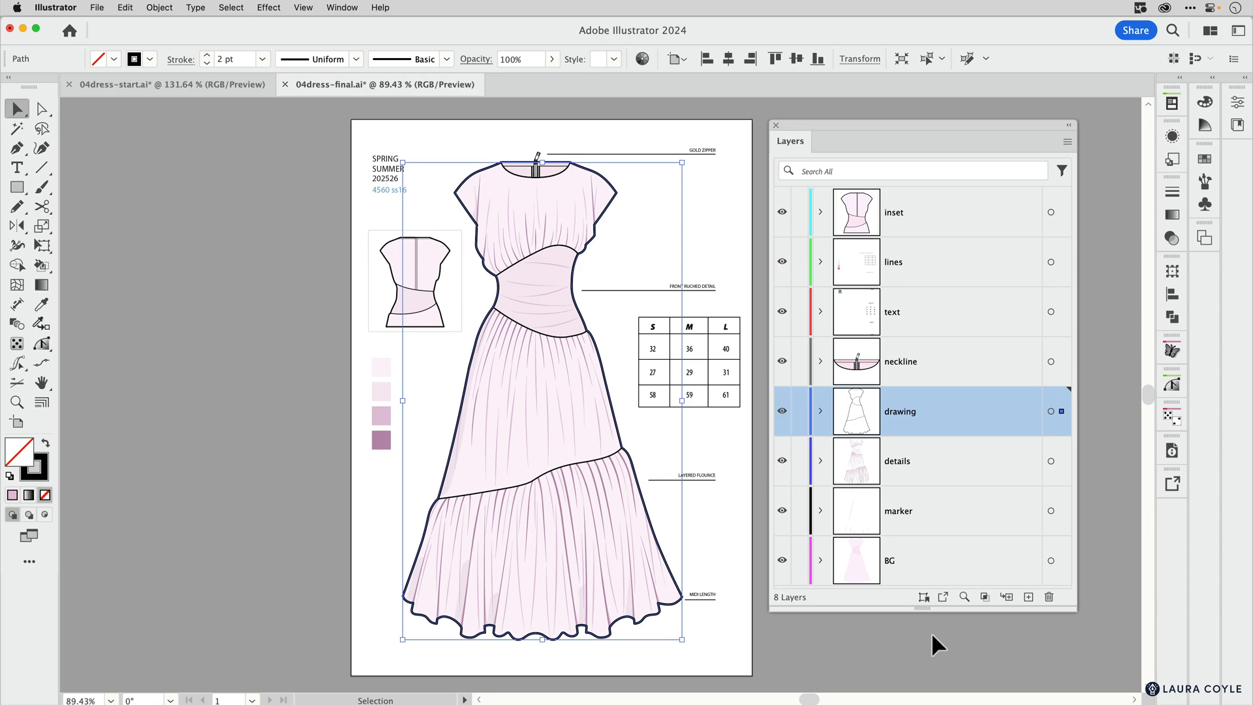
mouse_move(244, 206)
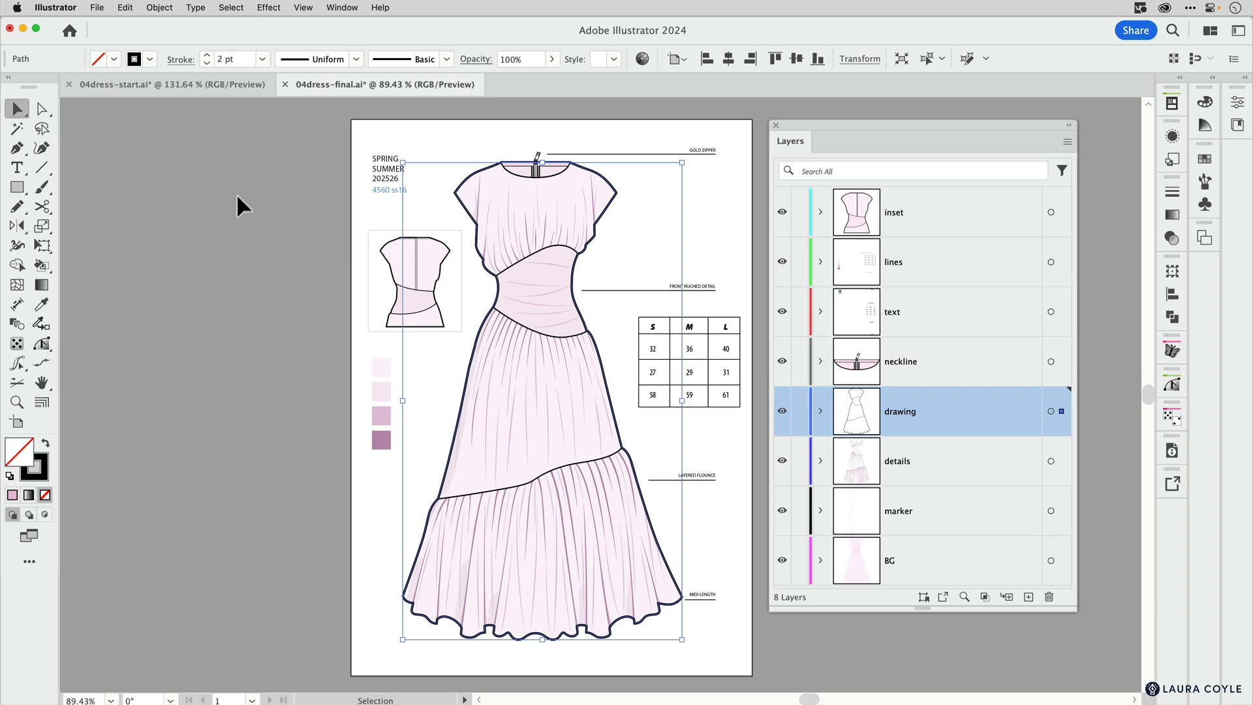
Step: Load the neckline detail saved selection from the Select menu
left_click(297, 7)
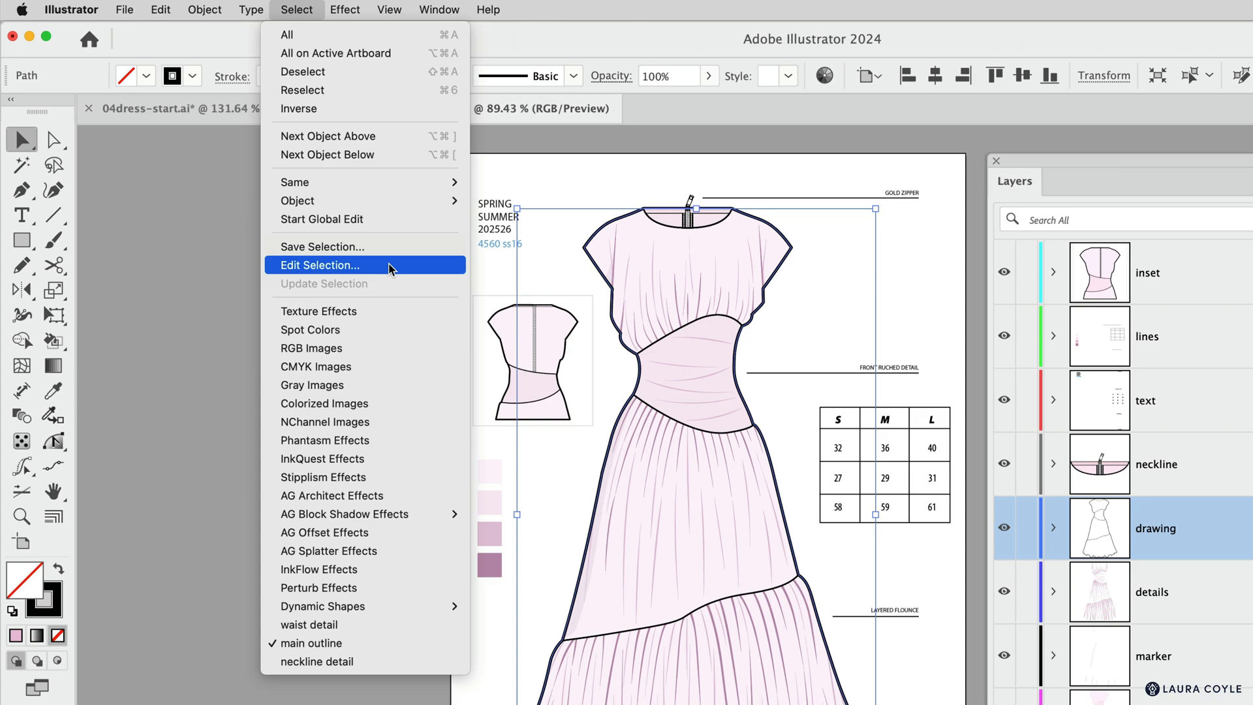
mouse_move(399, 290)
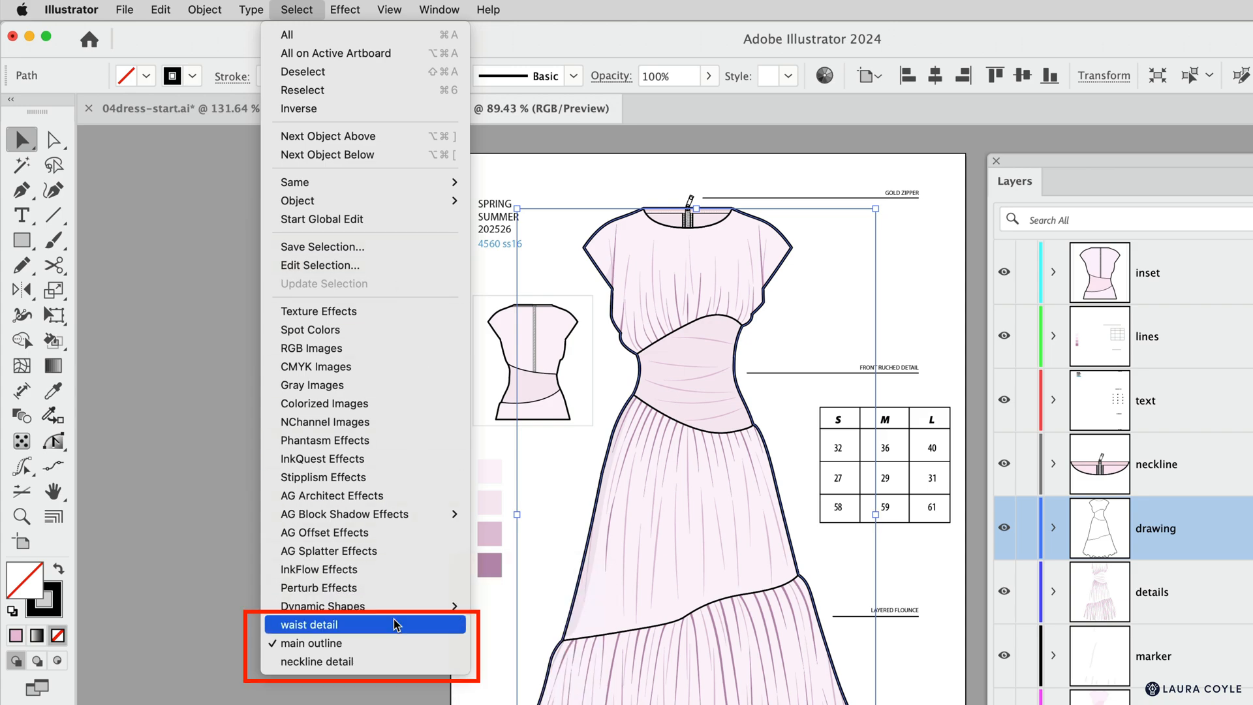
mouse_move(364, 661)
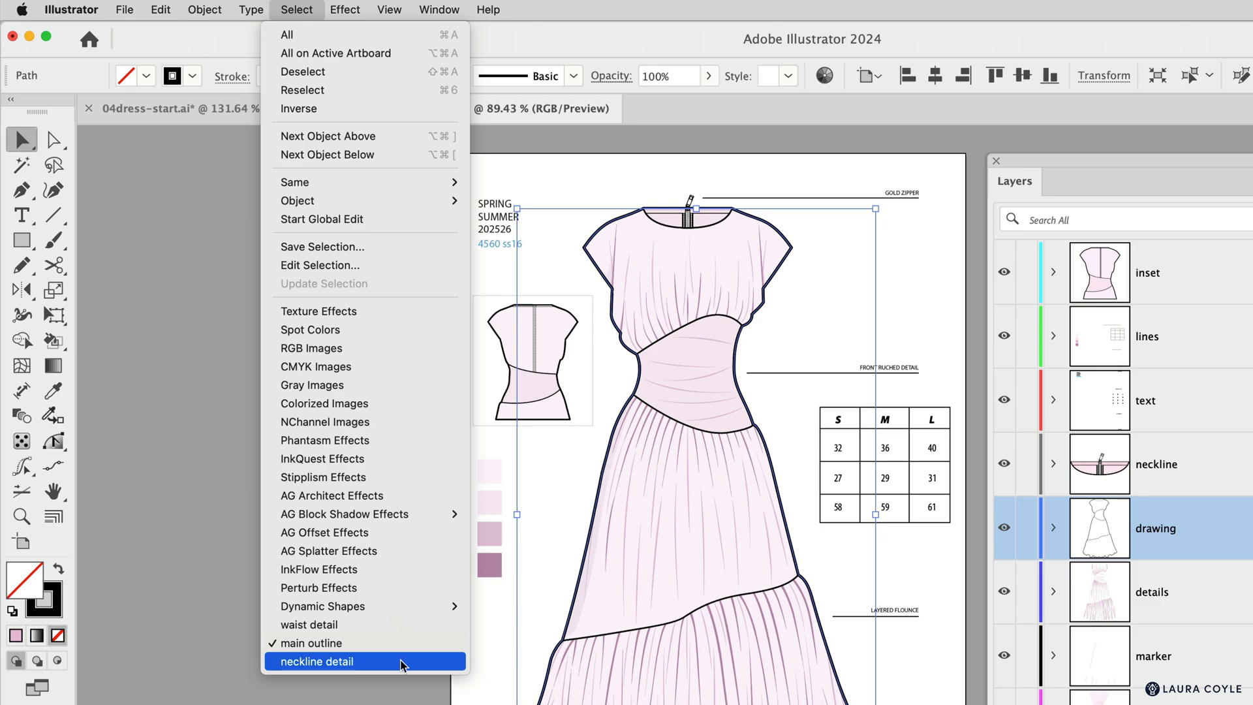
left_click(315, 661)
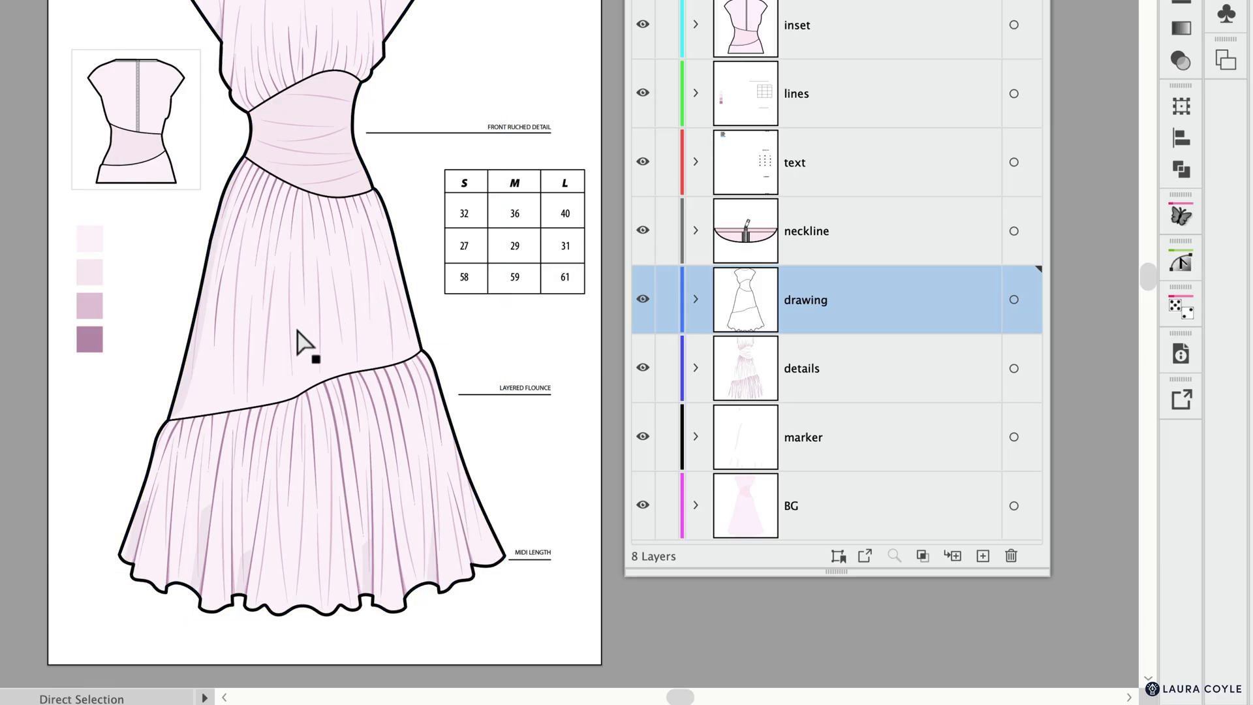
left_click(801, 368)
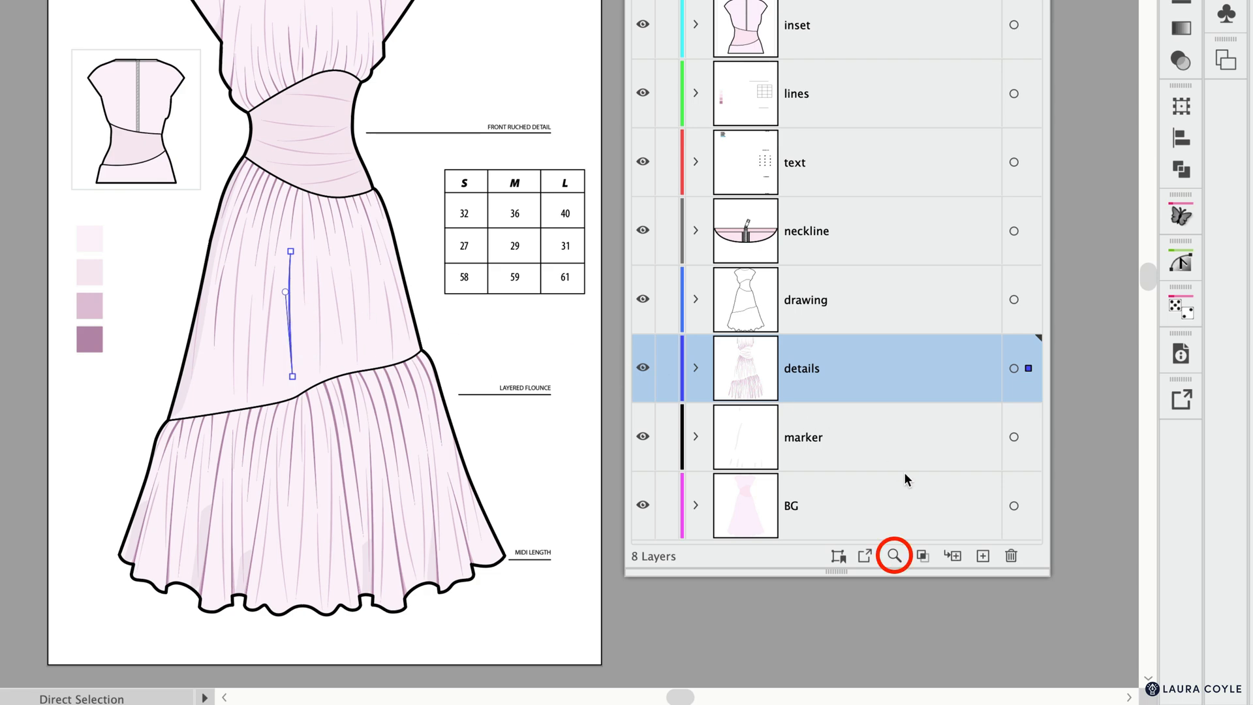
mouse_move(893, 557)
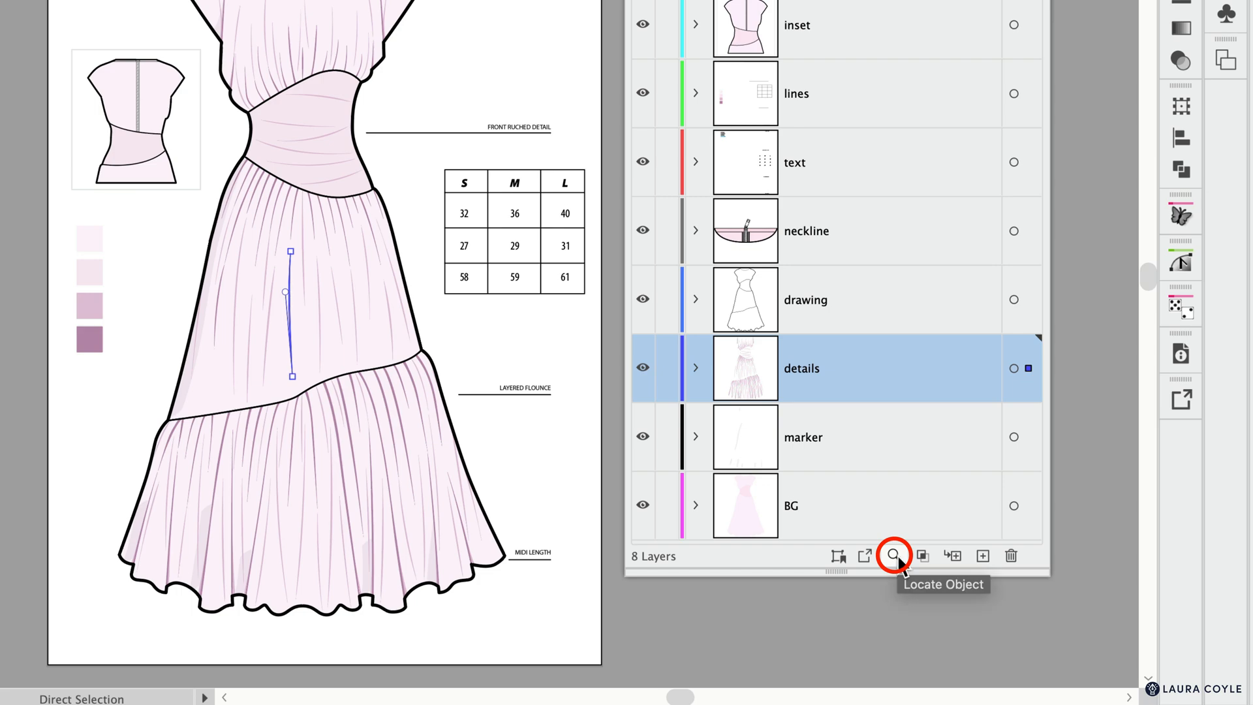
mouse_move(899, 561)
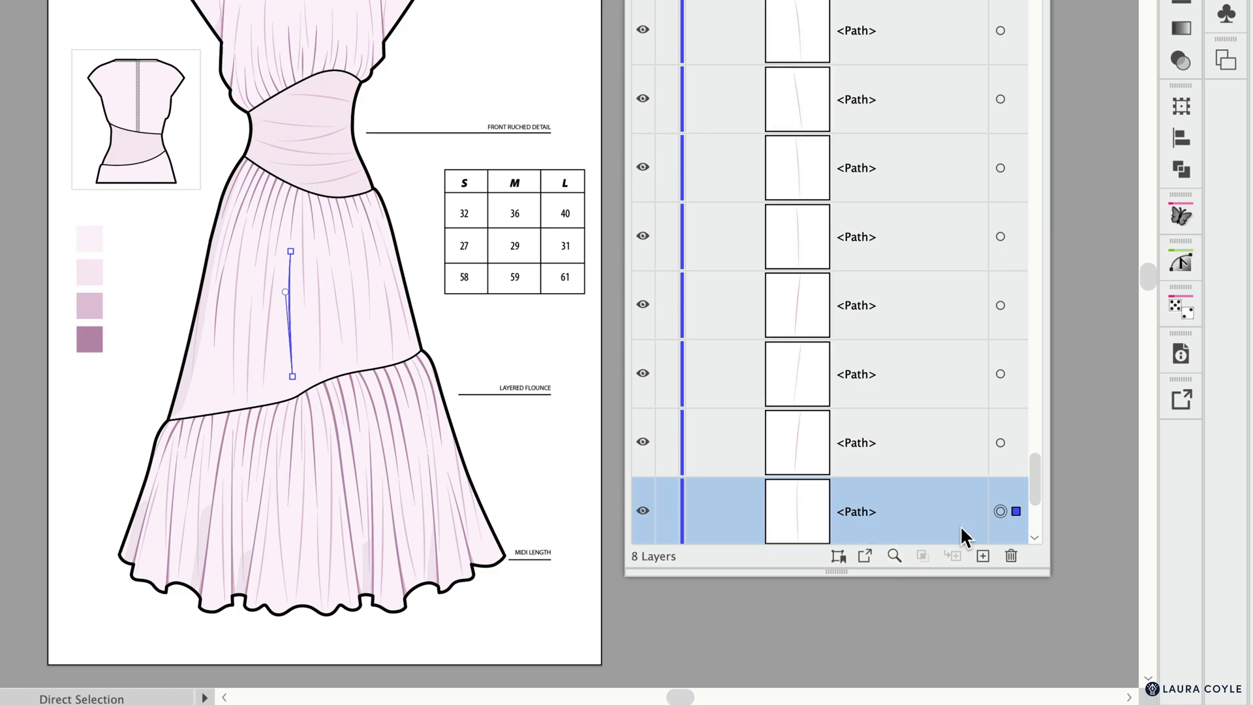
scroll("down", 3)
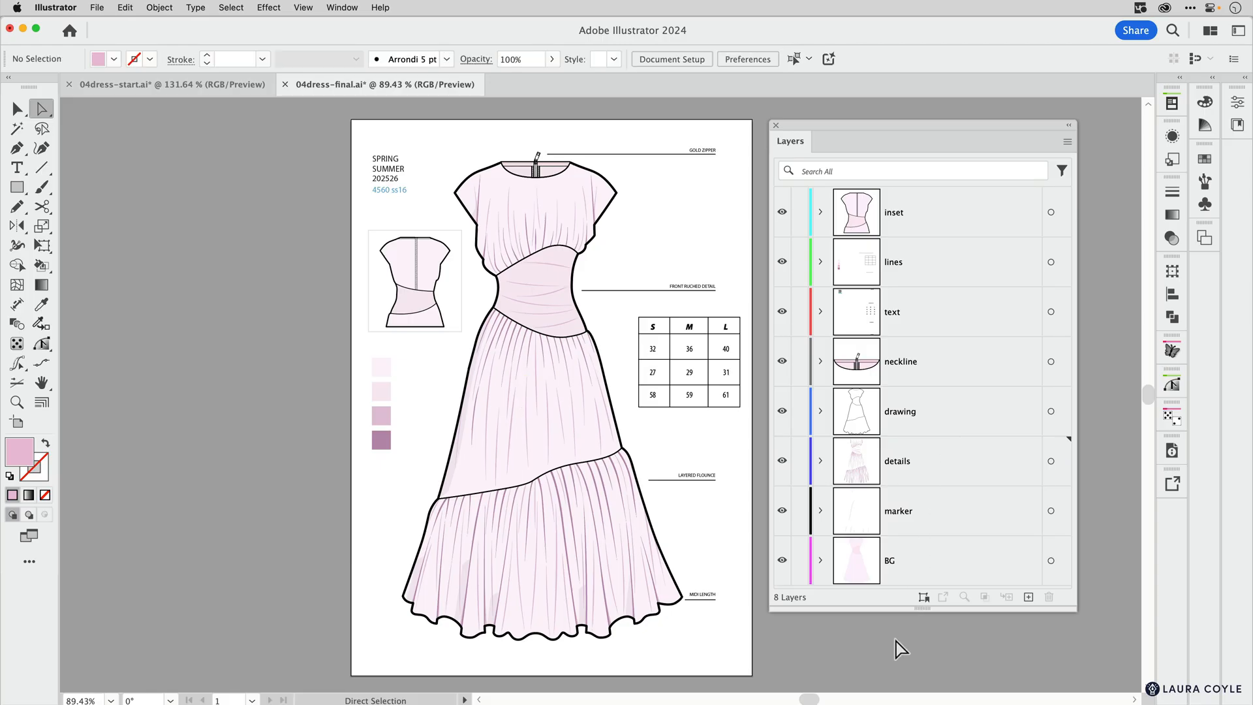
mouse_move(1083, 179)
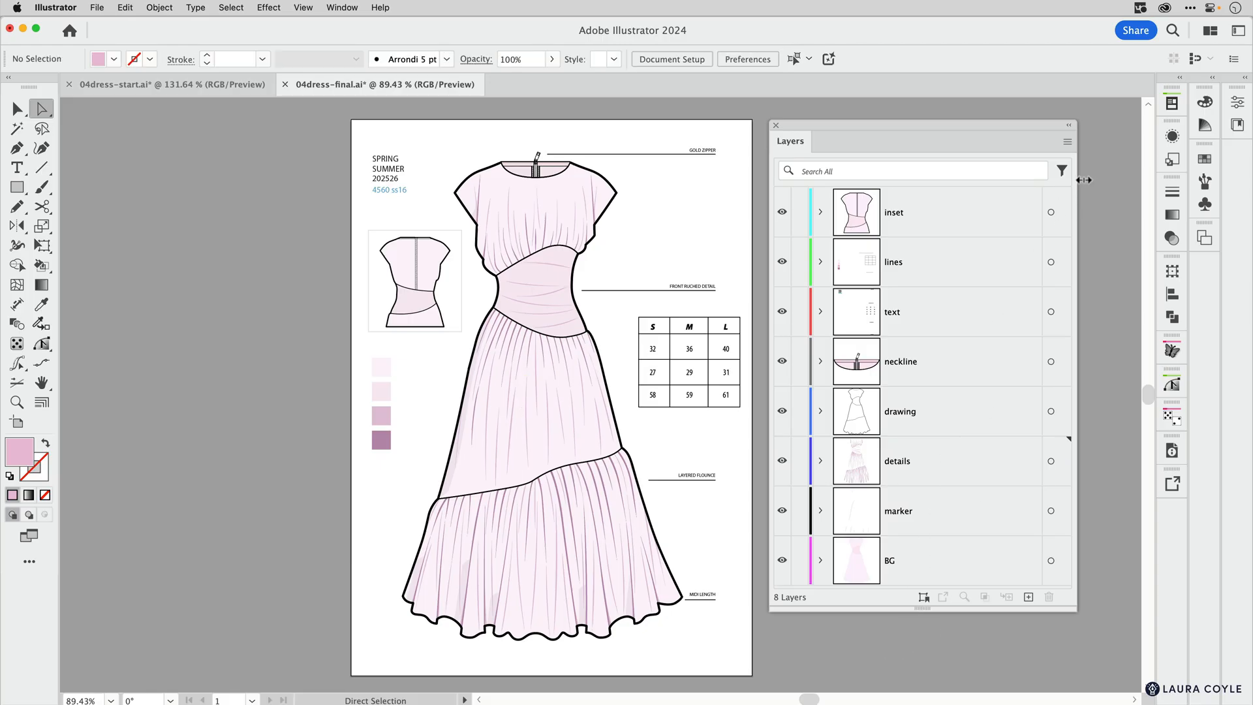
mouse_move(1173, 102)
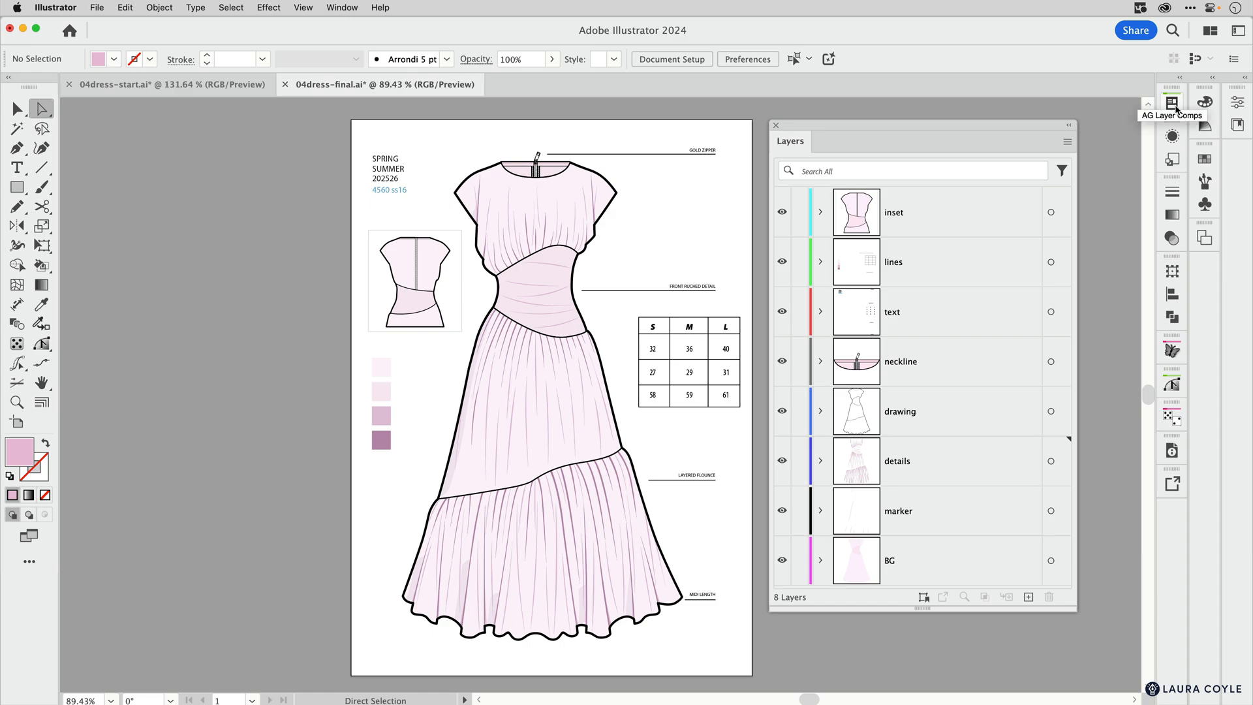
mouse_move(1182, 113)
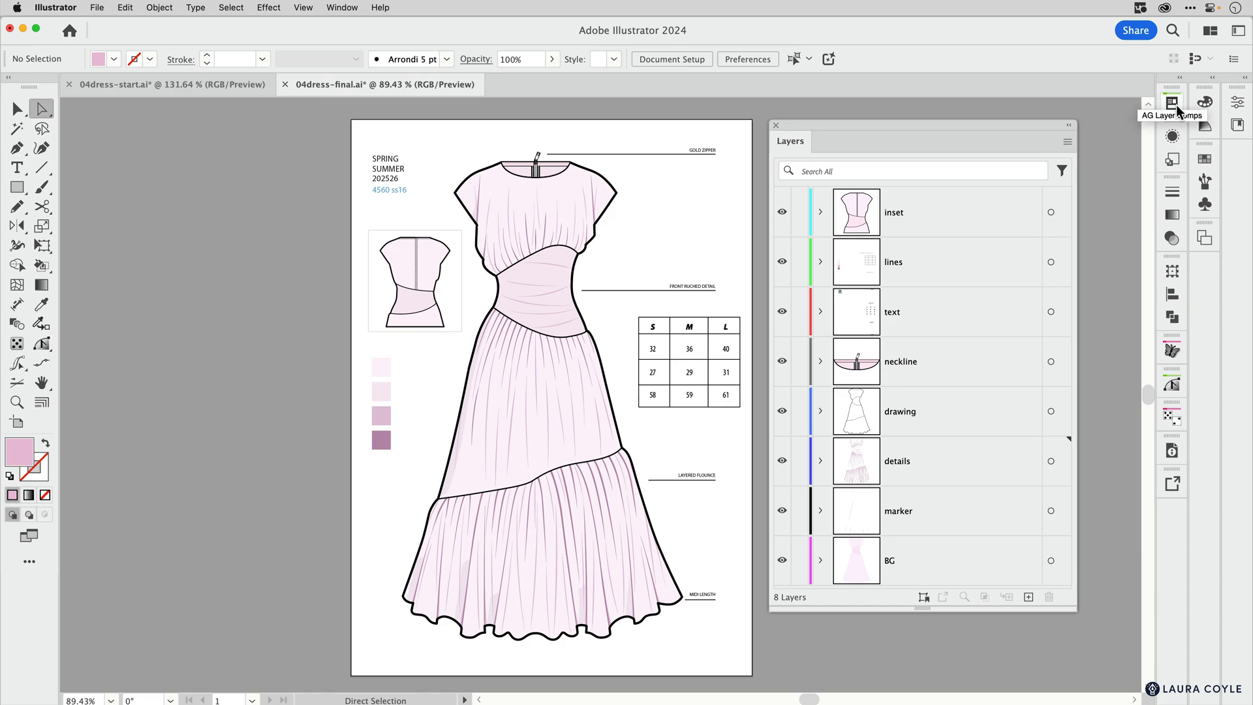
Step: Step through the 3/4 view start, Inset closeup, without detail and Table comps, ending on full page
left_click(1172, 102)
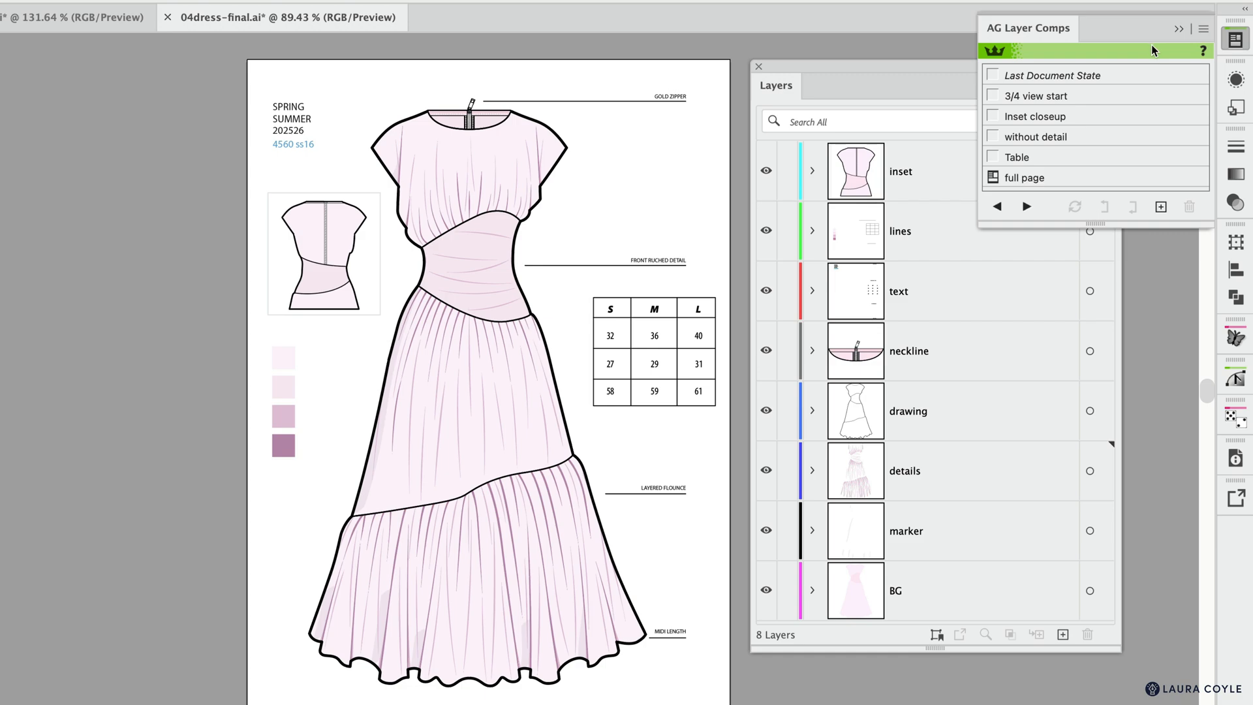
mouse_move(1124, 252)
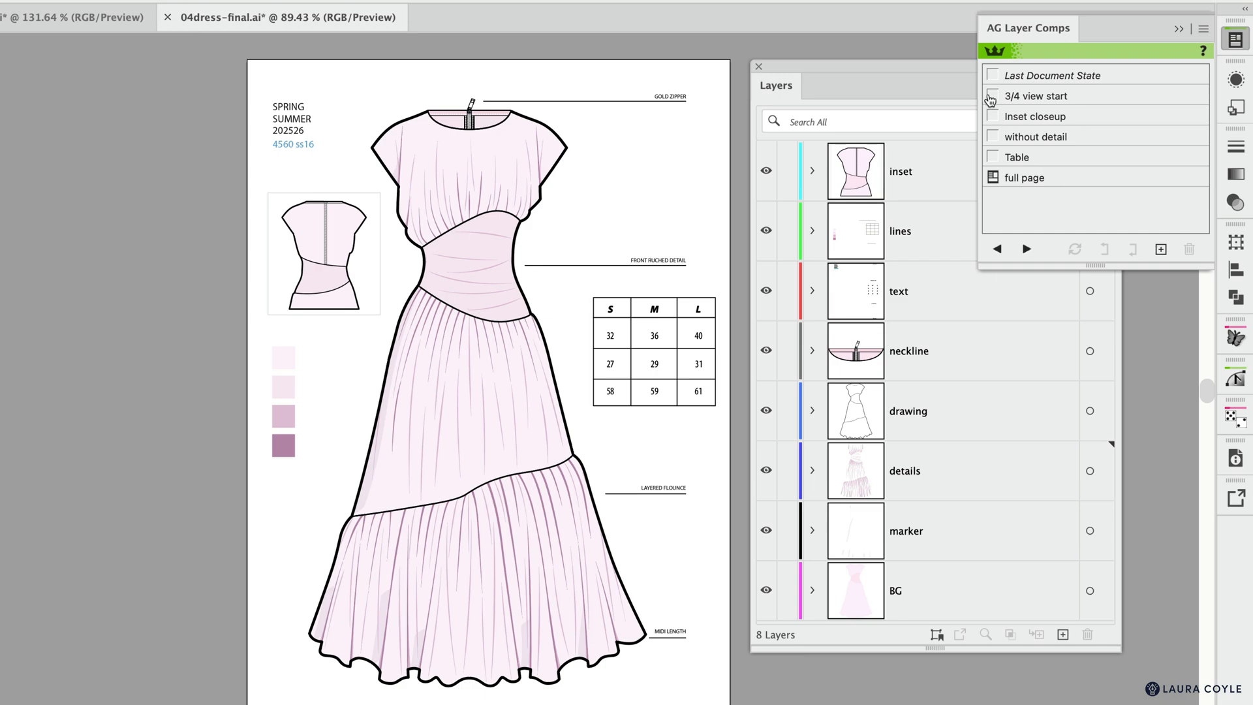
left_click(1036, 96)
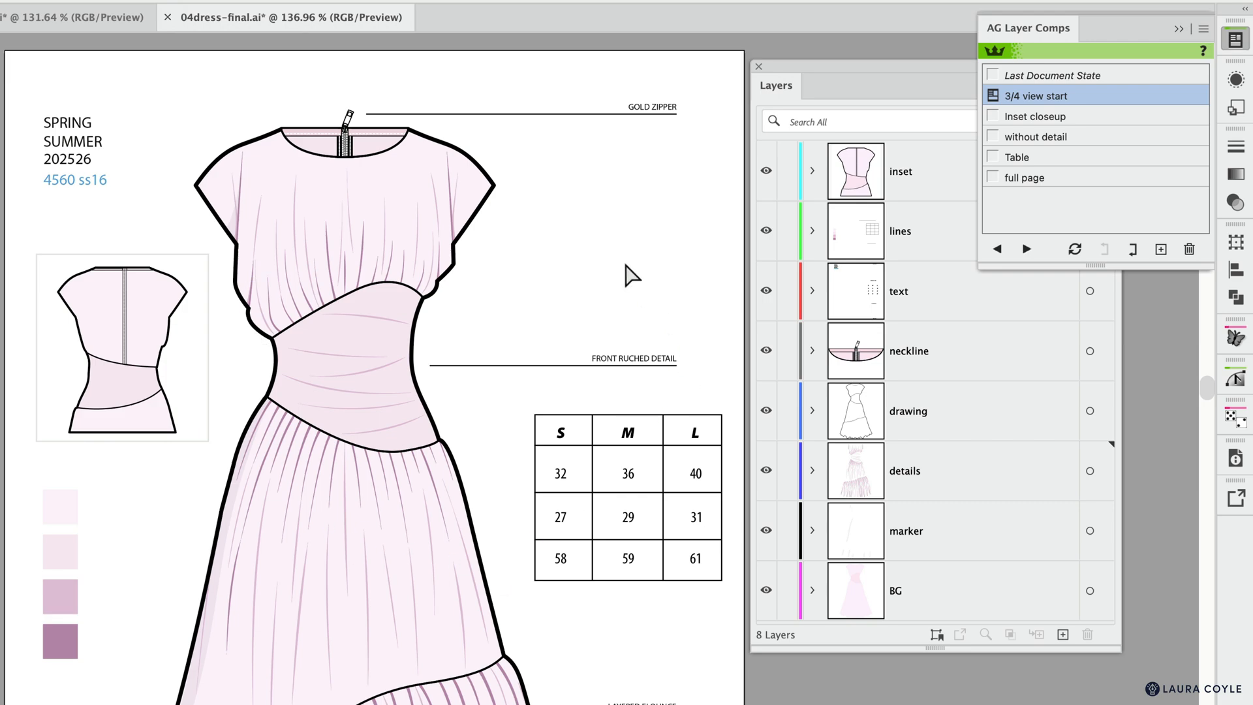
mouse_move(591, 257)
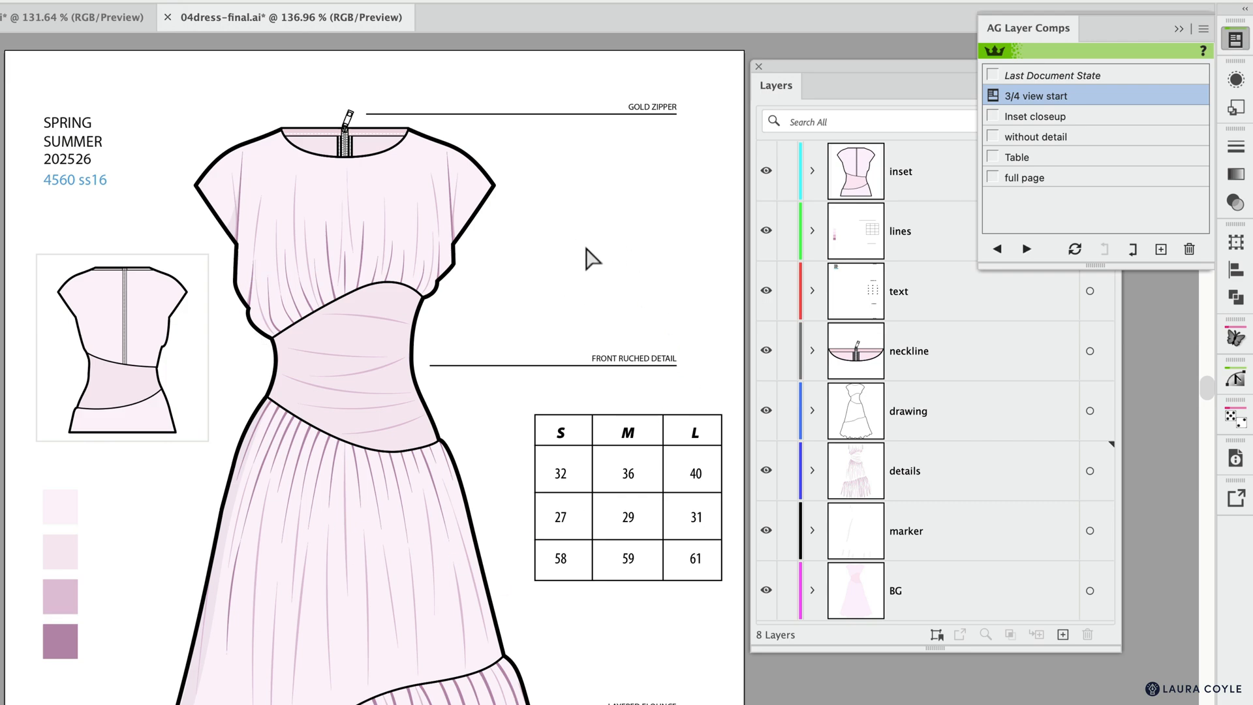
mouse_move(996, 123)
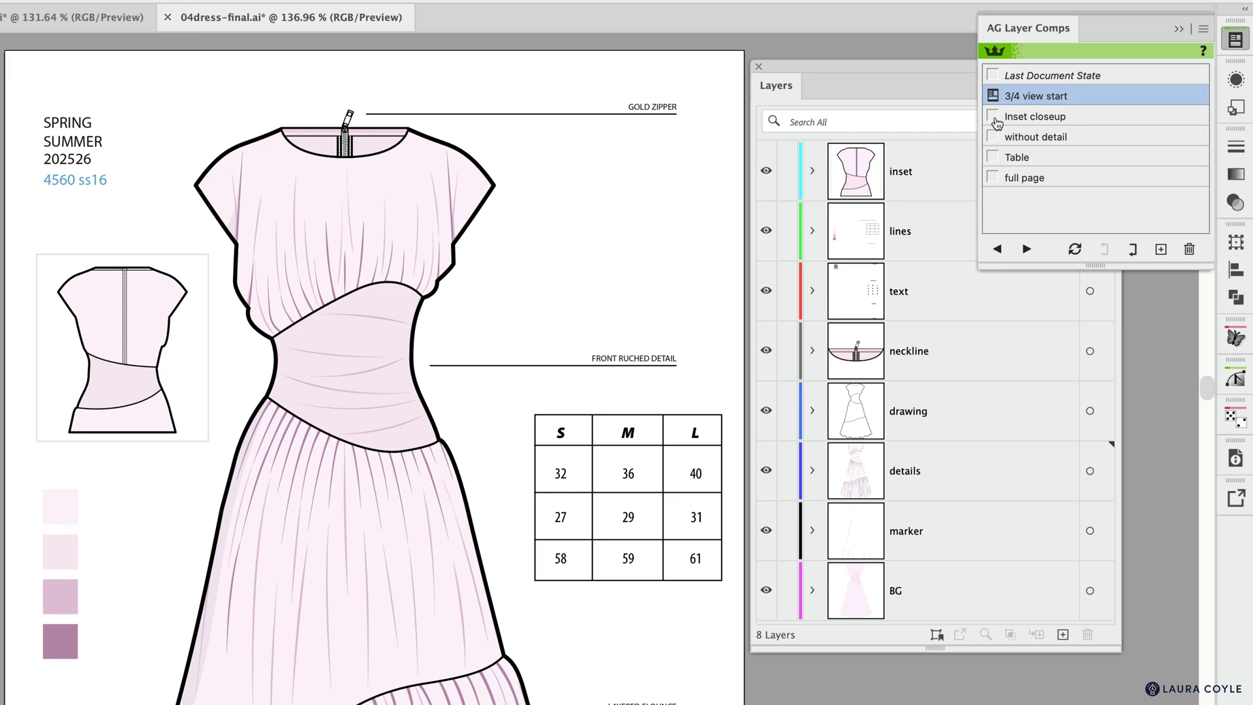
left_click(1035, 117)
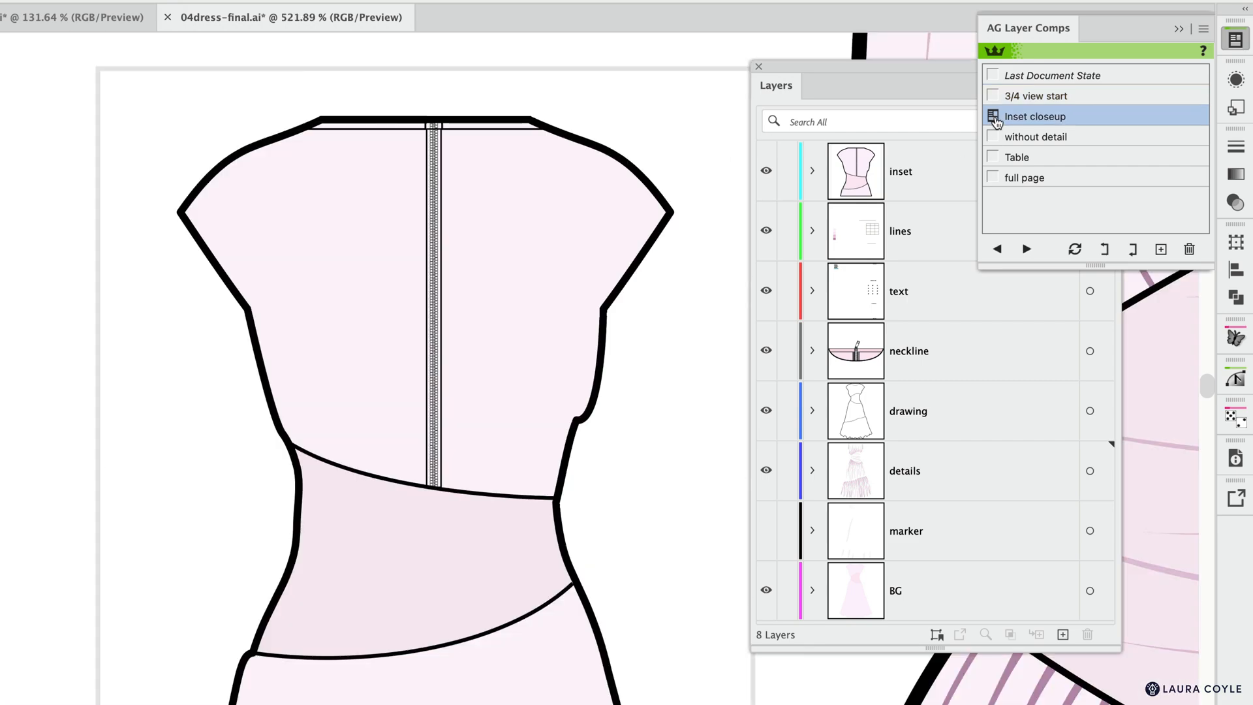
left_click(1037, 137)
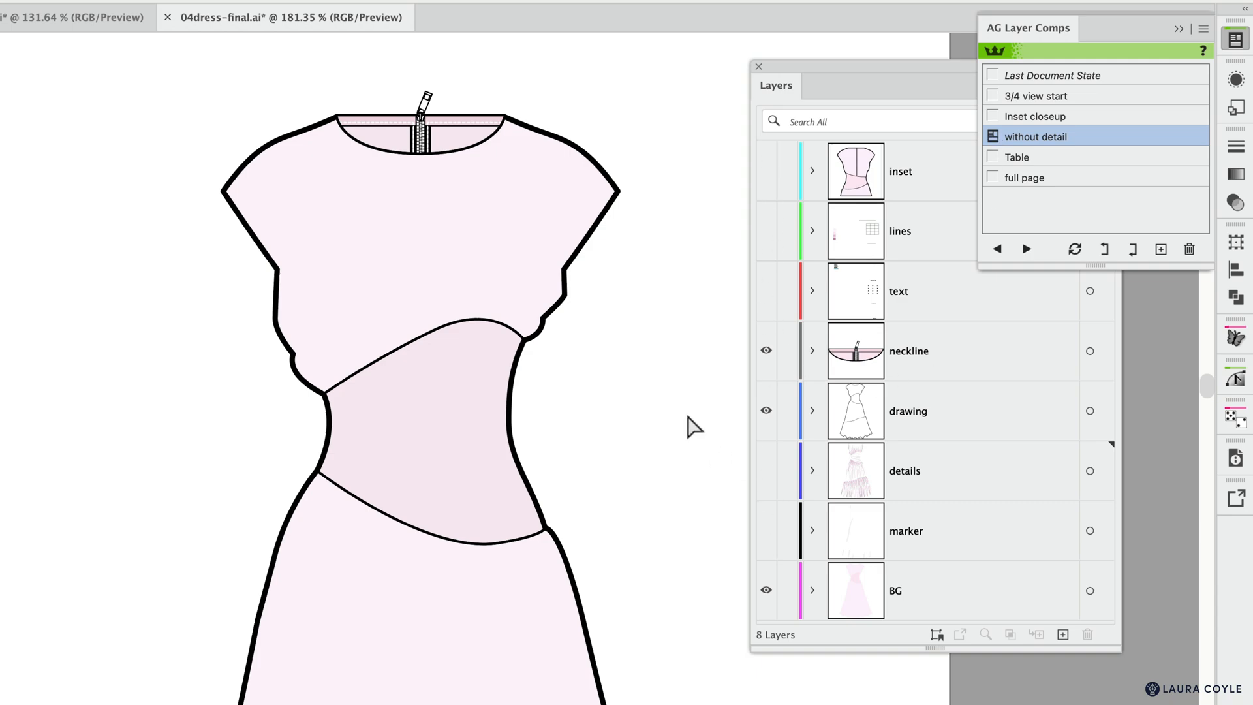
mouse_move(997, 161)
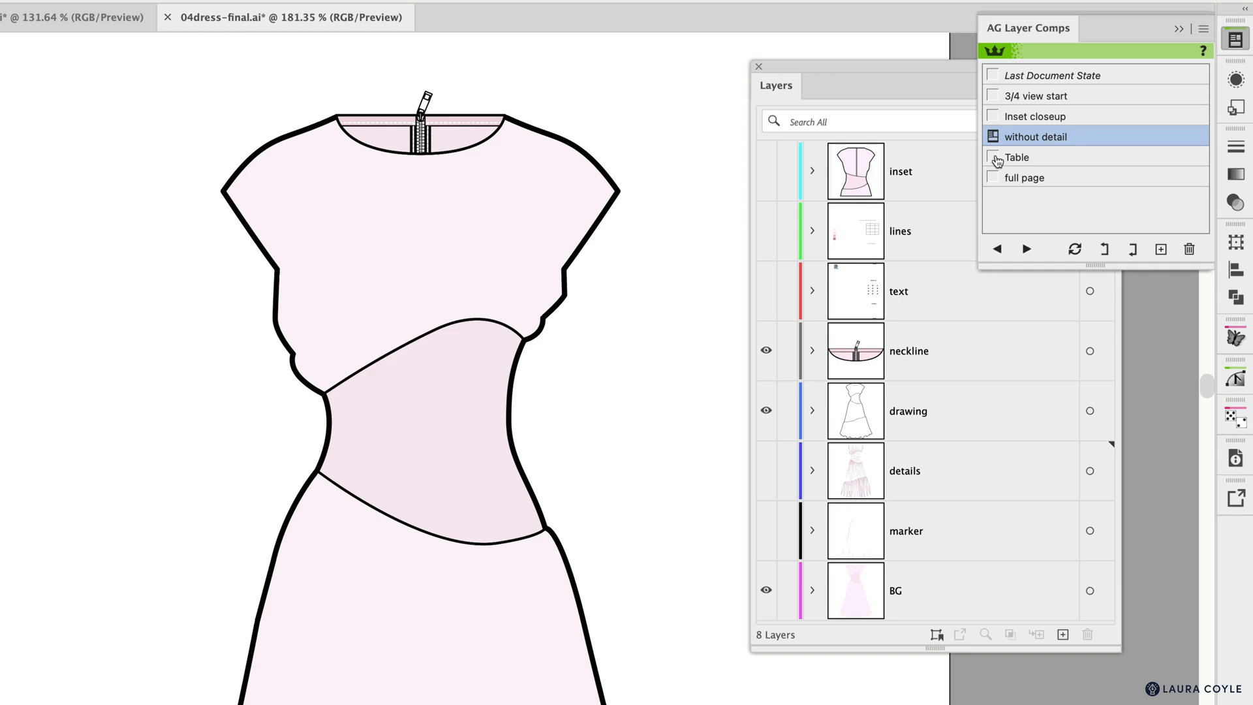
left_click(1017, 157)
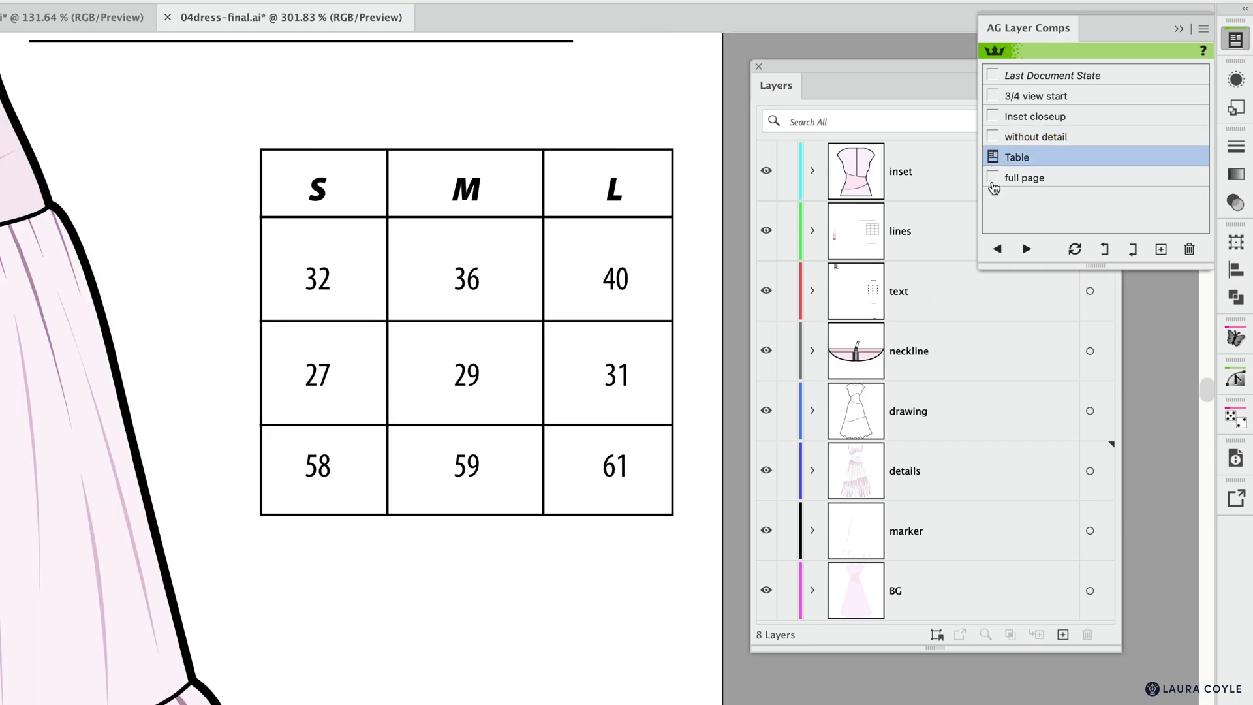
left_click(1026, 176)
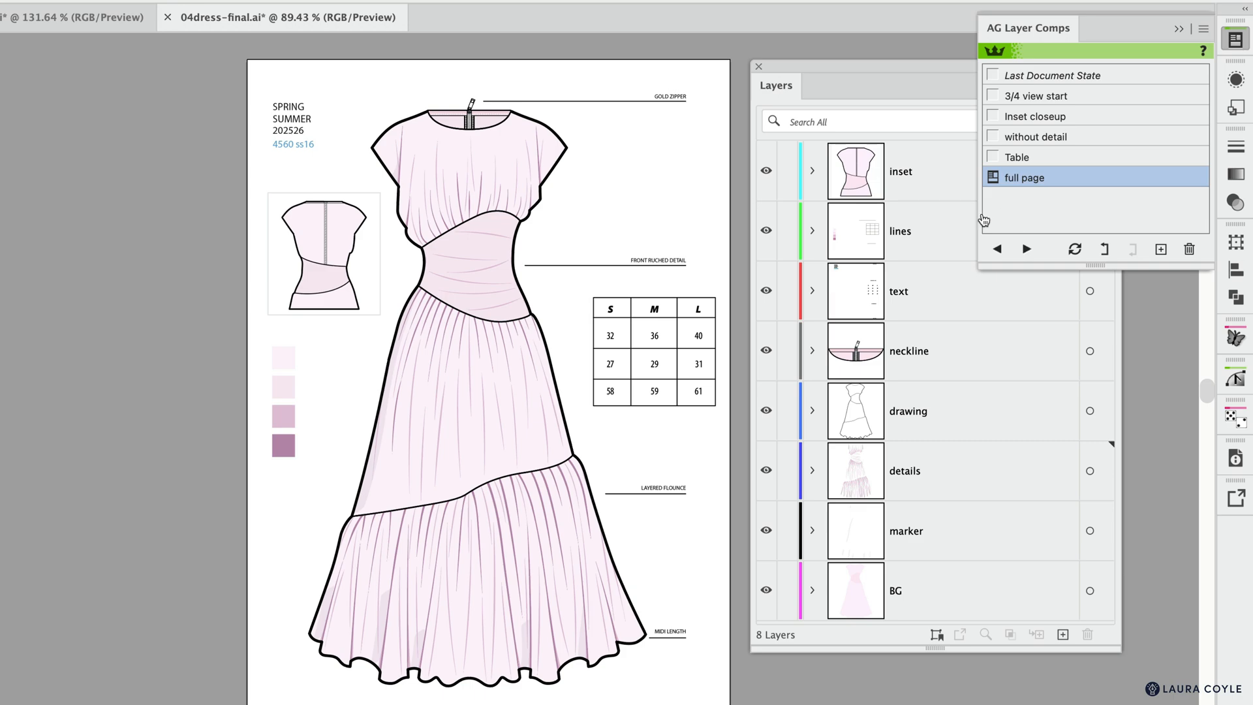
mouse_move(1069, 204)
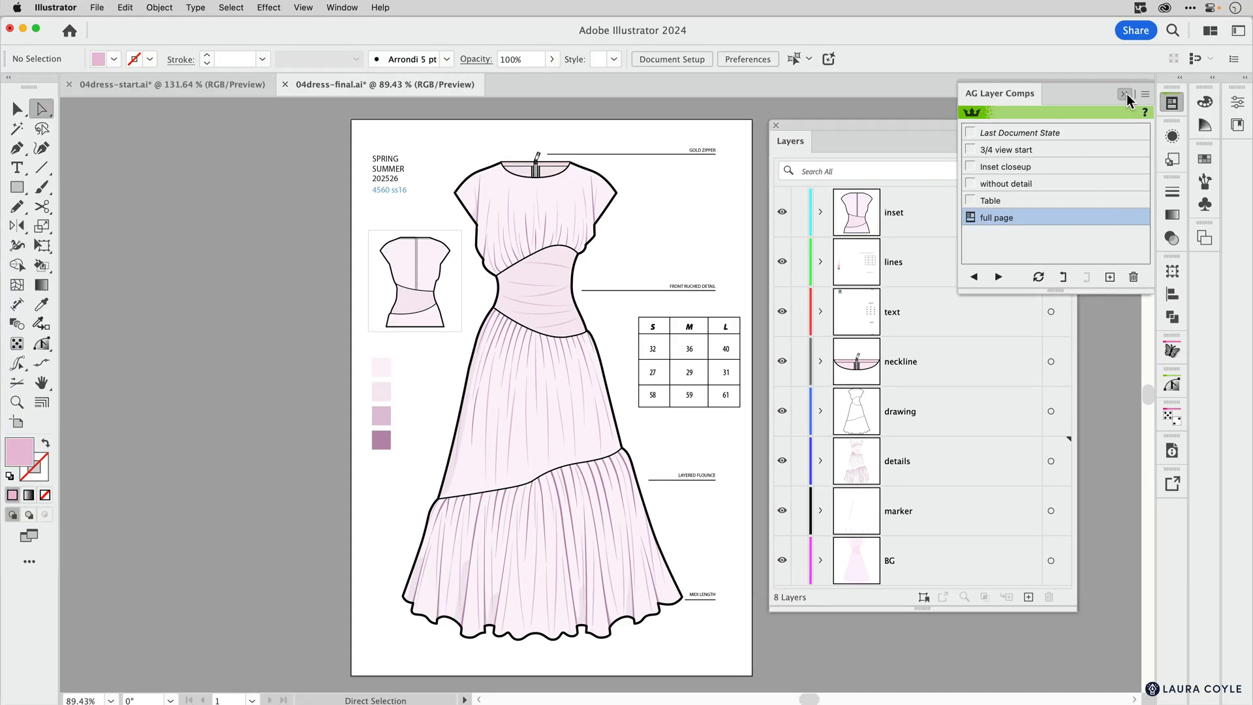
Step: In 04dress-start, move the back-view inset drawing to a new layer renamed Inset
left_click(1126, 94)
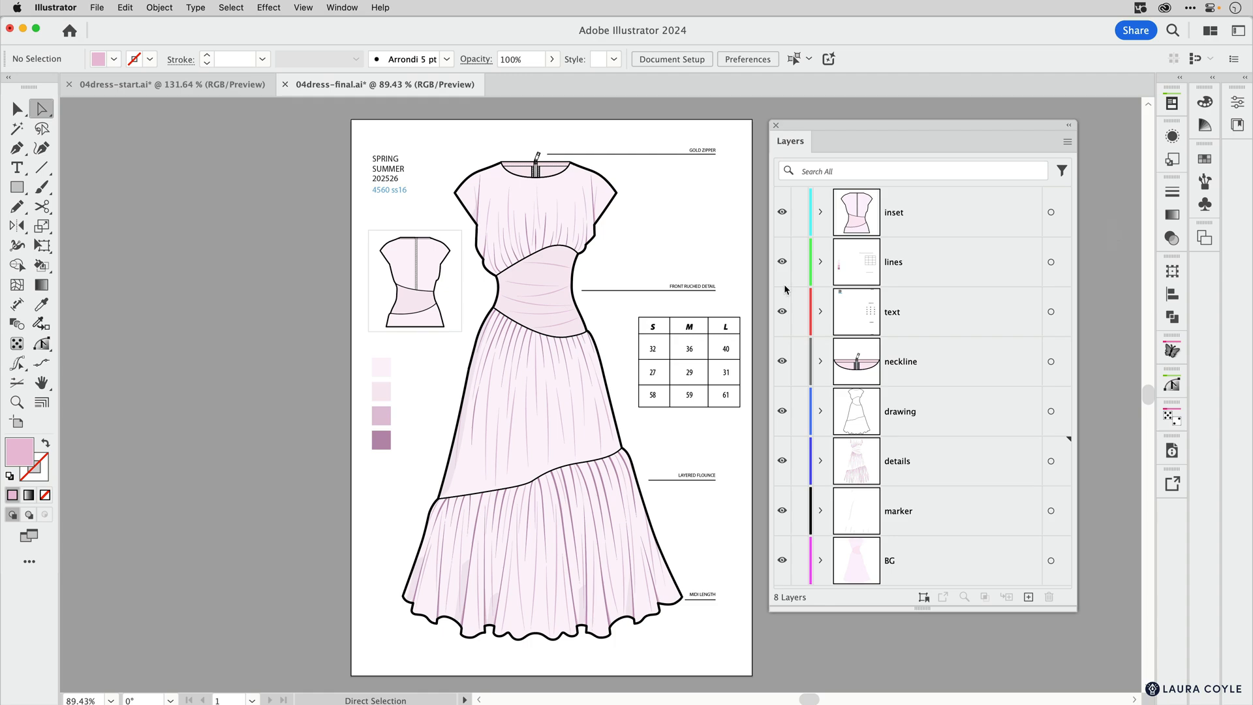
mouse_move(252, 108)
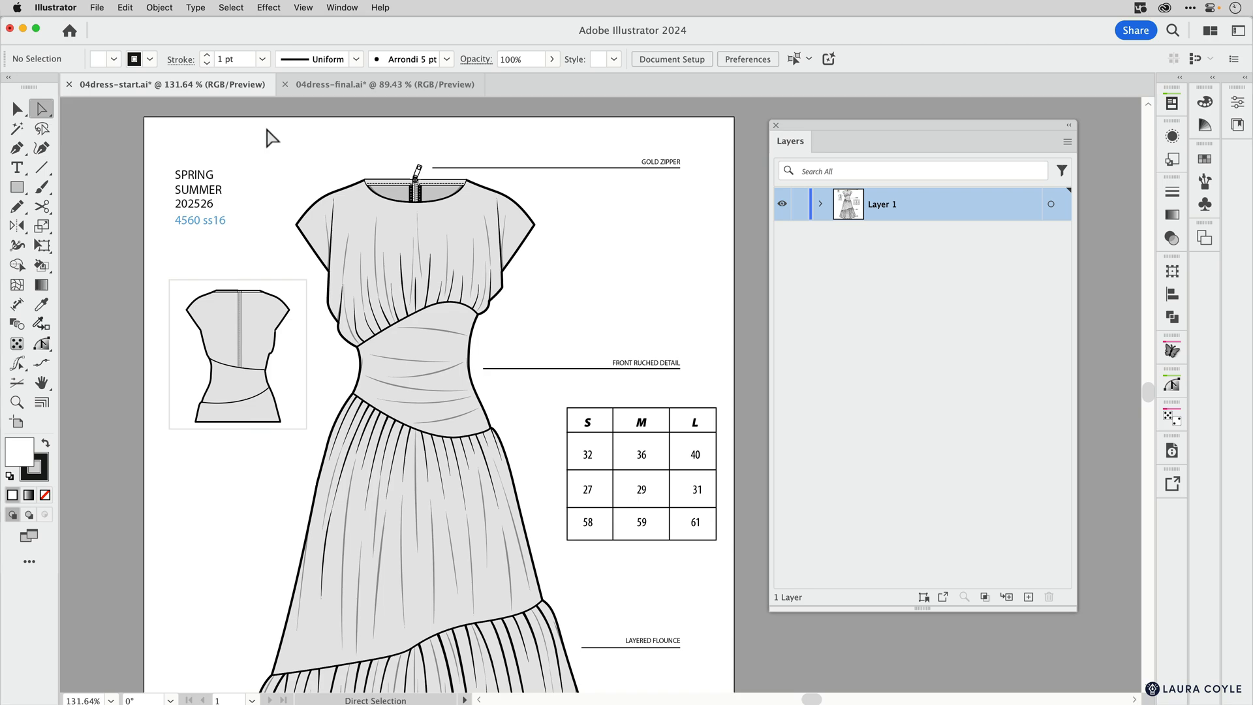
mouse_move(603, 246)
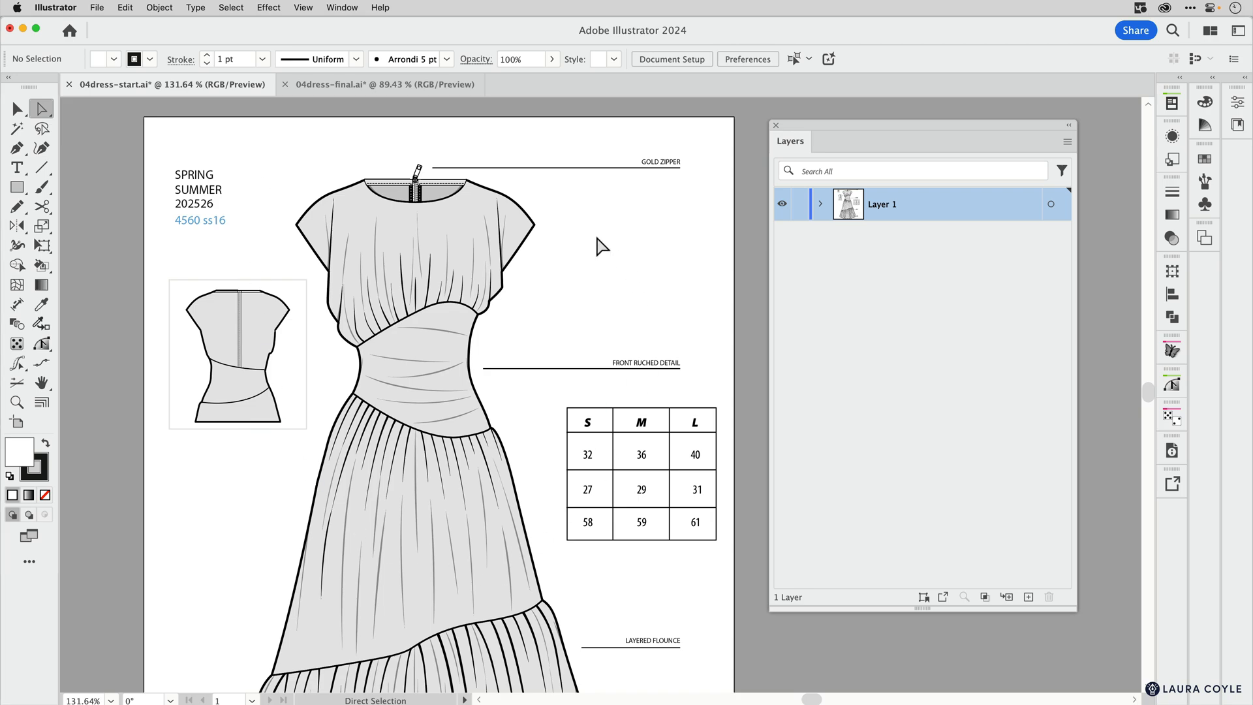
mouse_move(806, 234)
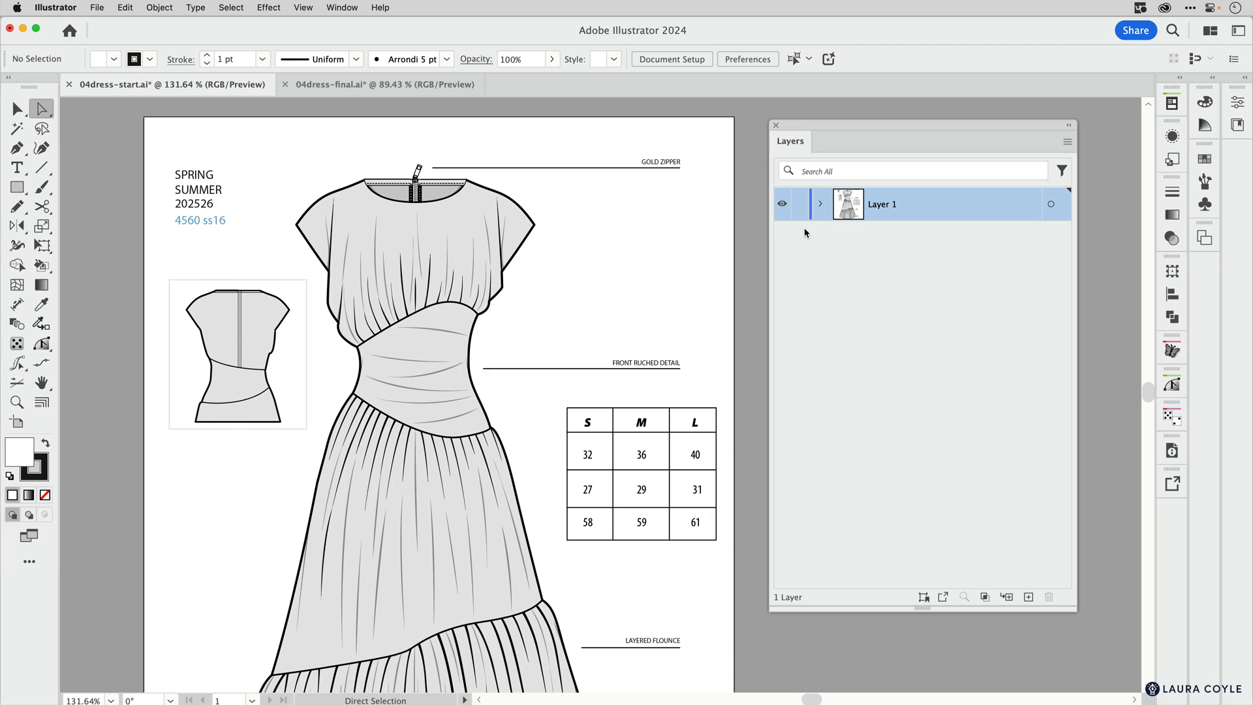
mouse_move(974, 244)
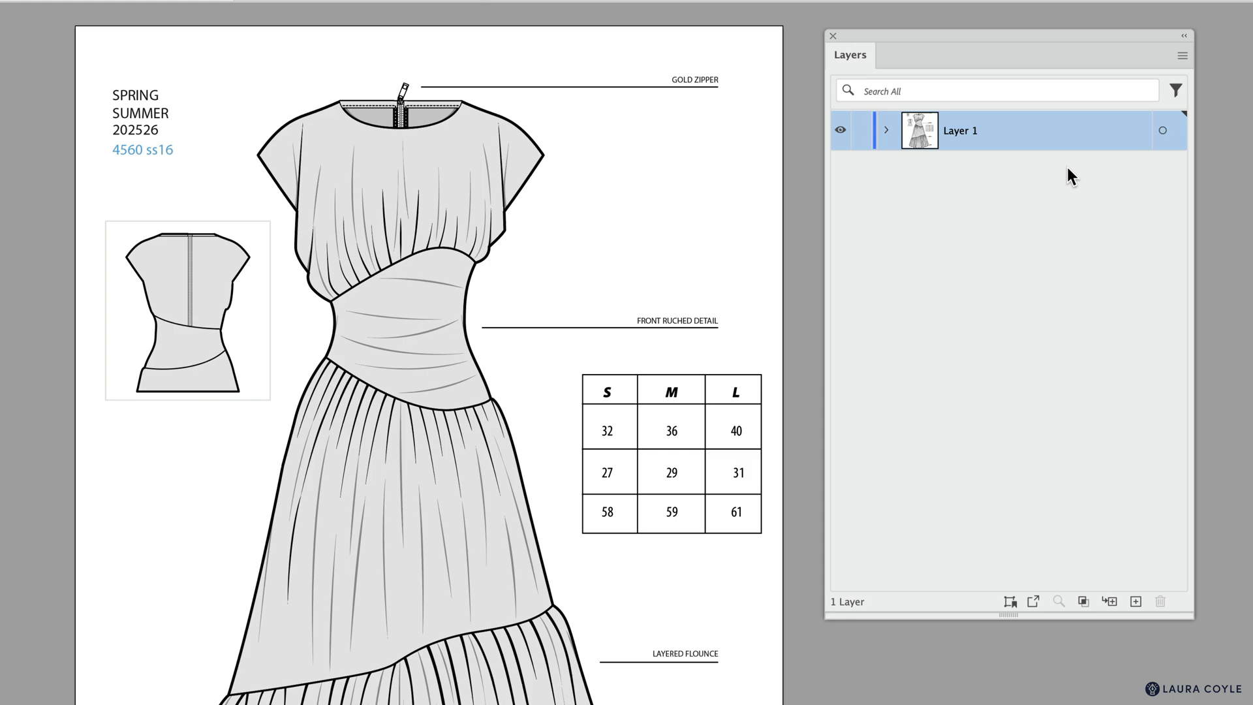
mouse_move(93, 223)
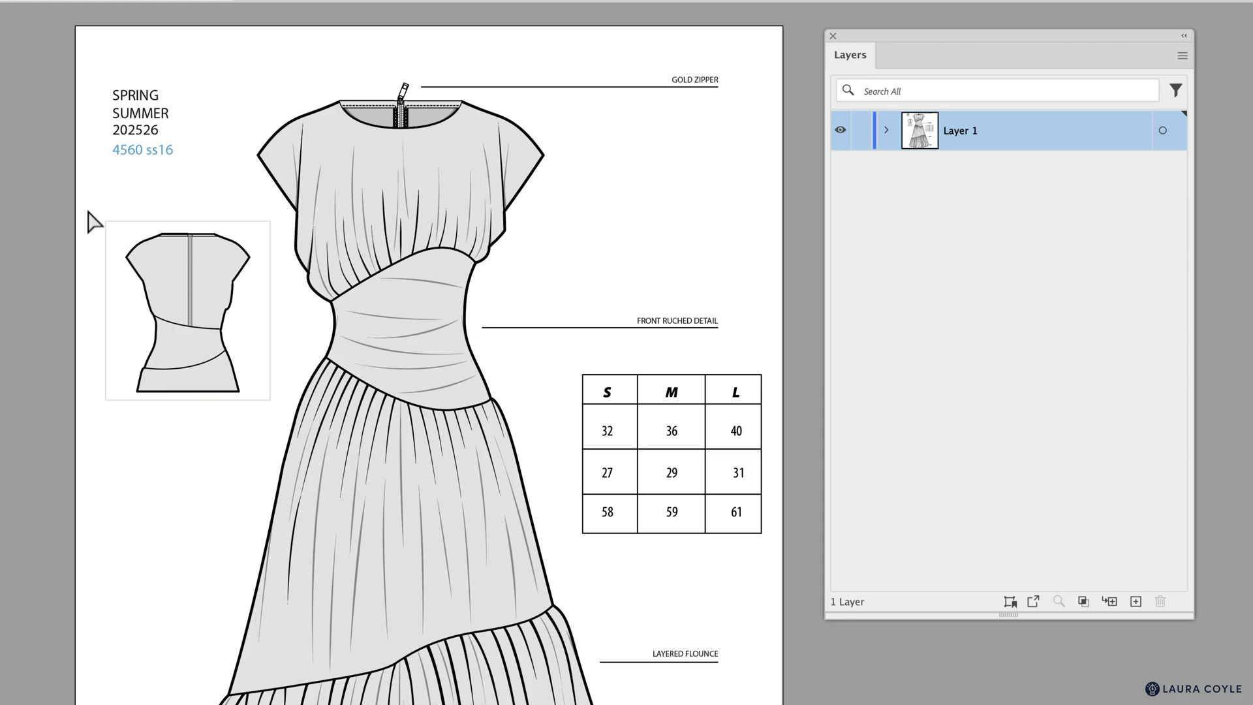
left_click_drag(90, 218, 209, 432)
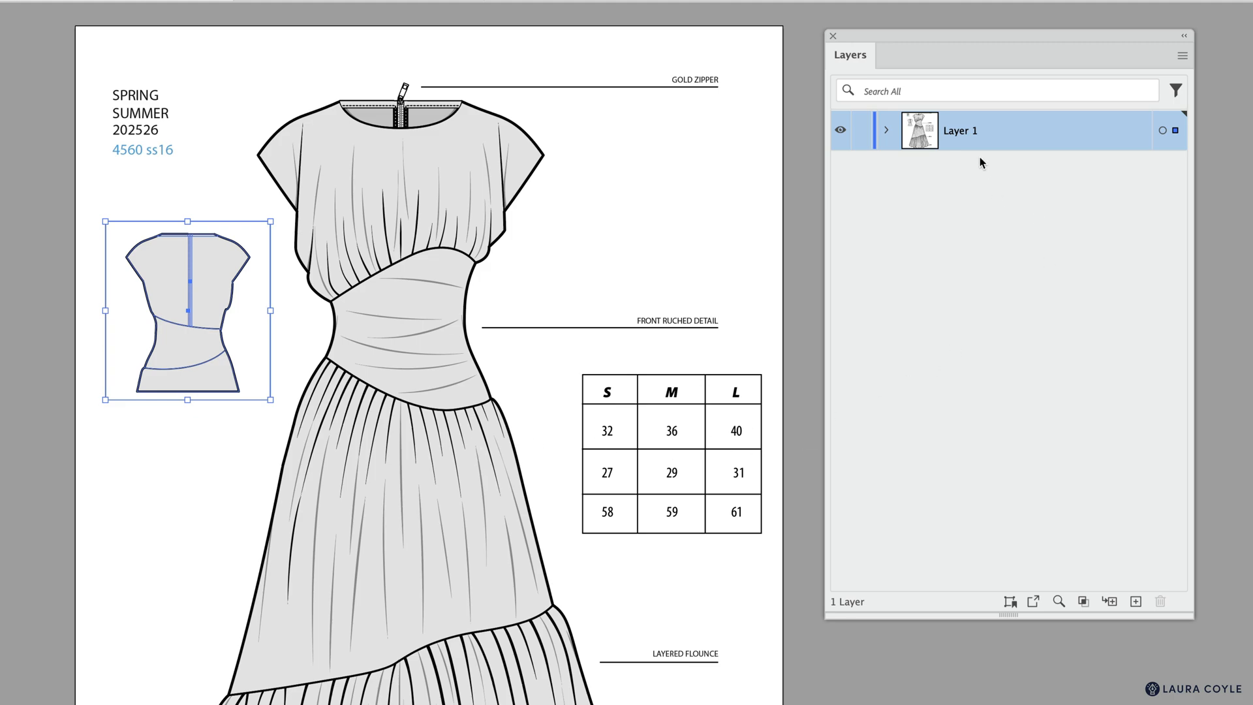
mouse_move(1094, 184)
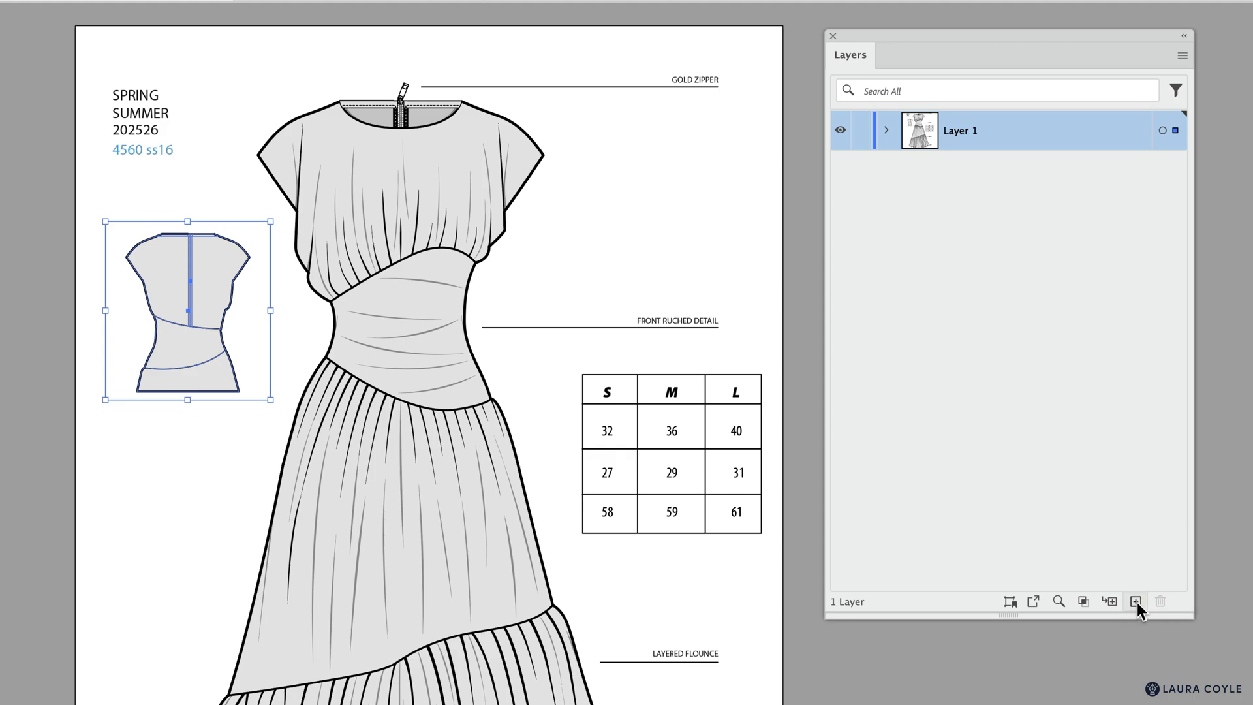
left_click(1134, 600)
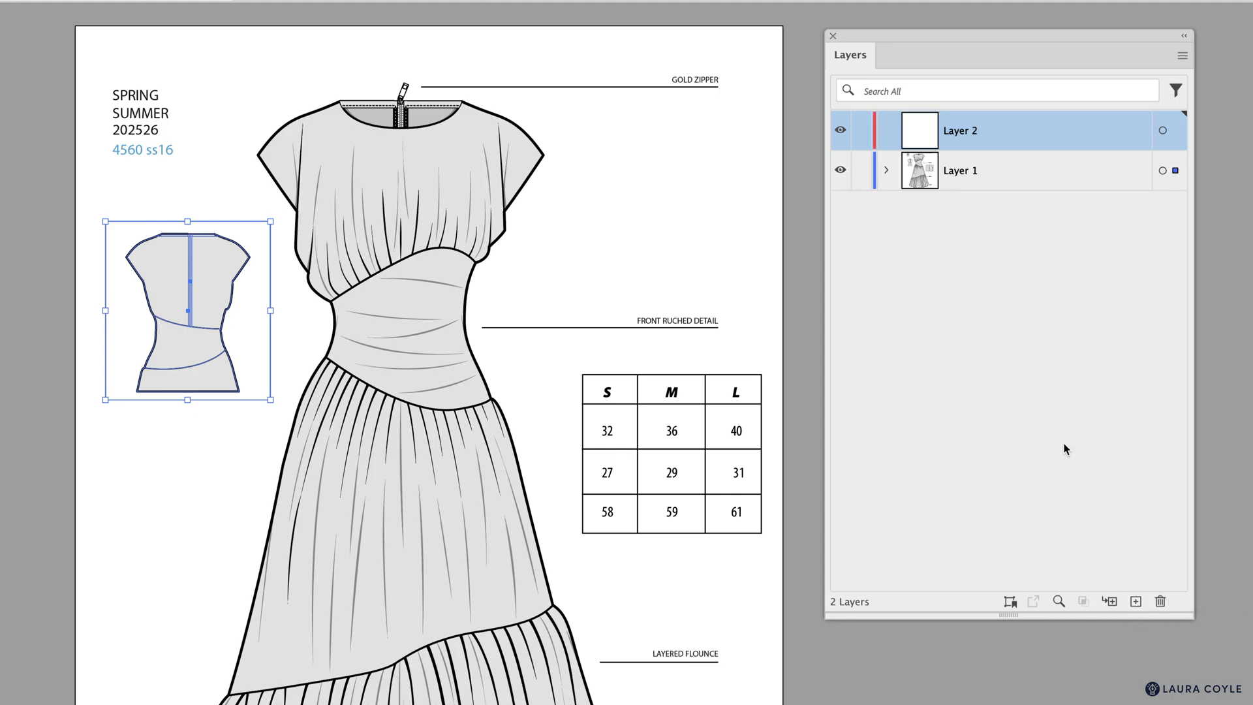
mouse_move(751, 232)
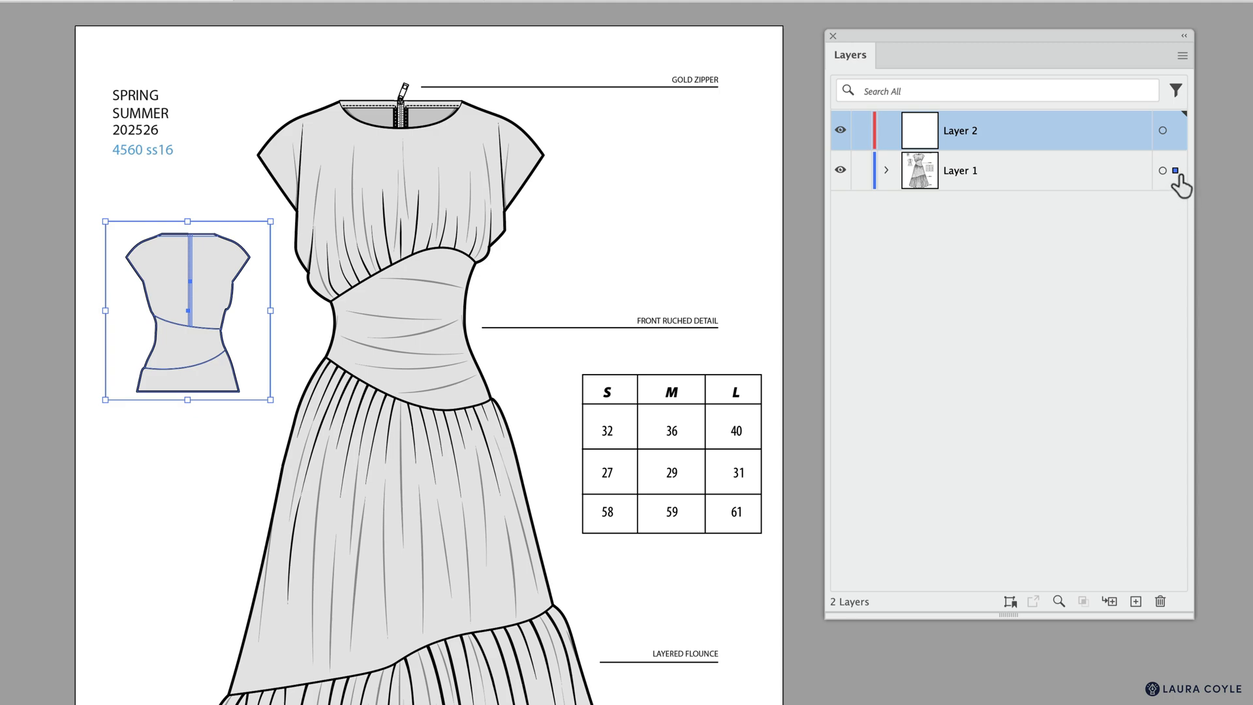
mouse_move(1174, 169)
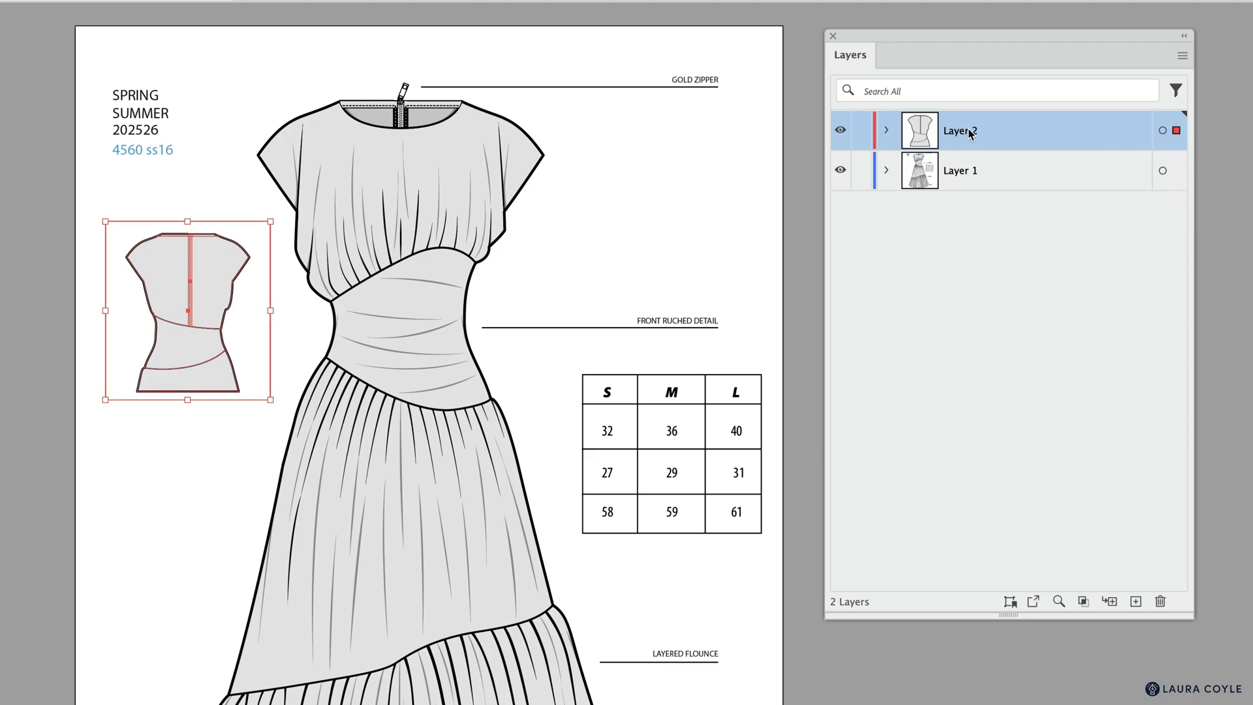
double_click(959, 130)
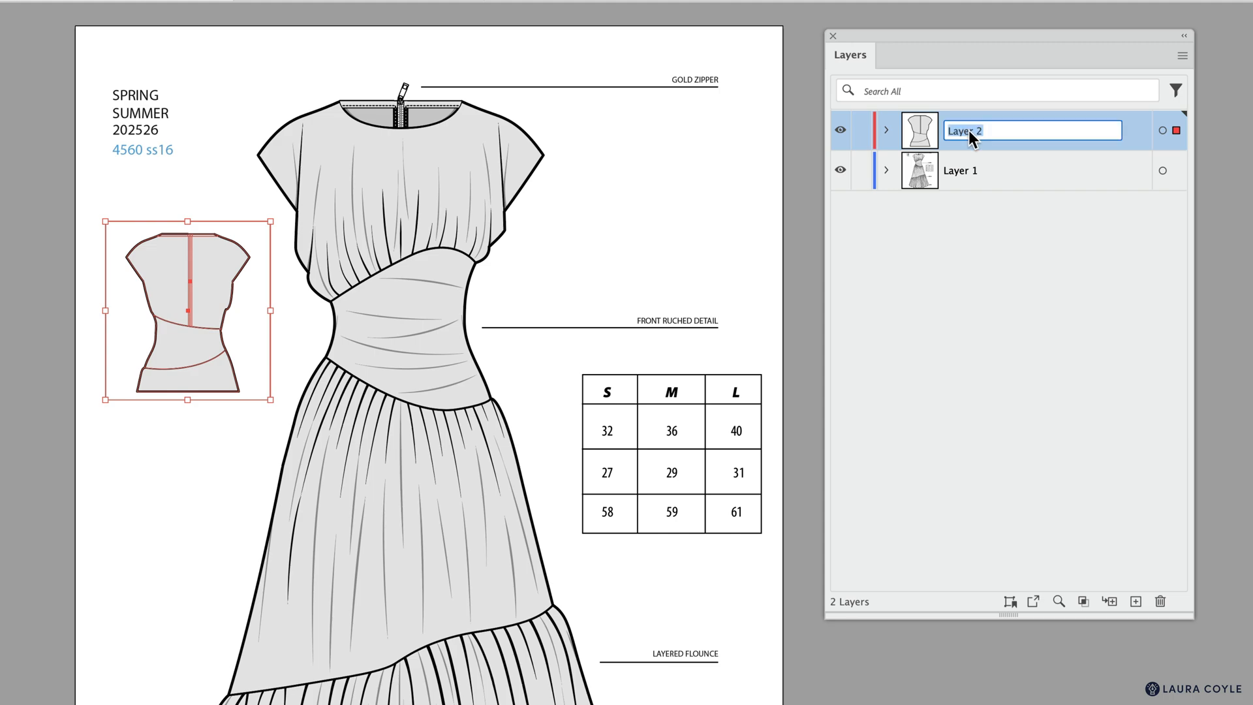
type("Inset")
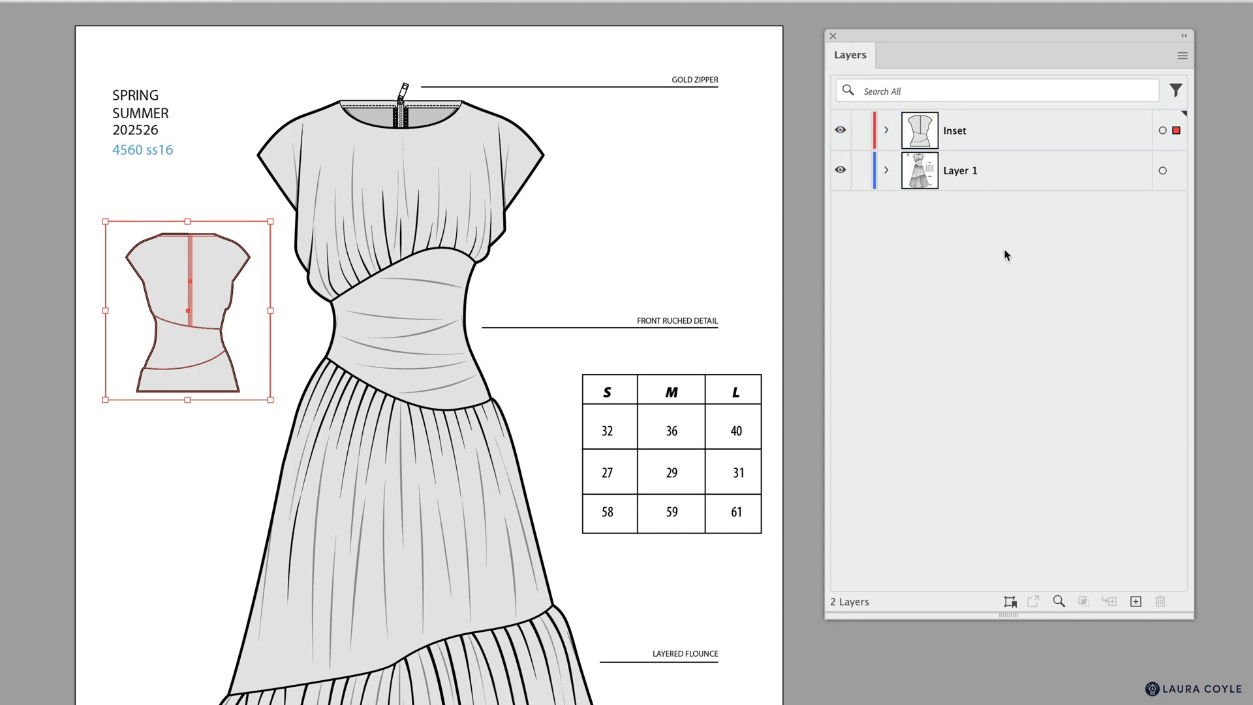
mouse_move(1003, 254)
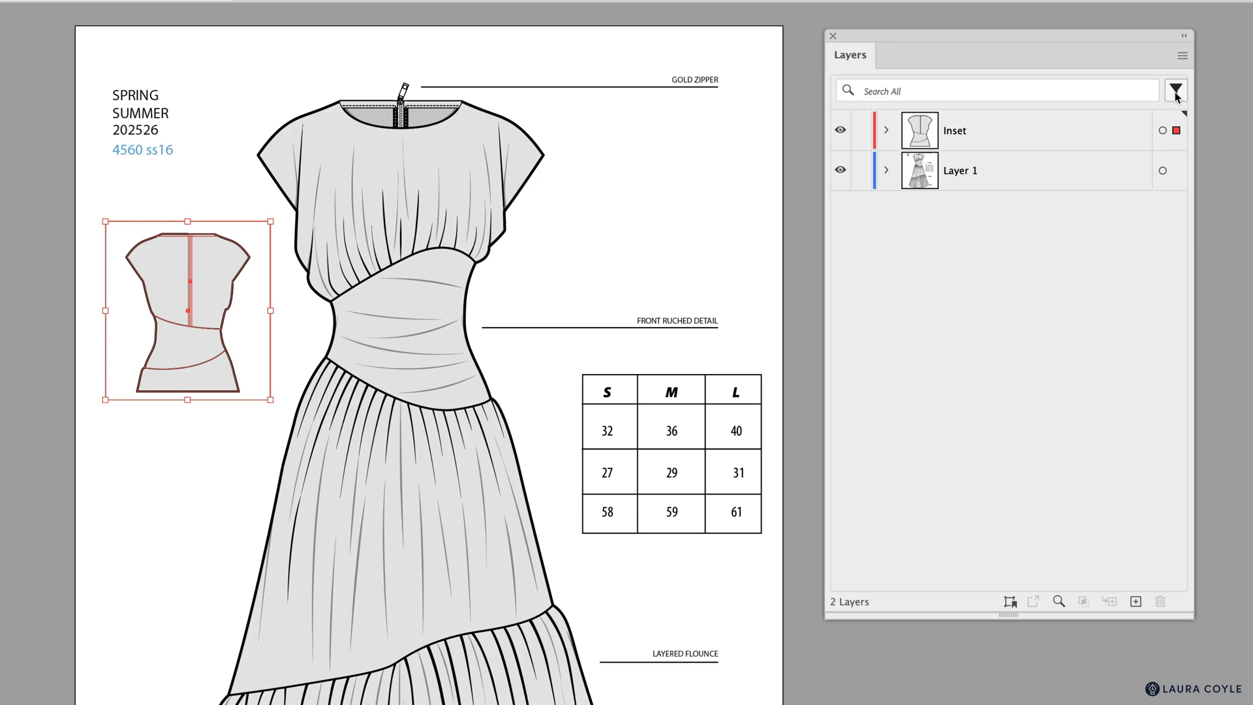
Step: Filter the Layers panel to Text objects and expand Layer 1's eleven text items
left_click(1174, 90)
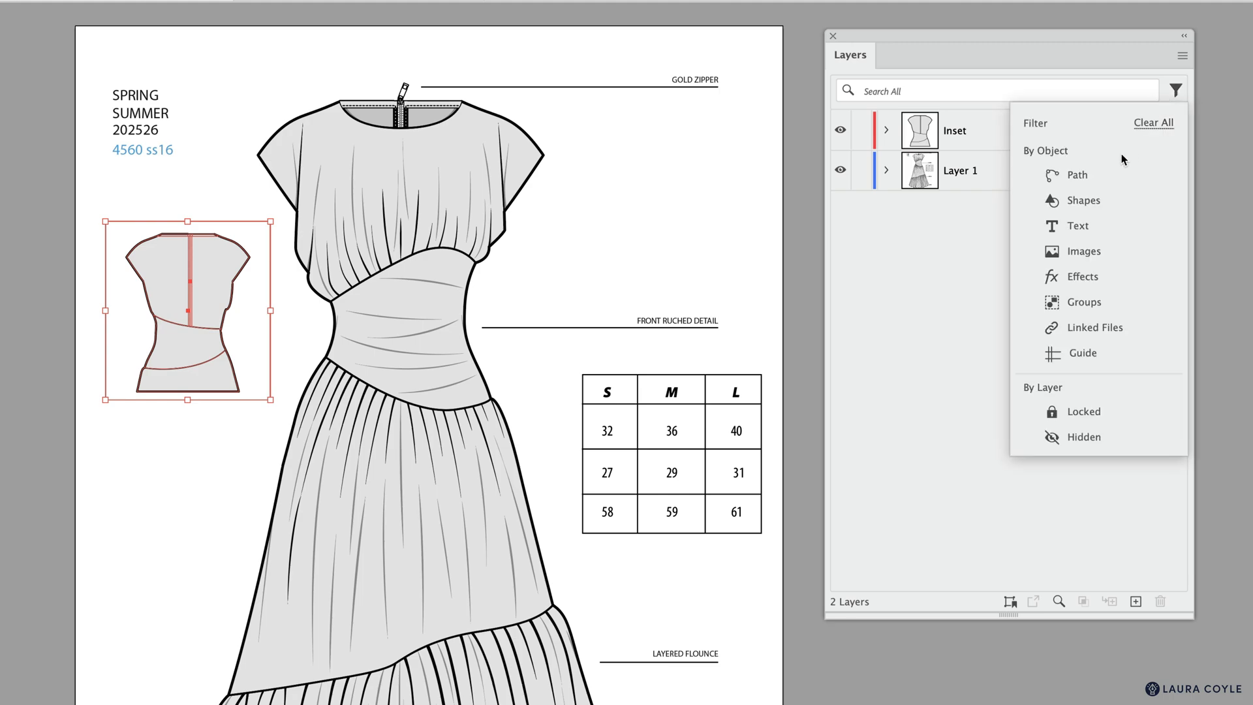
mouse_move(1129, 300)
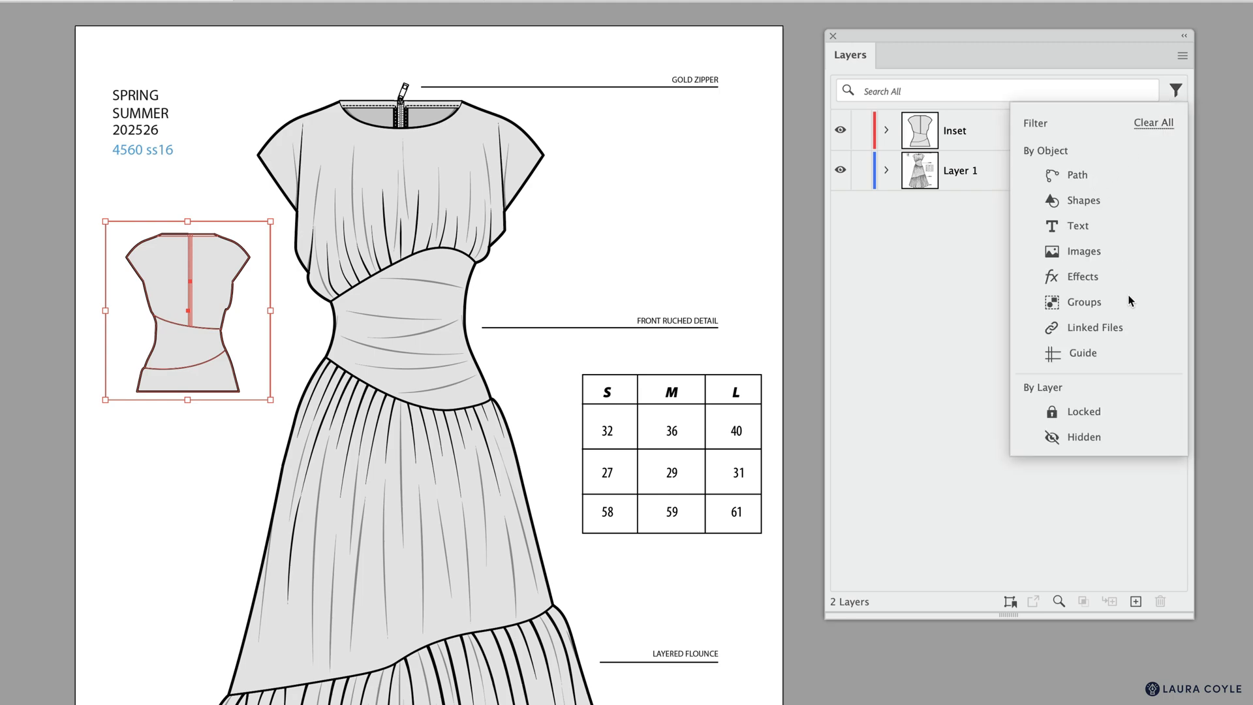
mouse_move(1080, 231)
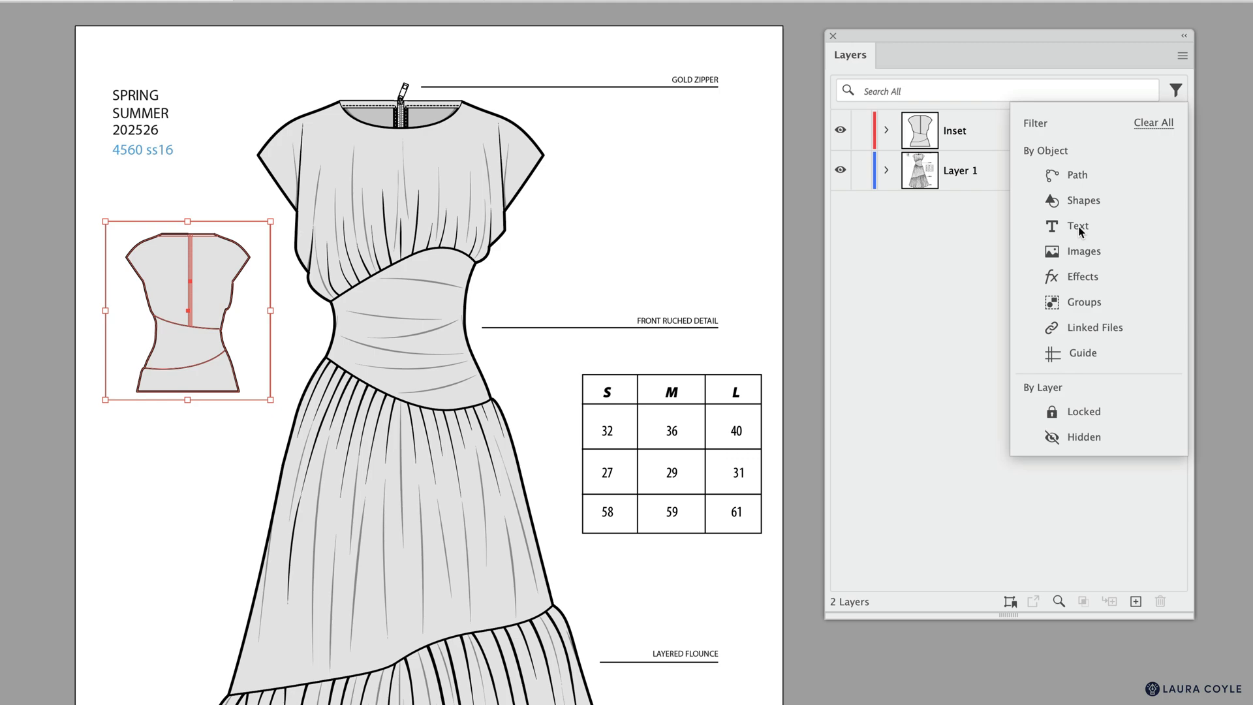
left_click(1077, 226)
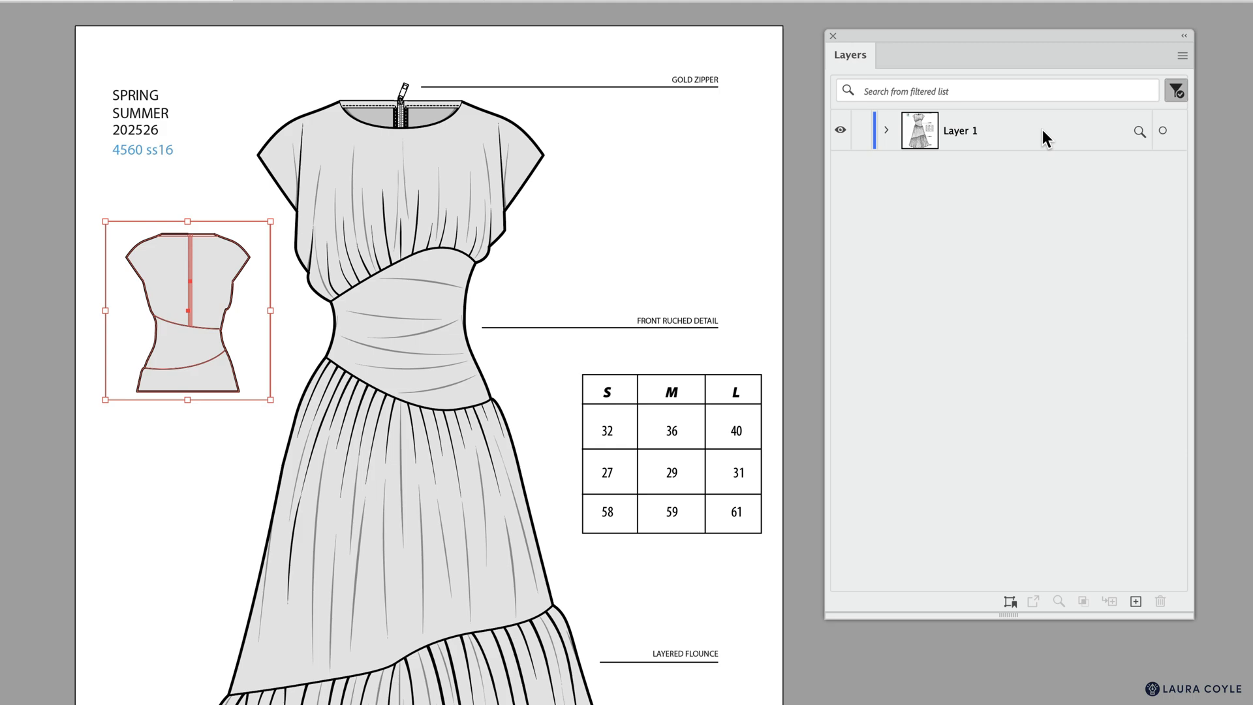
left_click(885, 131)
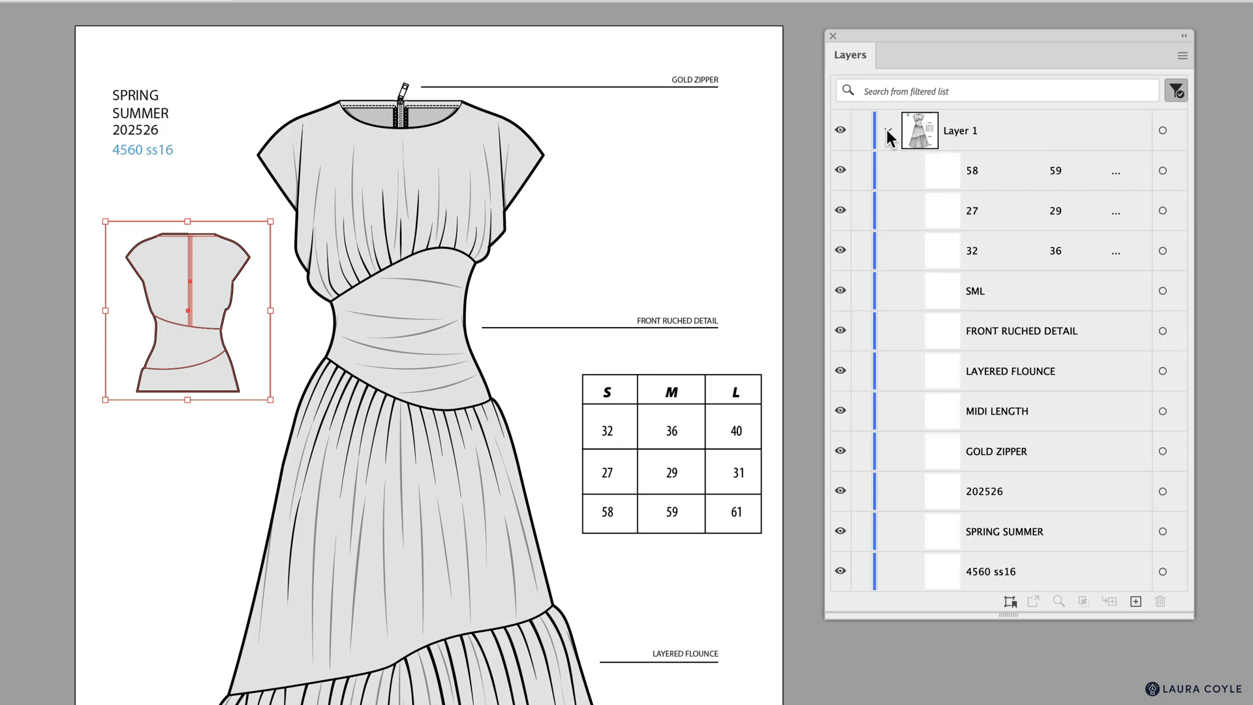
left_click(888, 129)
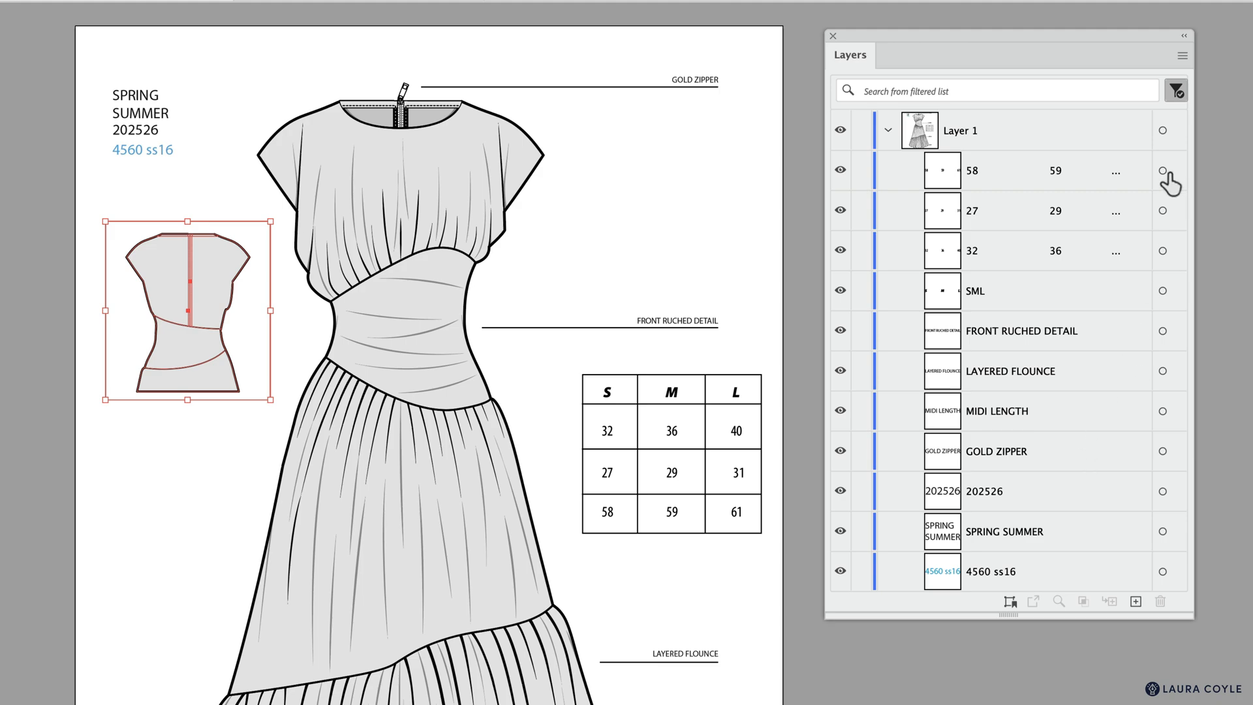
mouse_move(1163, 572)
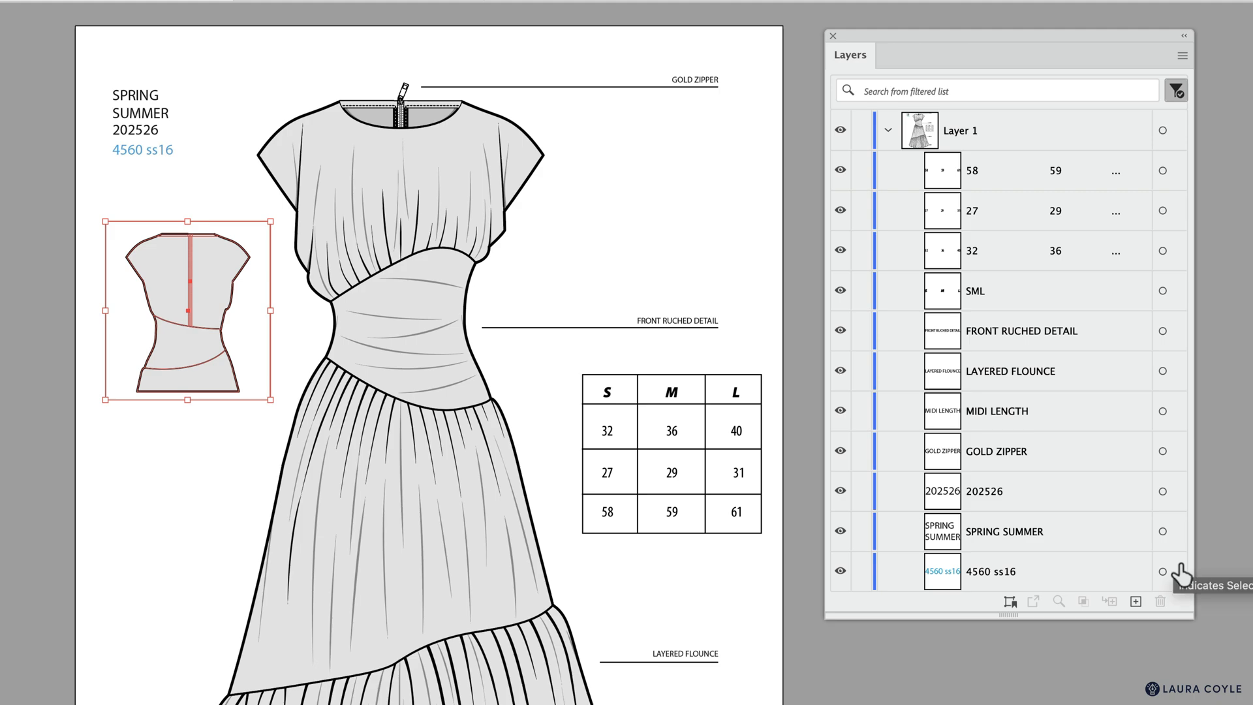
mouse_move(1065, 389)
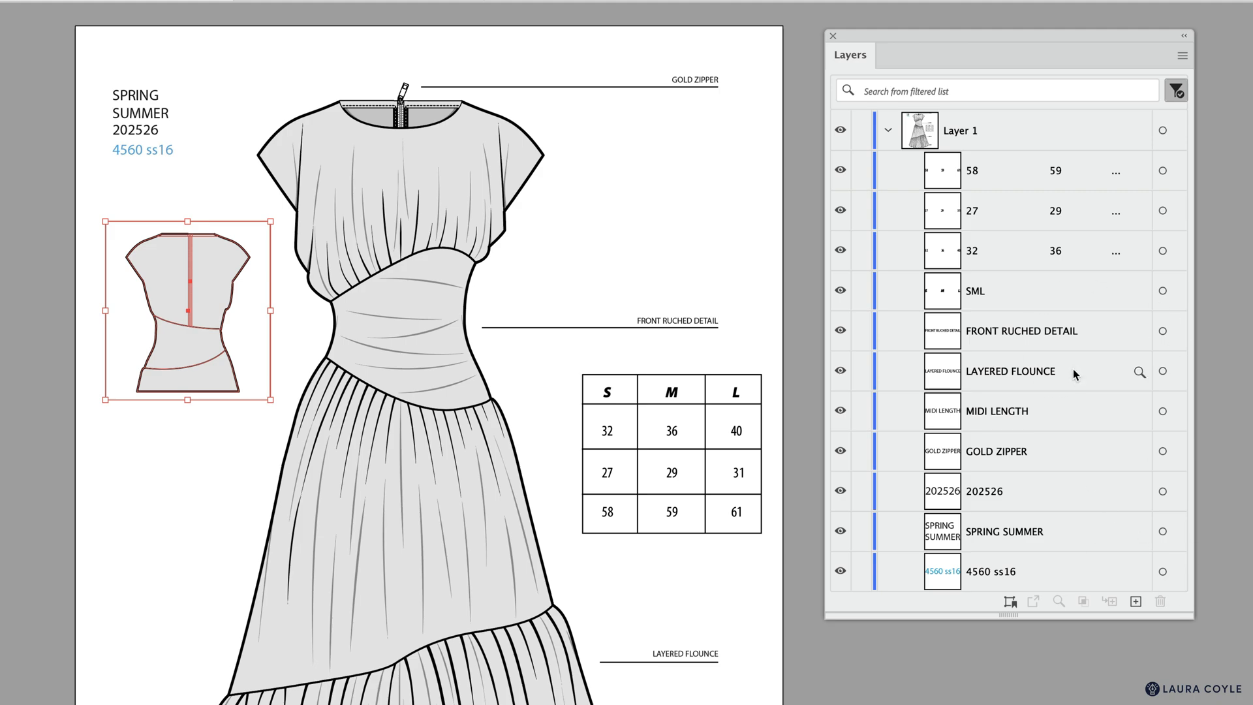
mouse_move(1187, 184)
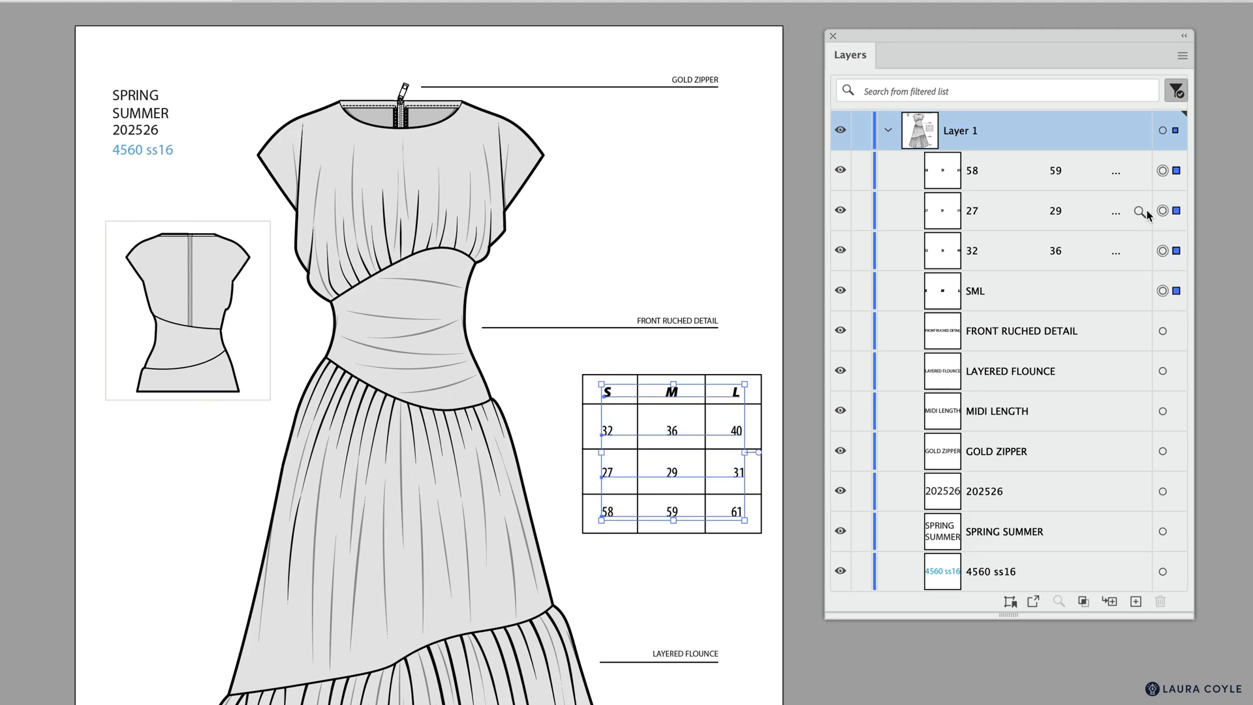
mouse_move(1131, 450)
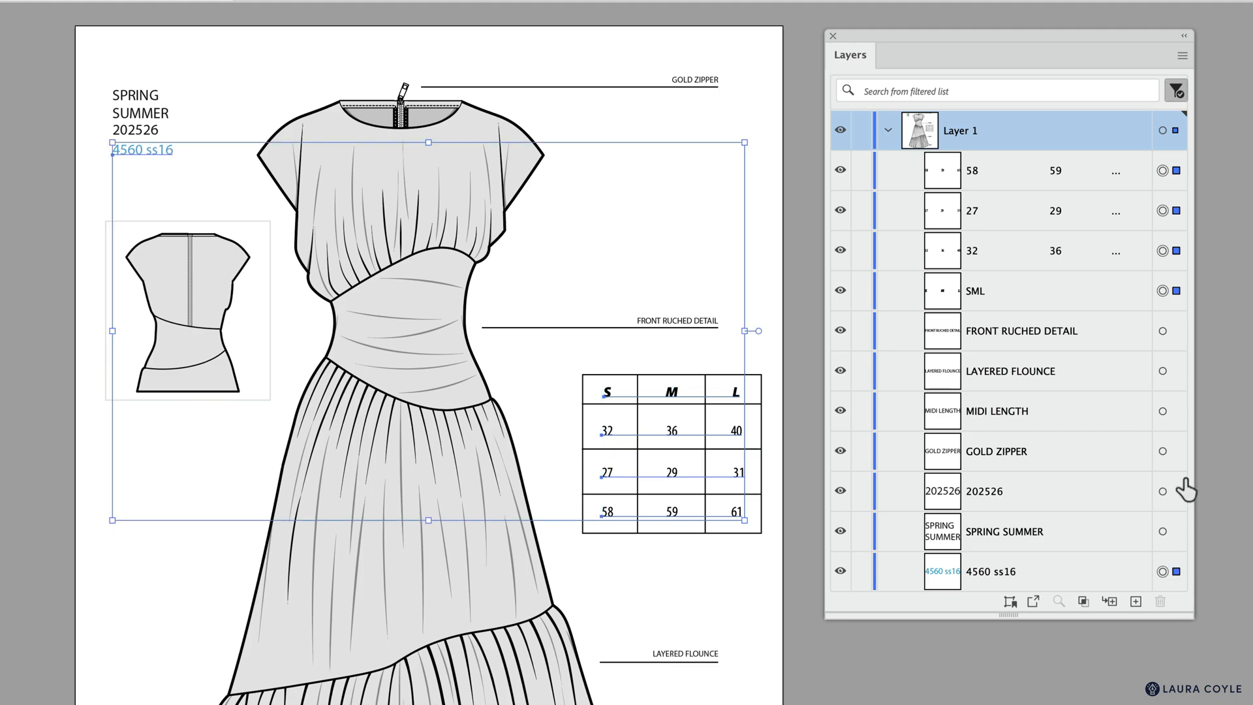
mouse_move(1191, 368)
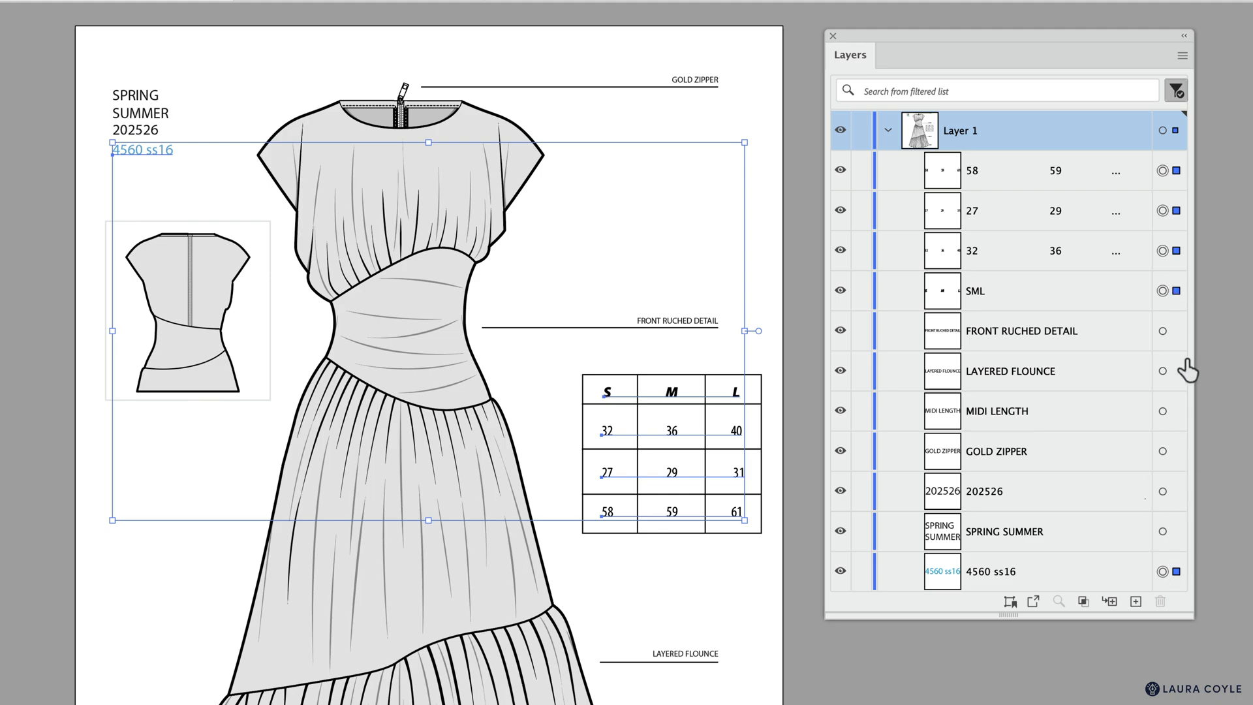
mouse_move(1173, 289)
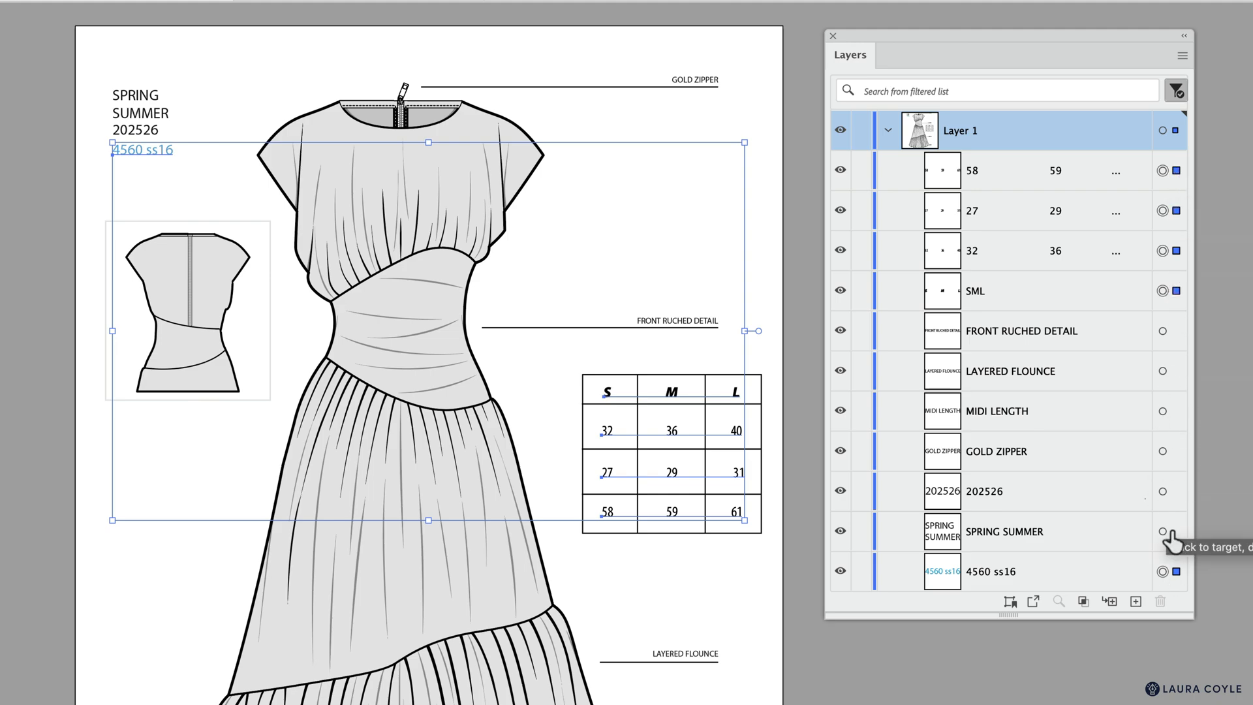
mouse_move(1170, 539)
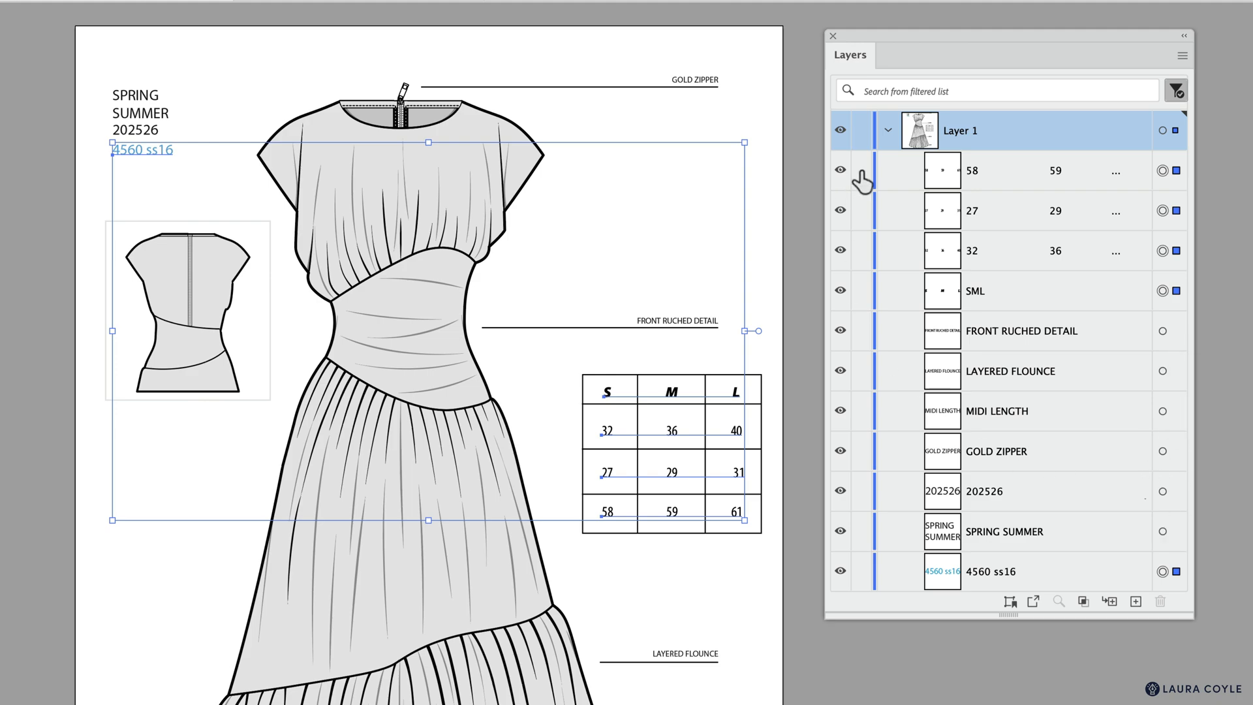
mouse_move(861, 179)
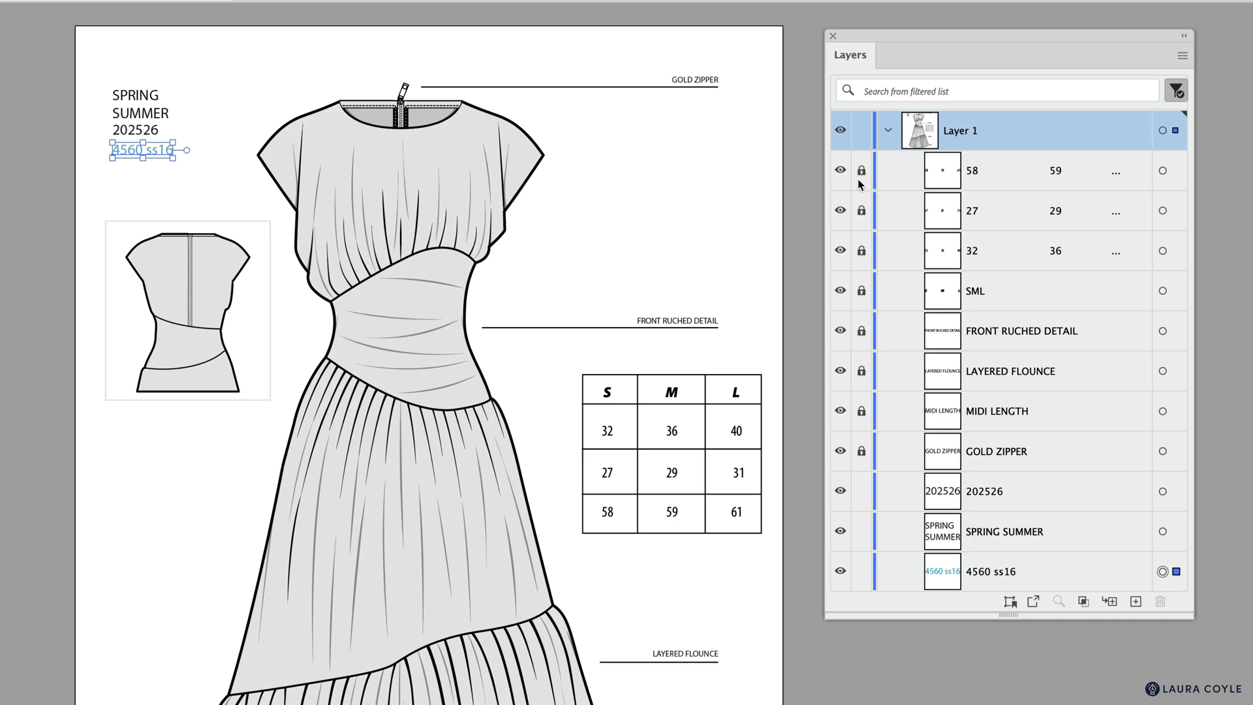
Step: Lock Layer 1's text items, then Unlock All to select every text object
left_click(862, 169)
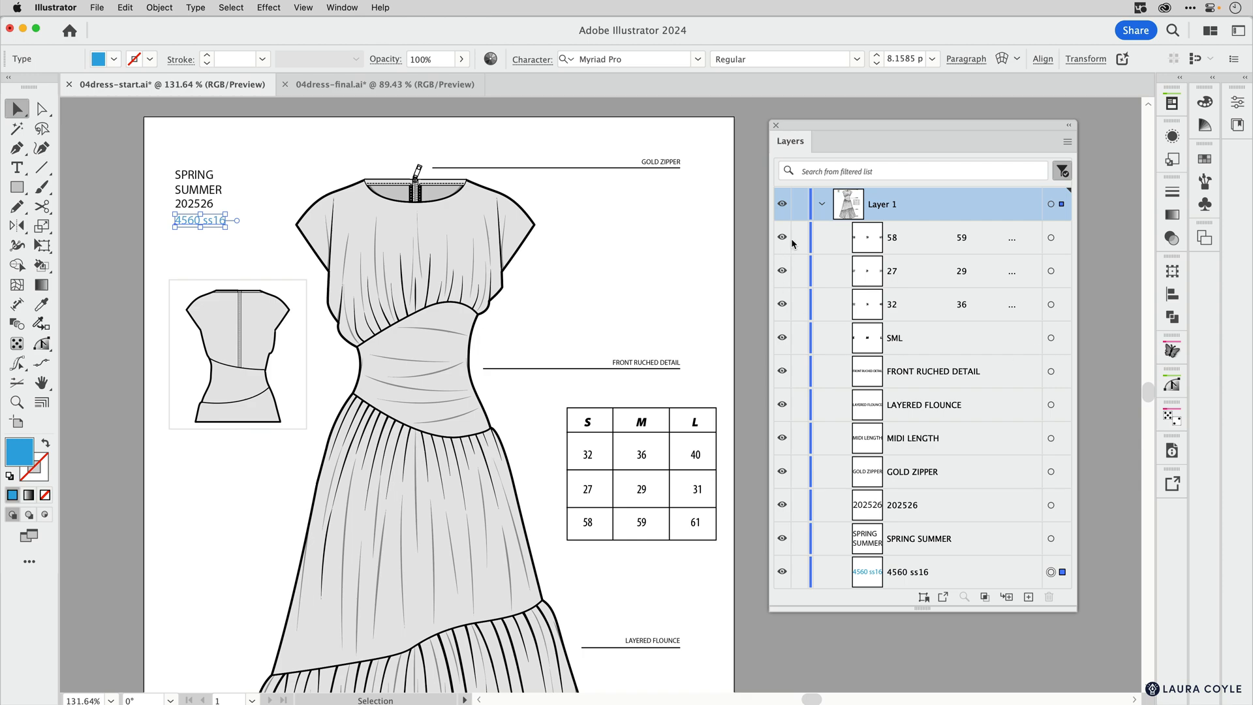
mouse_move(802, 244)
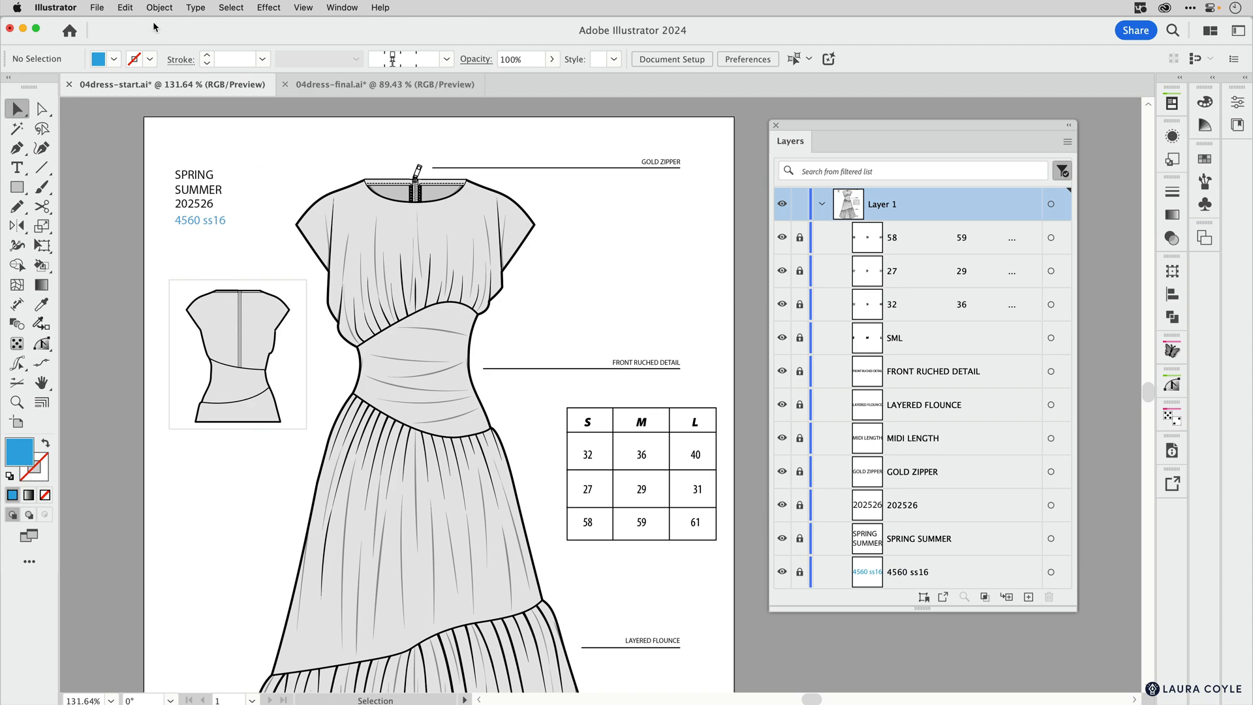
left_click(159, 8)
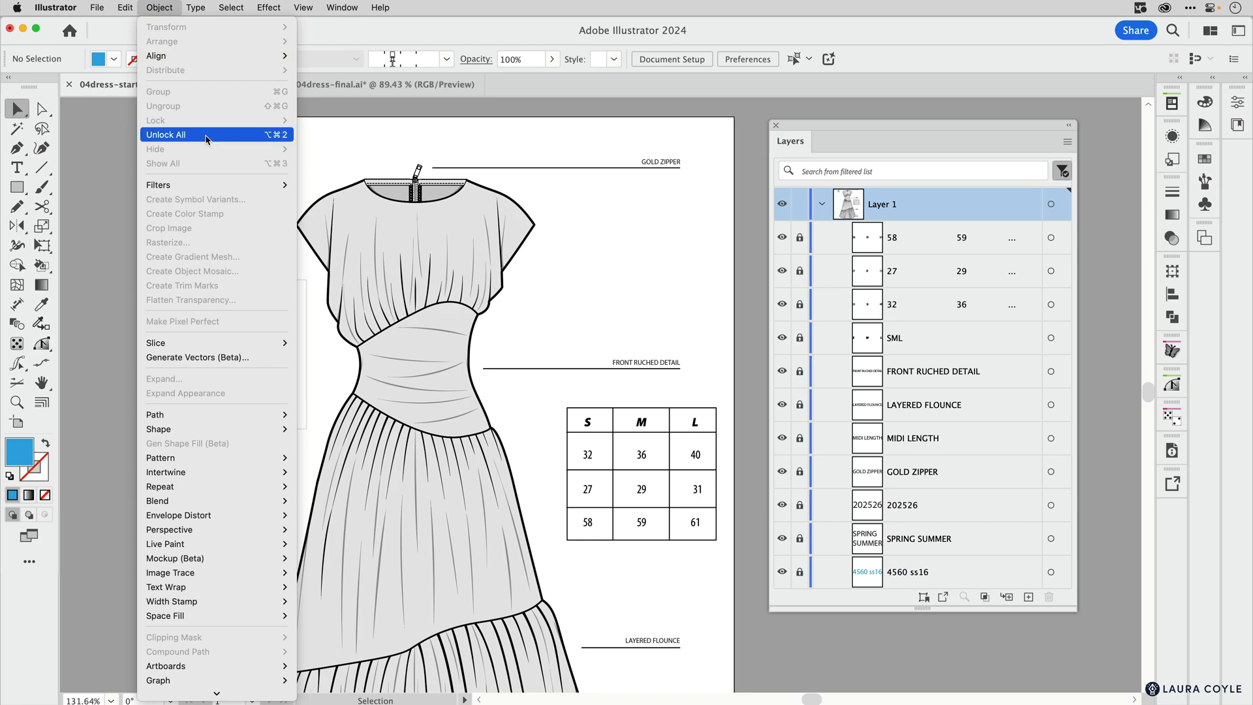
left_click(166, 135)
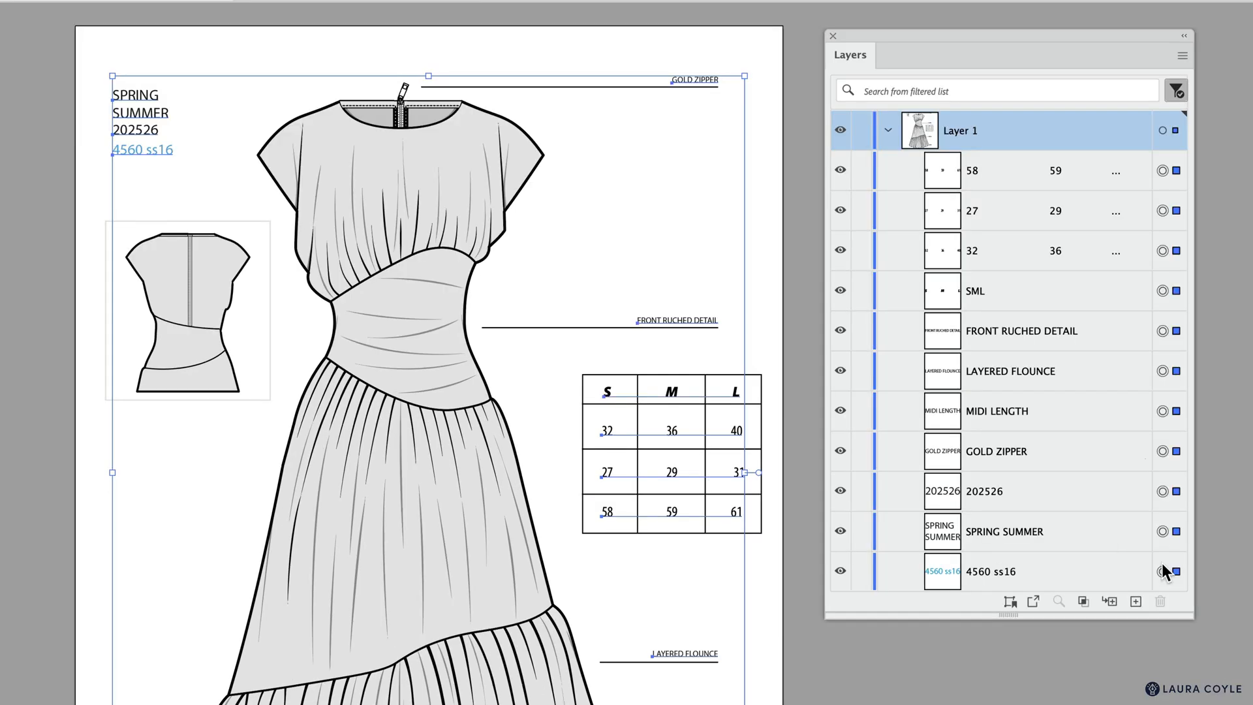
mouse_move(1152, 656)
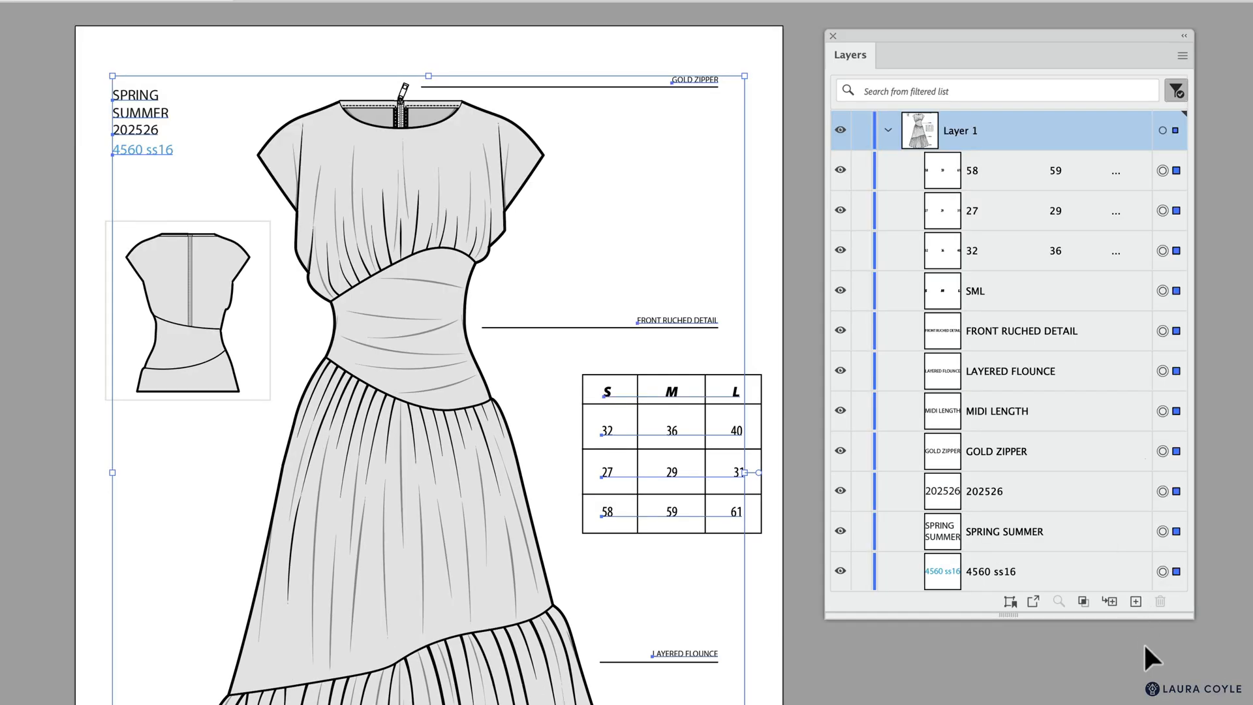
mouse_move(1135, 600)
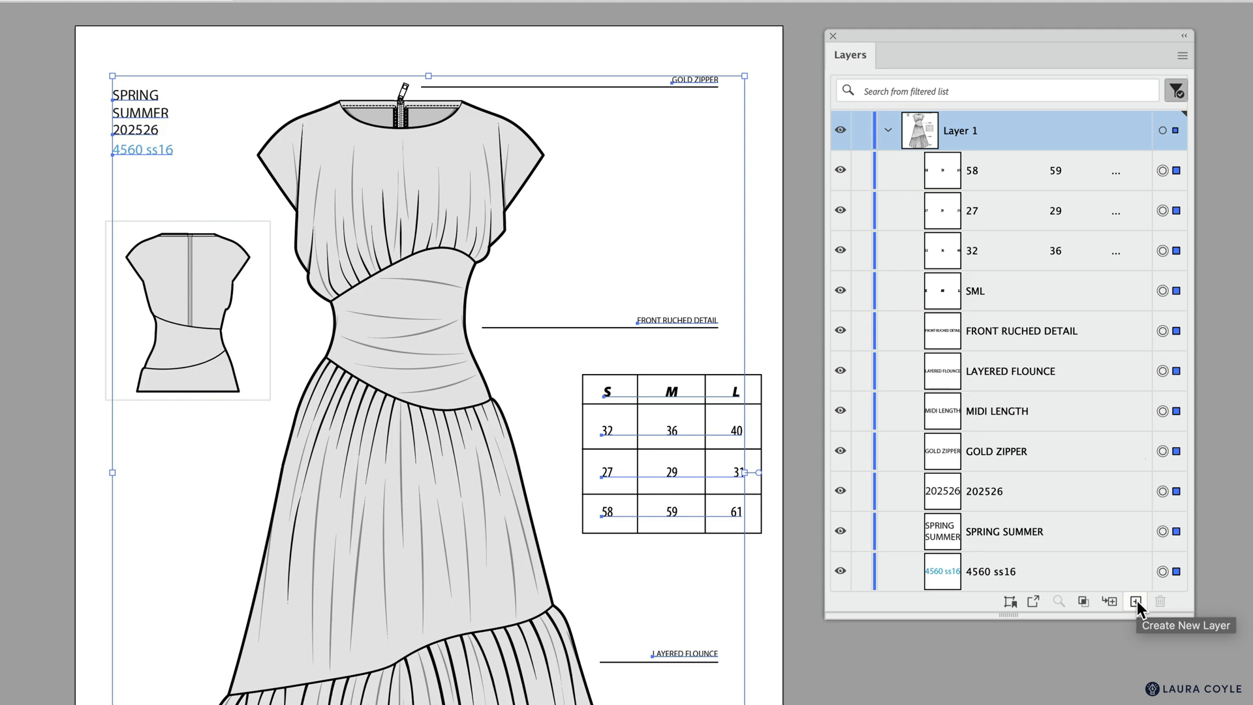
Step: Move the selected text into a new layer renamed Text and collapse Layer 1
left_click(1135, 601)
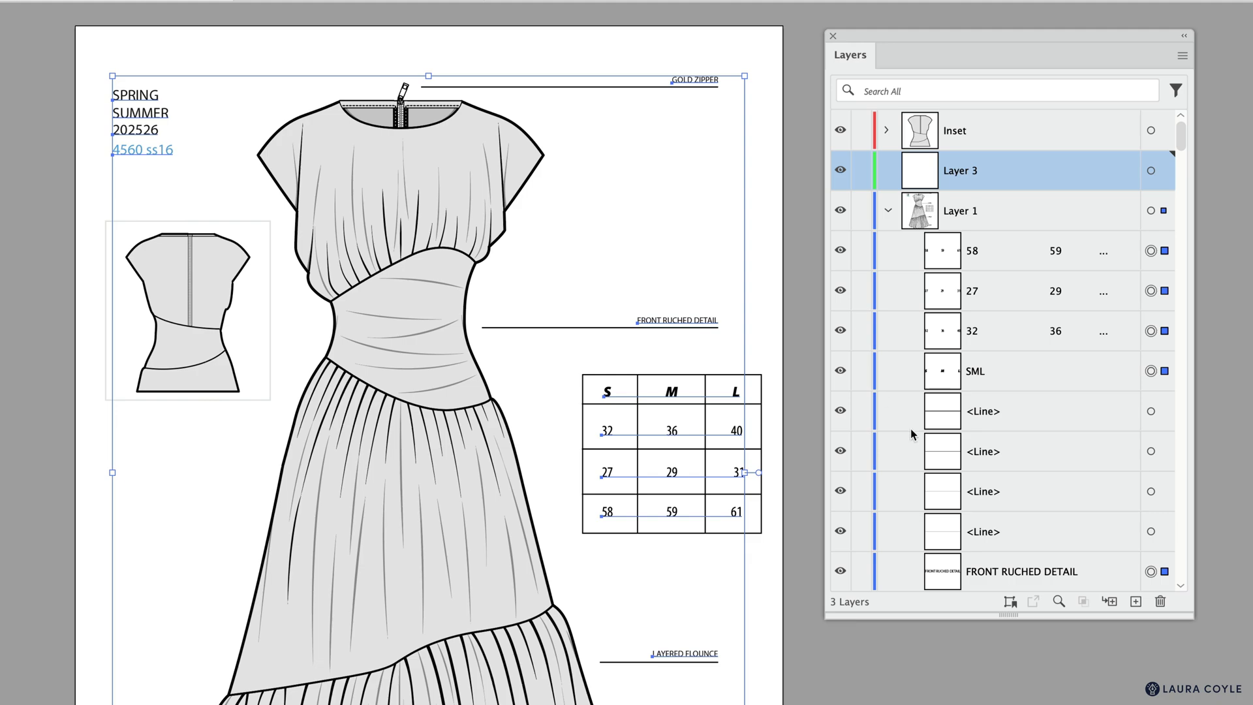
mouse_move(1028, 168)
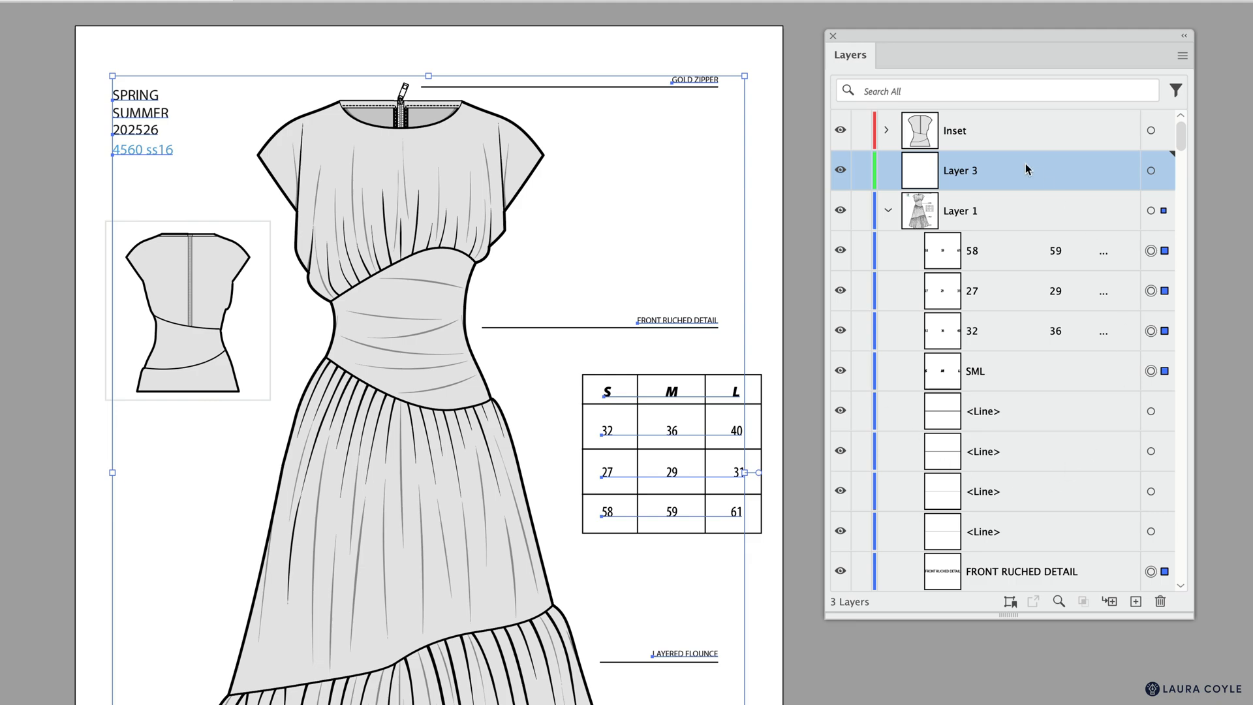
mouse_move(1016, 213)
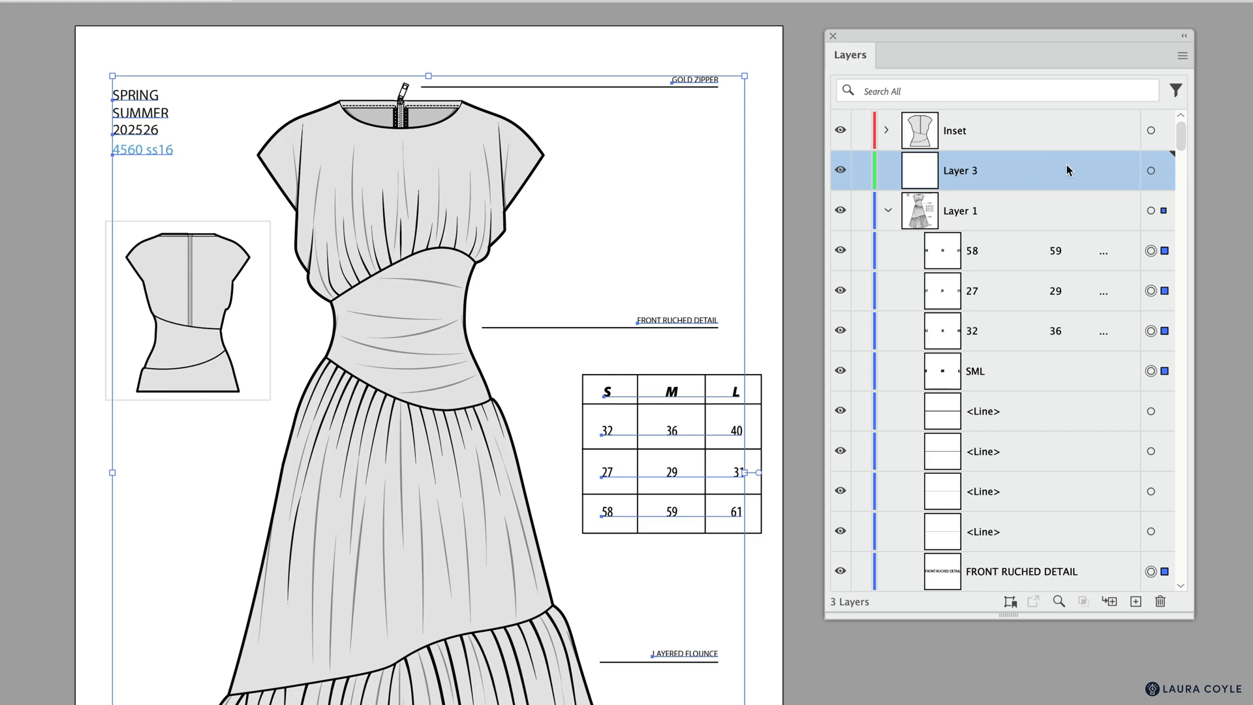
mouse_move(1028, 175)
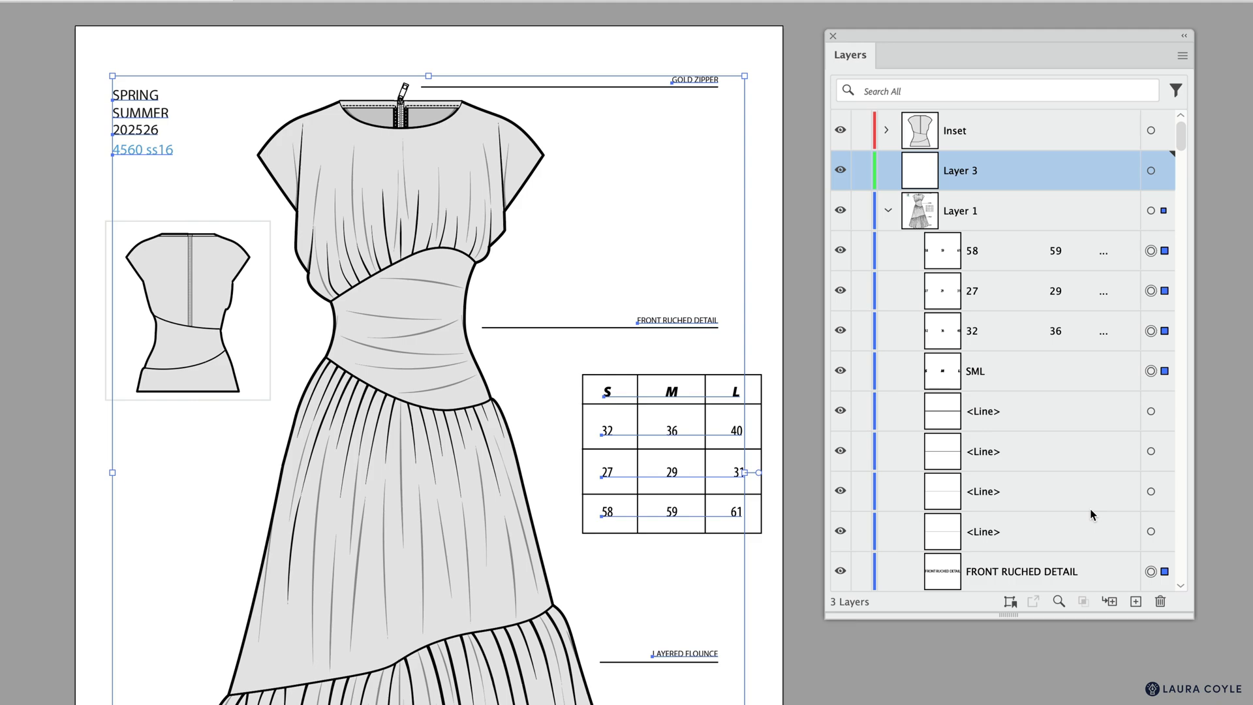
mouse_move(1034, 210)
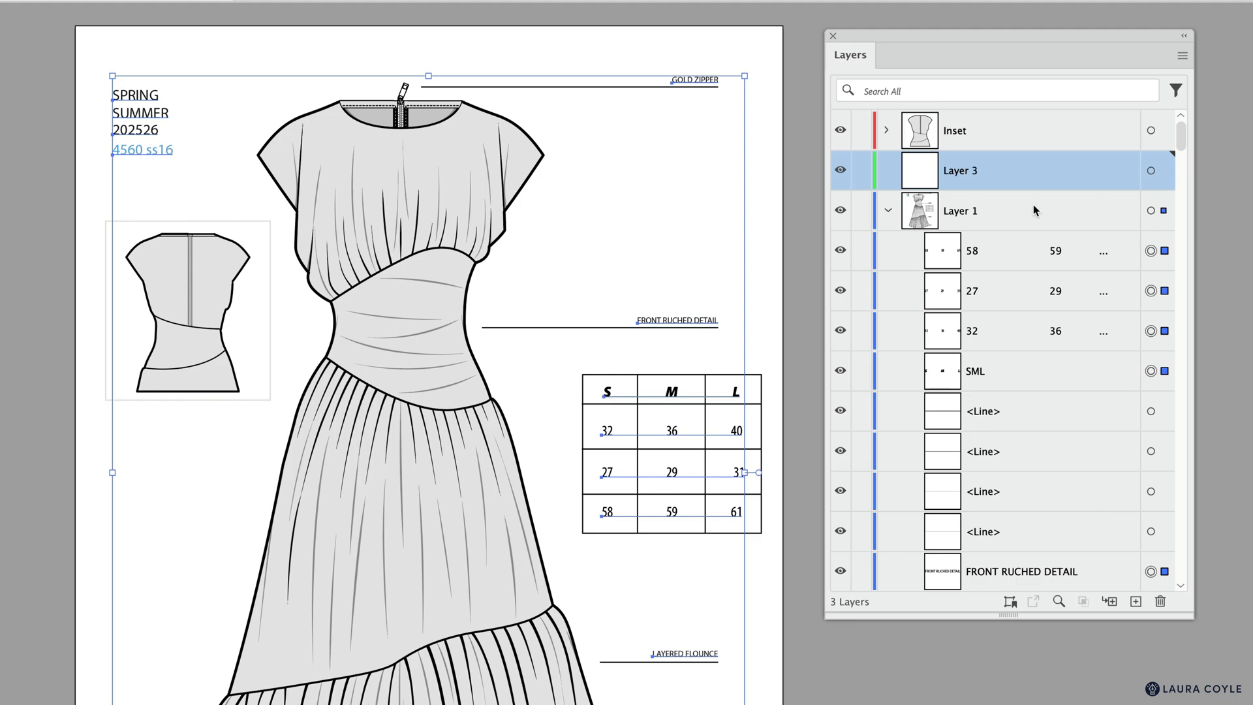
mouse_move(1170, 215)
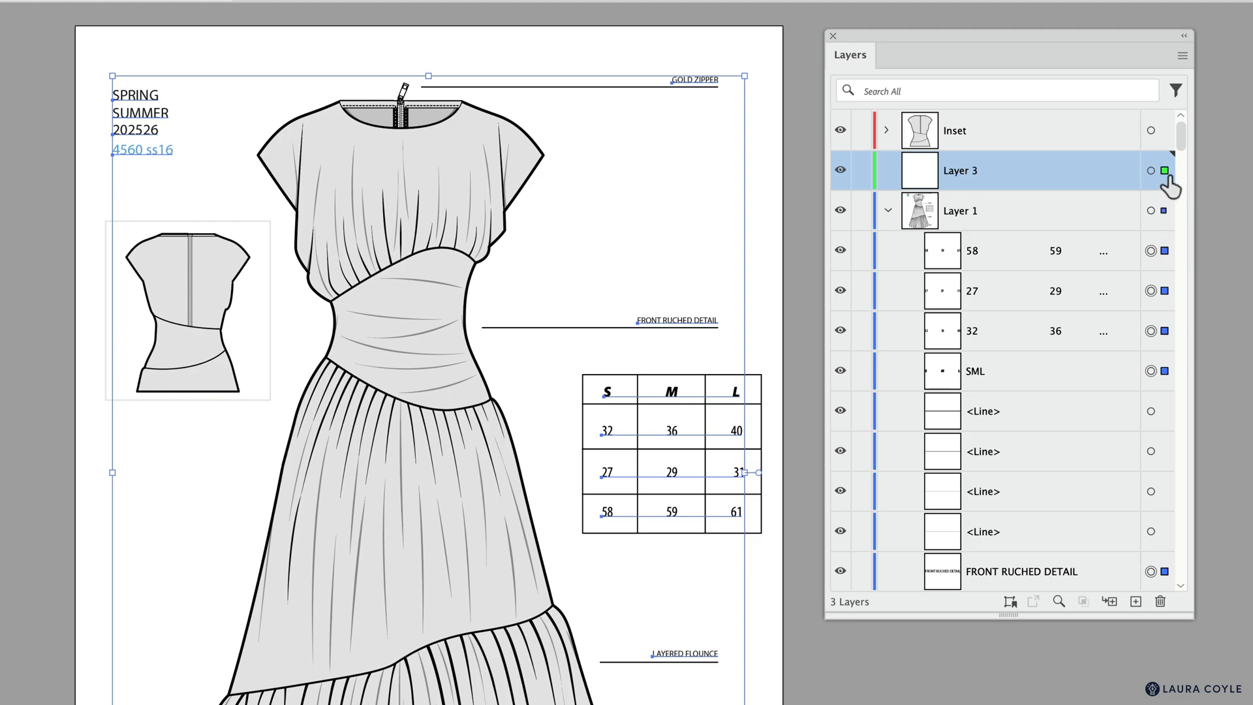
left_click(885, 170)
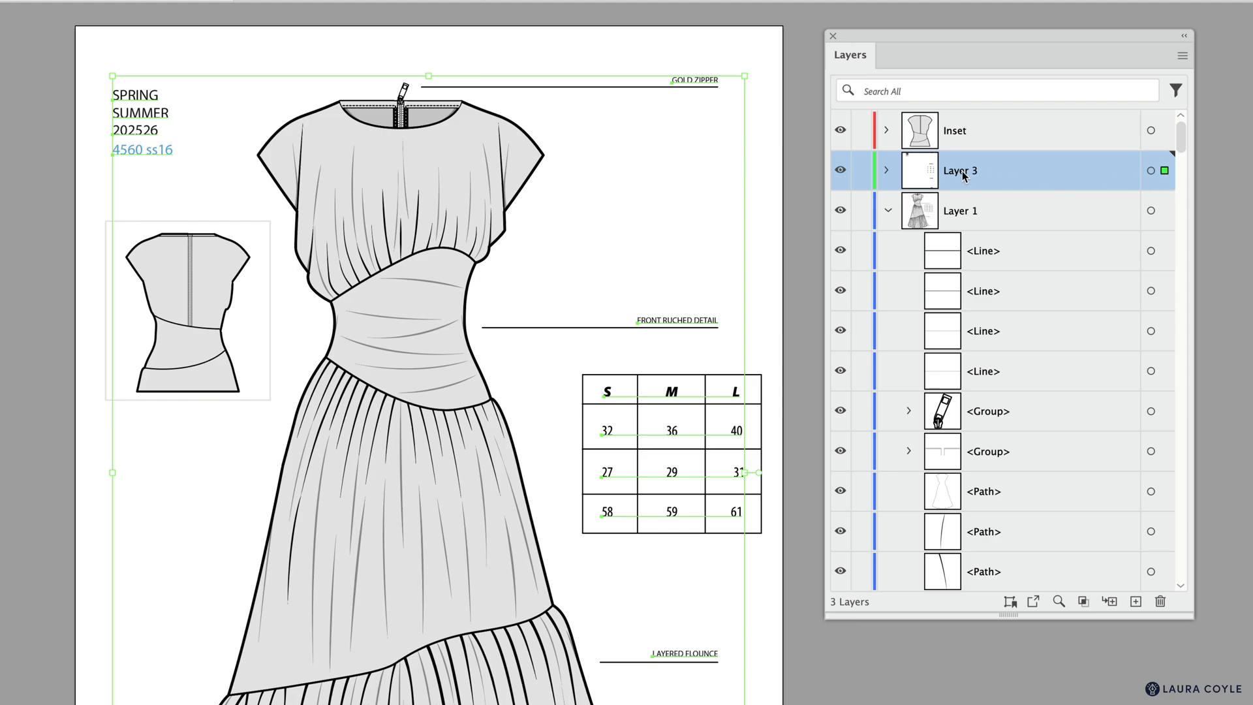
mouse_move(968, 180)
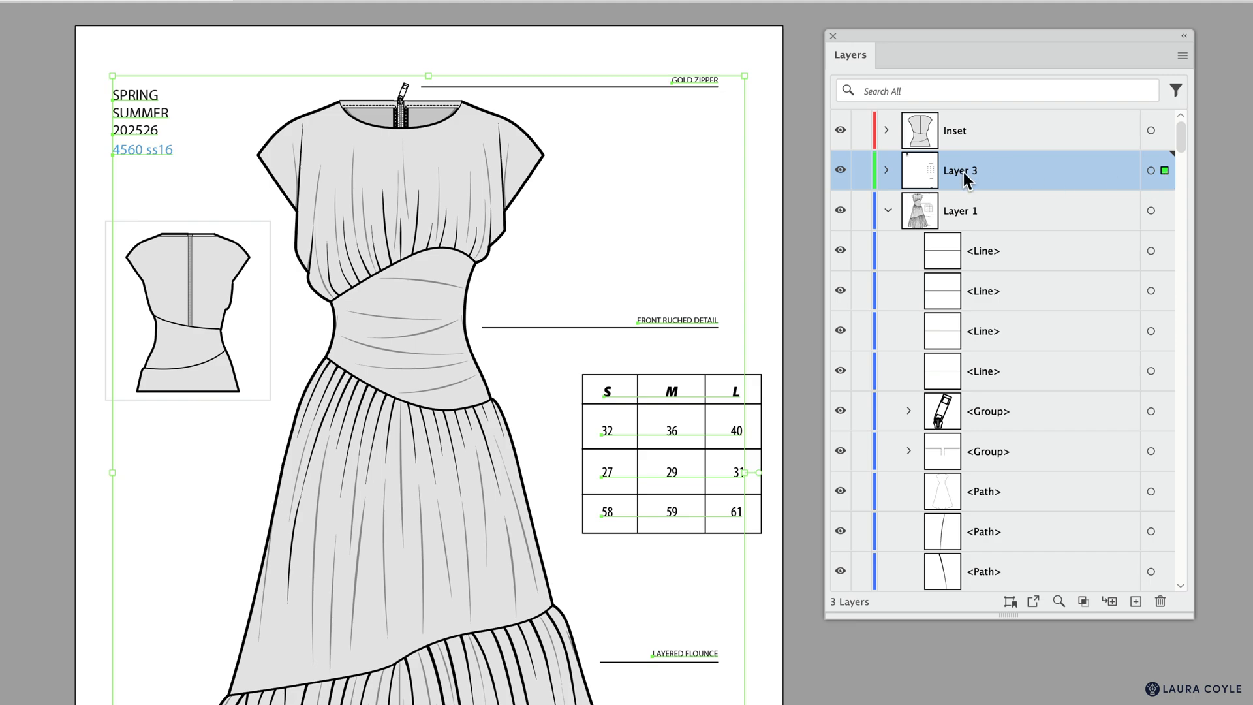
double_click(960, 170)
type("Text")
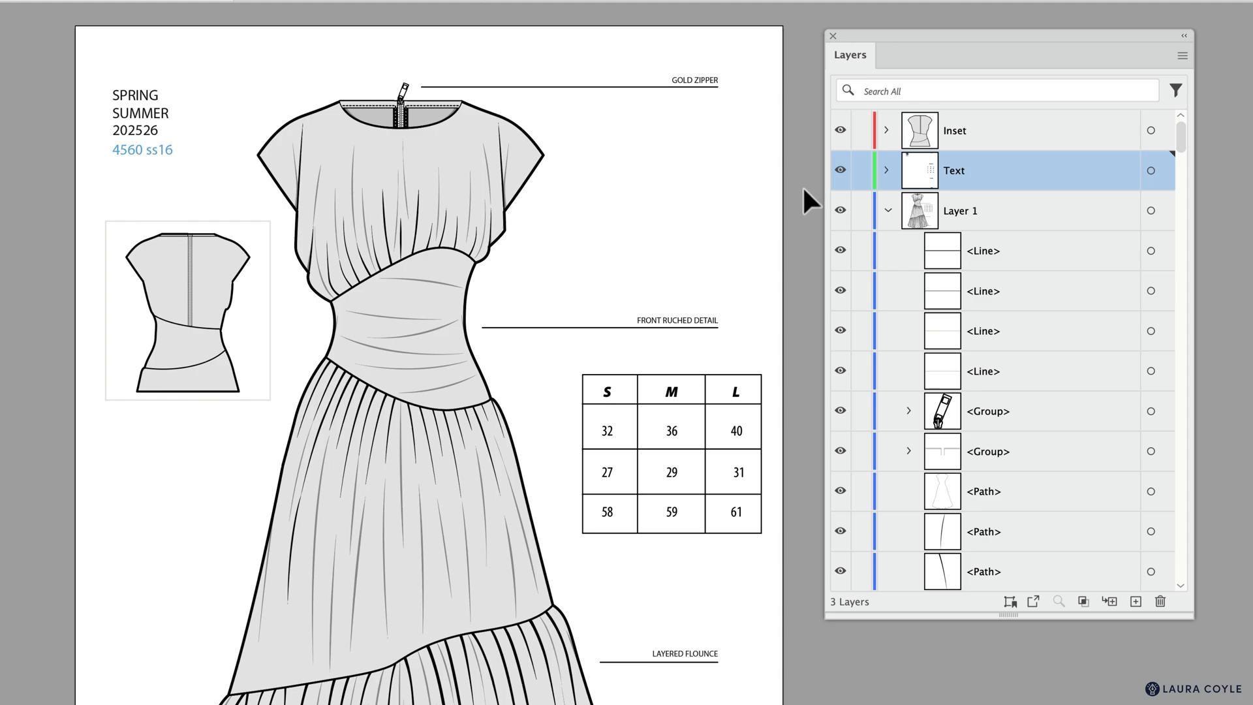
left_click(885, 211)
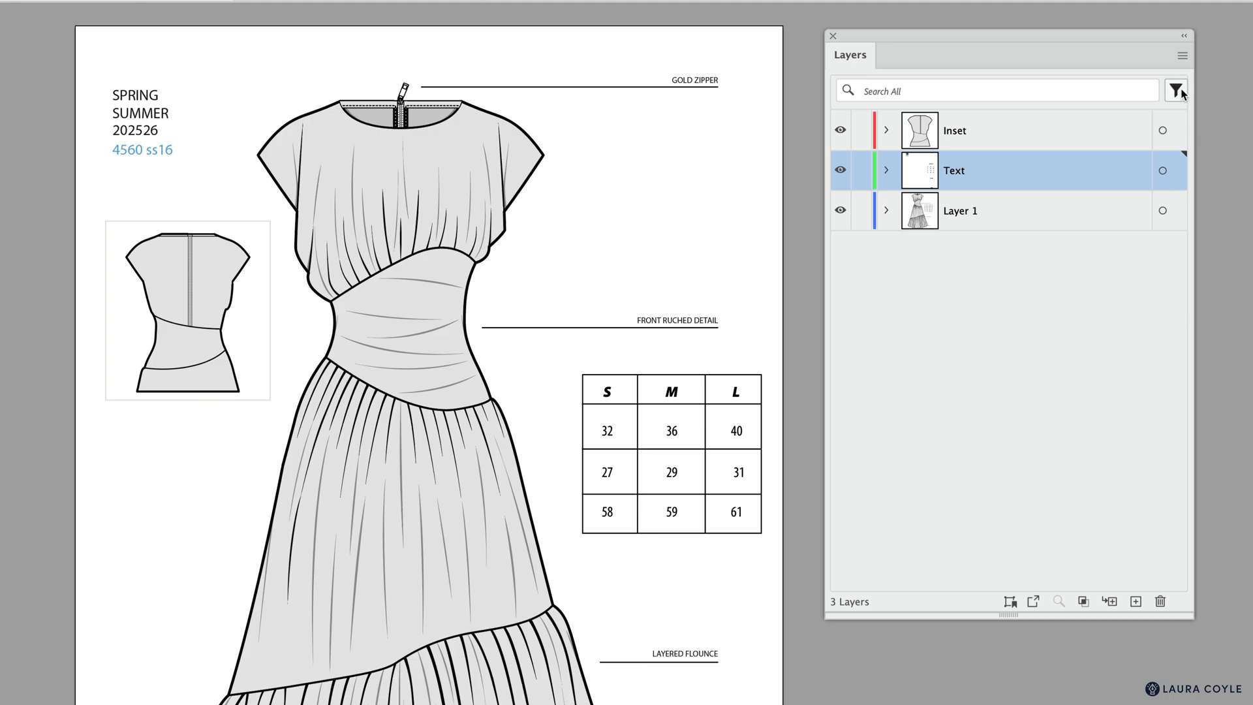
left_click(1175, 90)
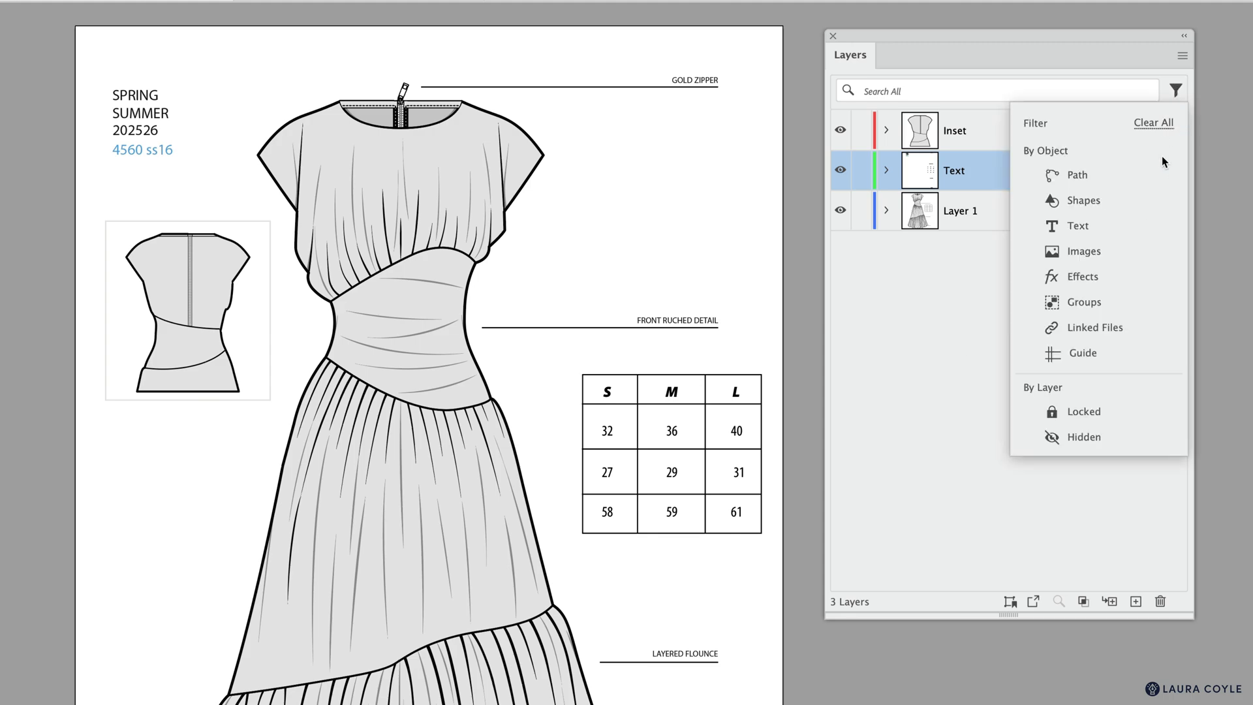
mouse_move(1108, 209)
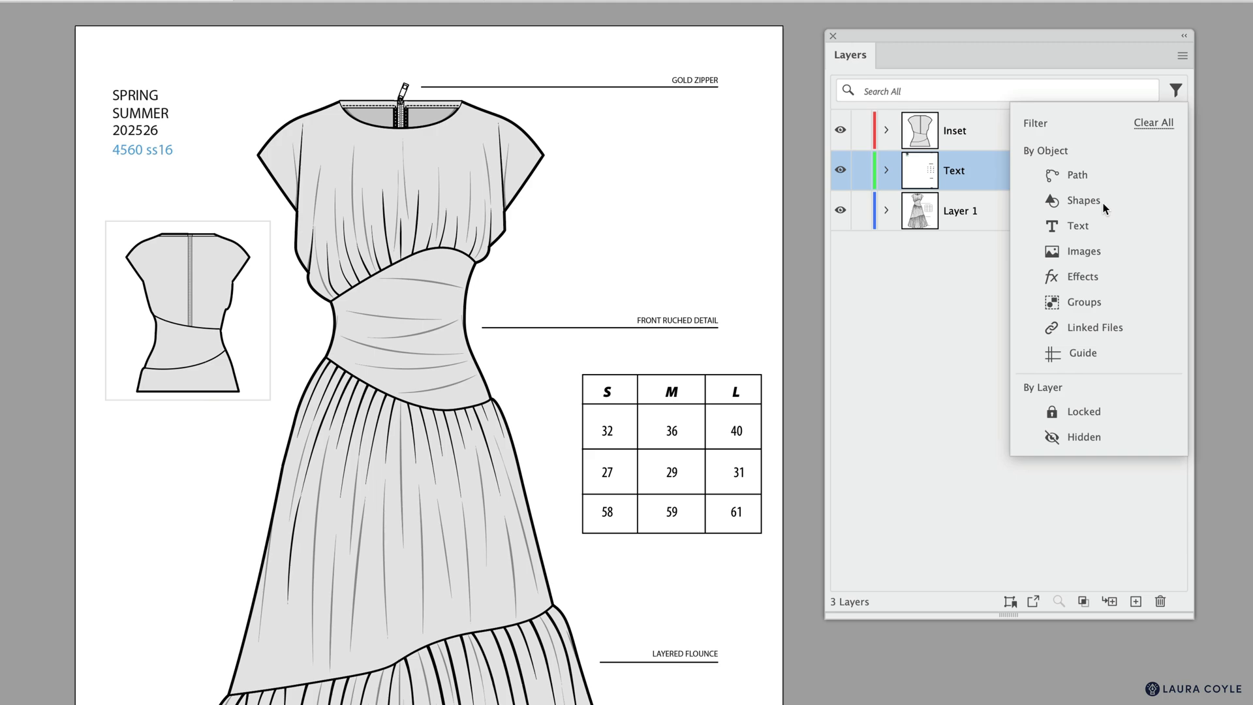
mouse_move(760, 194)
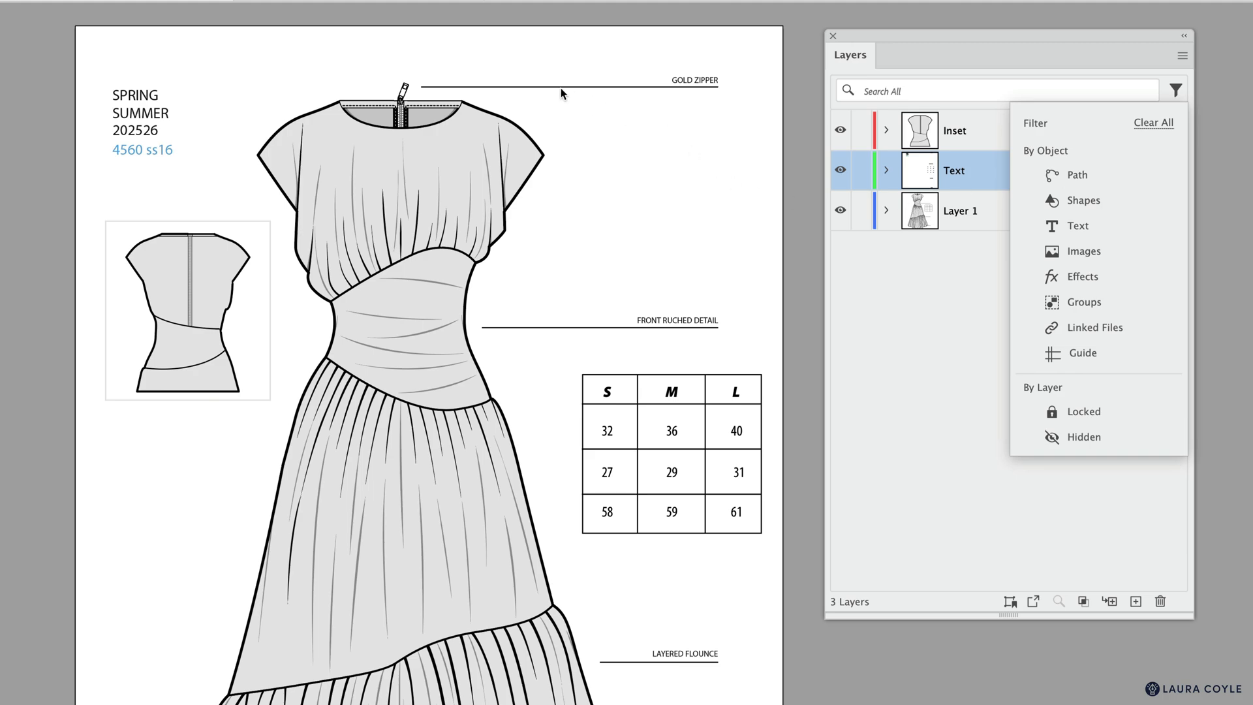
mouse_move(598, 98)
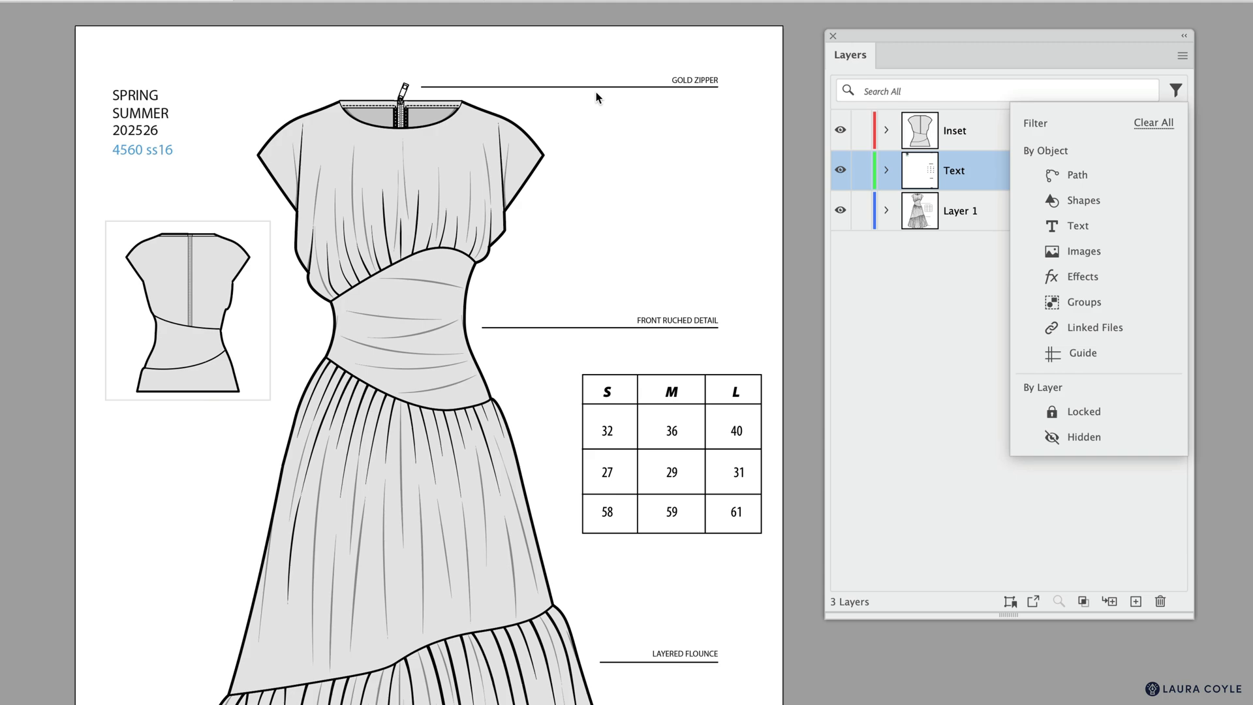
mouse_move(1089, 206)
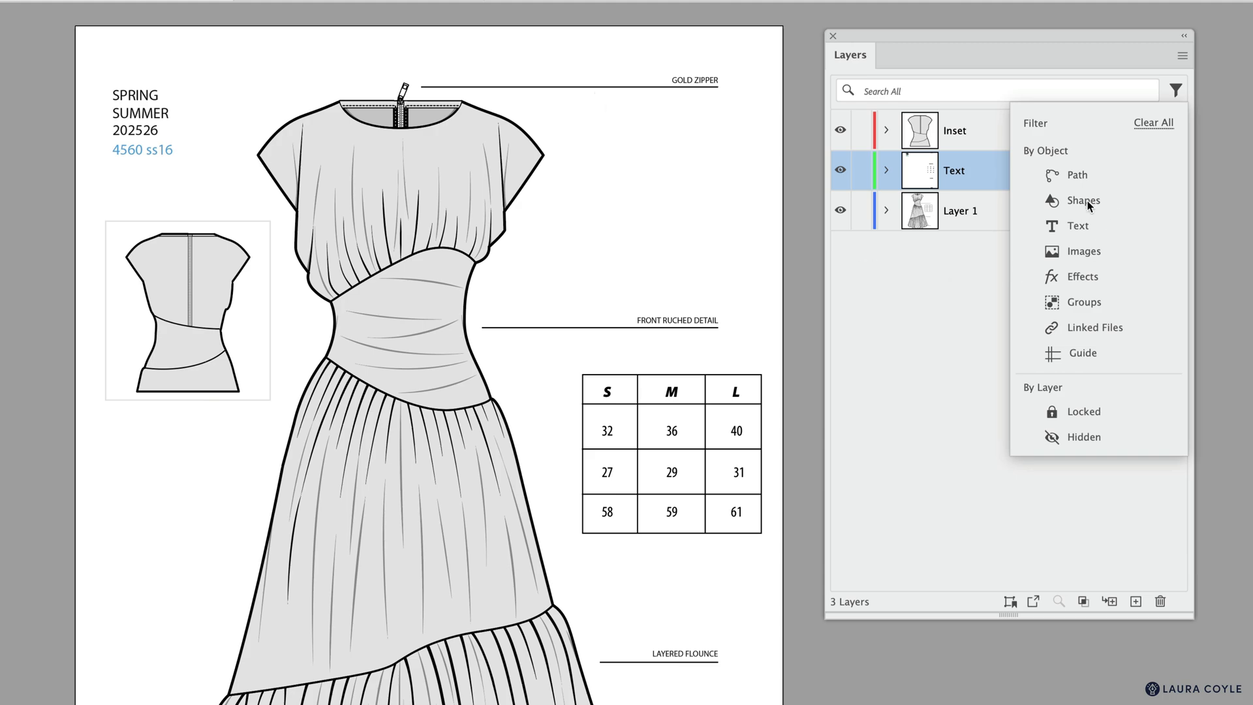
Step: Filter the layer list to Shapes, leaving Inset and Layer 1 listed
left_click(1083, 200)
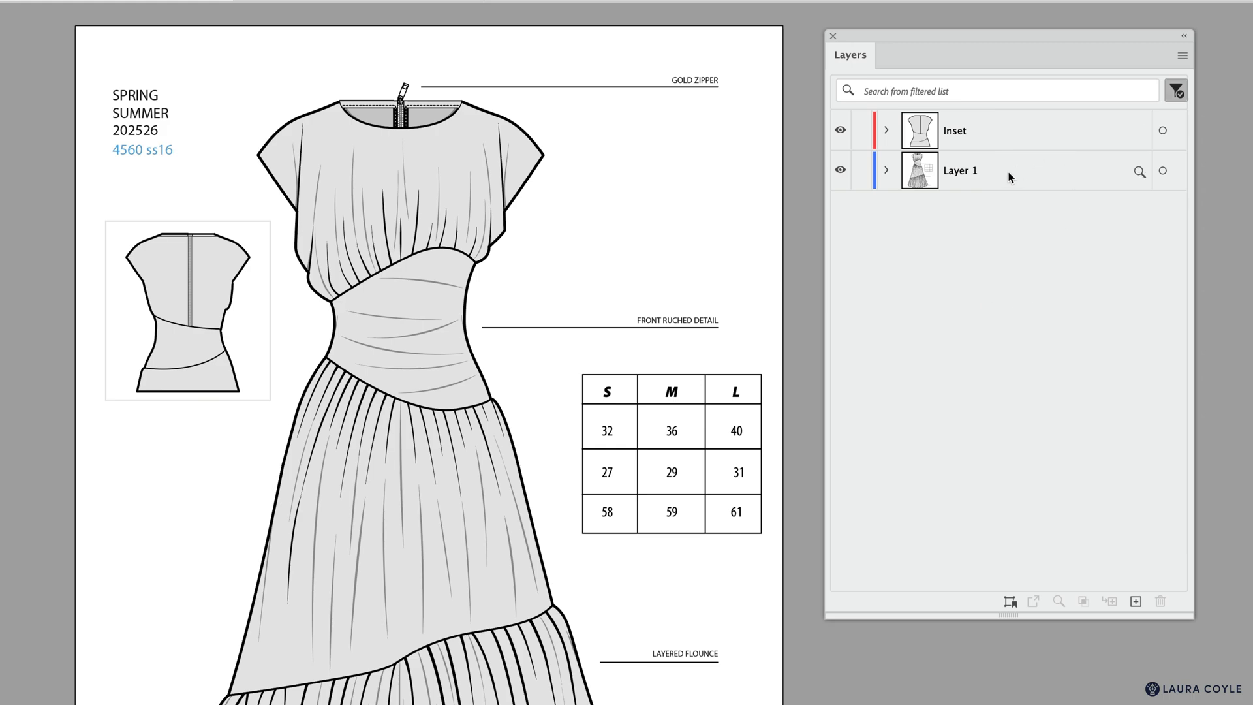
mouse_move(998, 170)
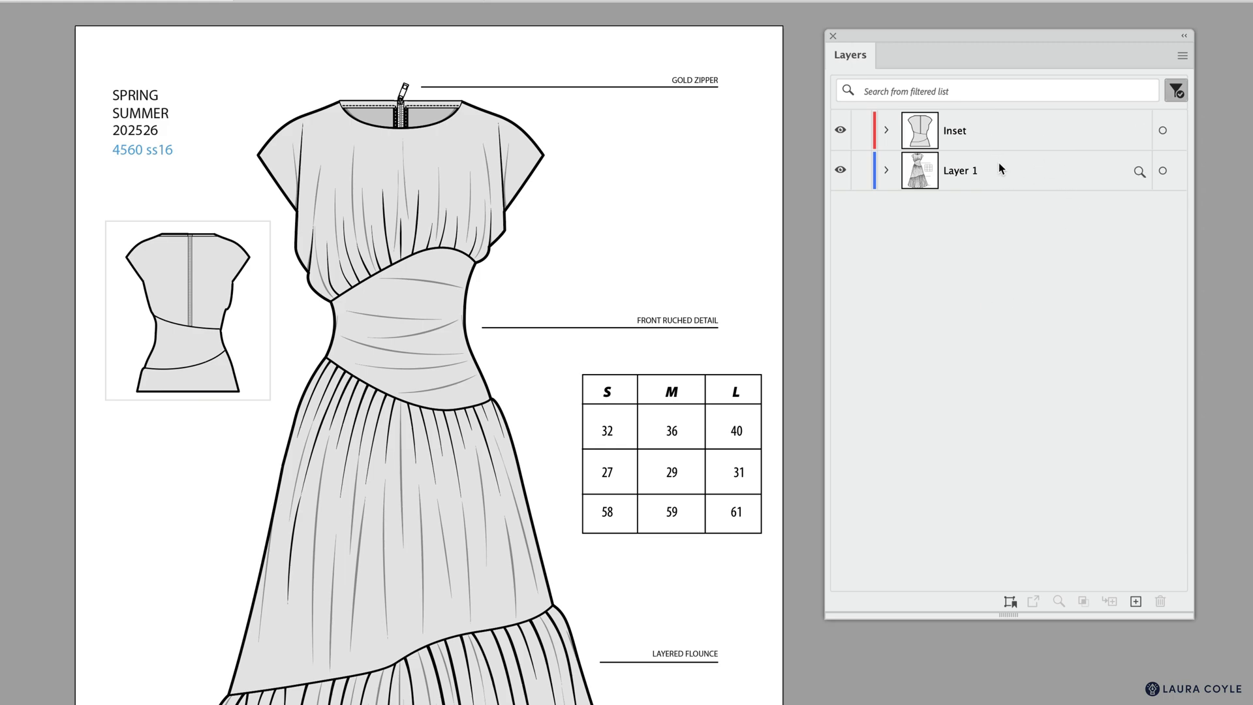
mouse_move(884, 191)
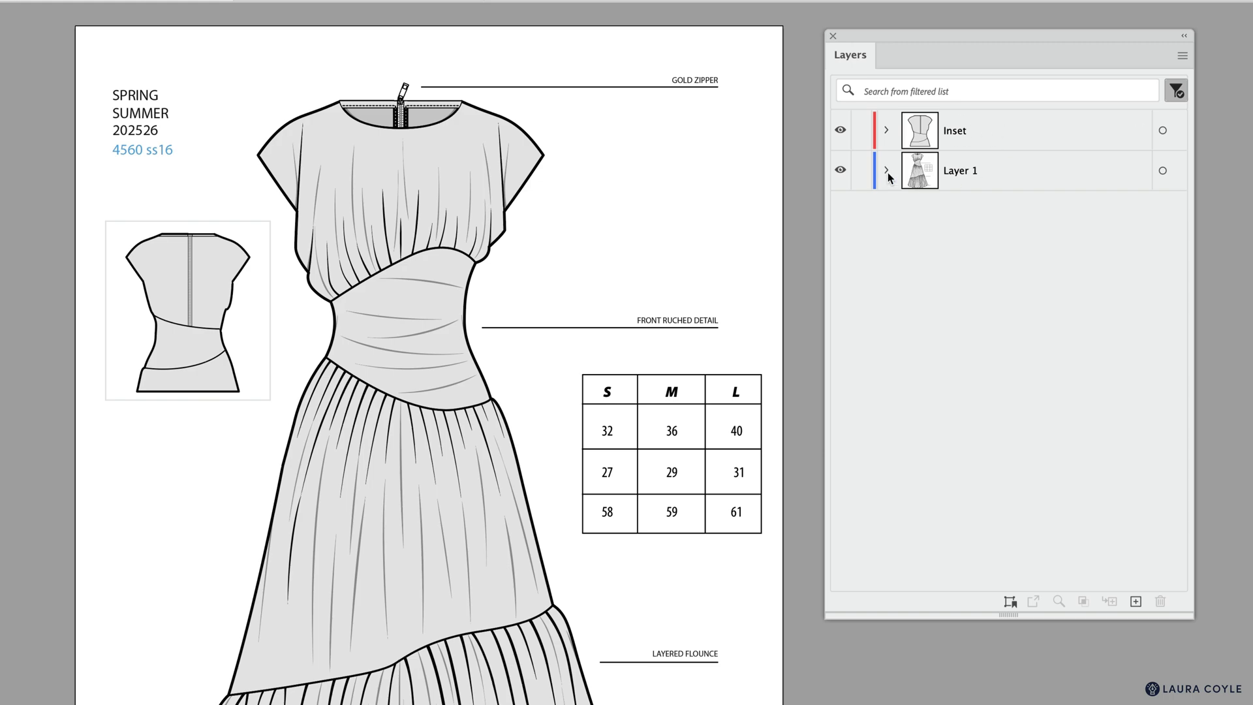
Step: Lock Layer 1's lines and rectangle, Unlock All to select them, and add Layer 4
left_click(885, 170)
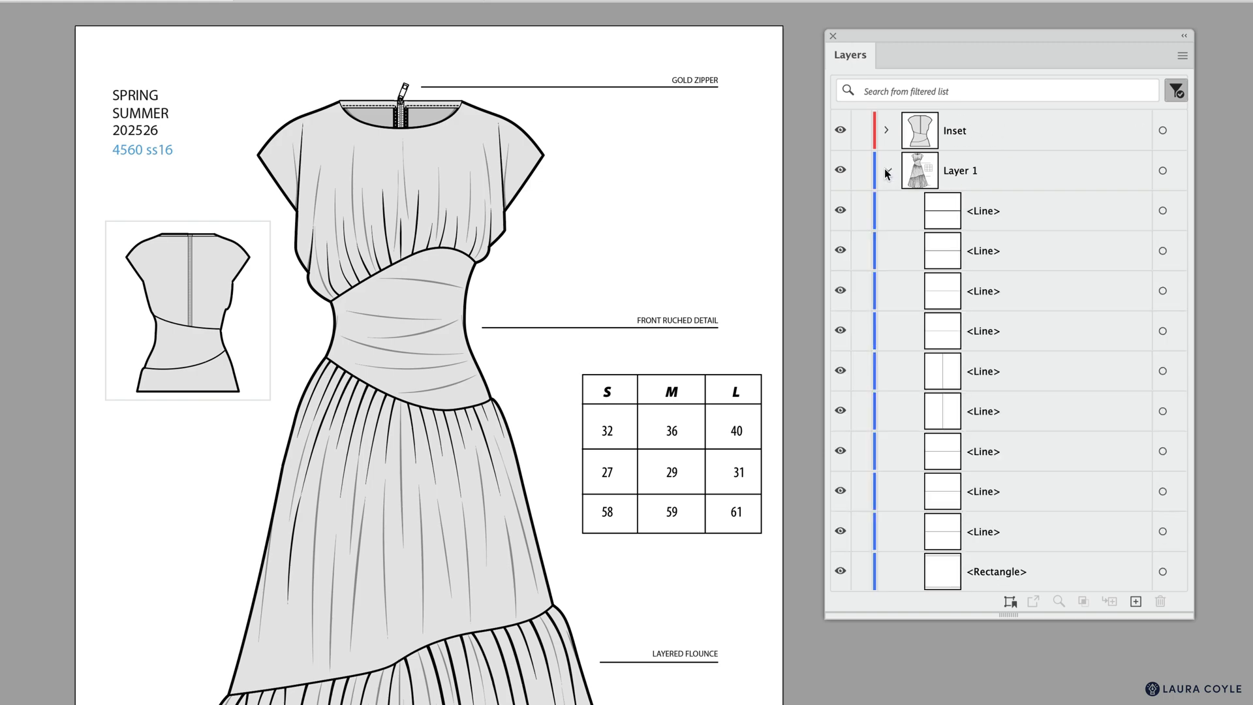
left_click(887, 170)
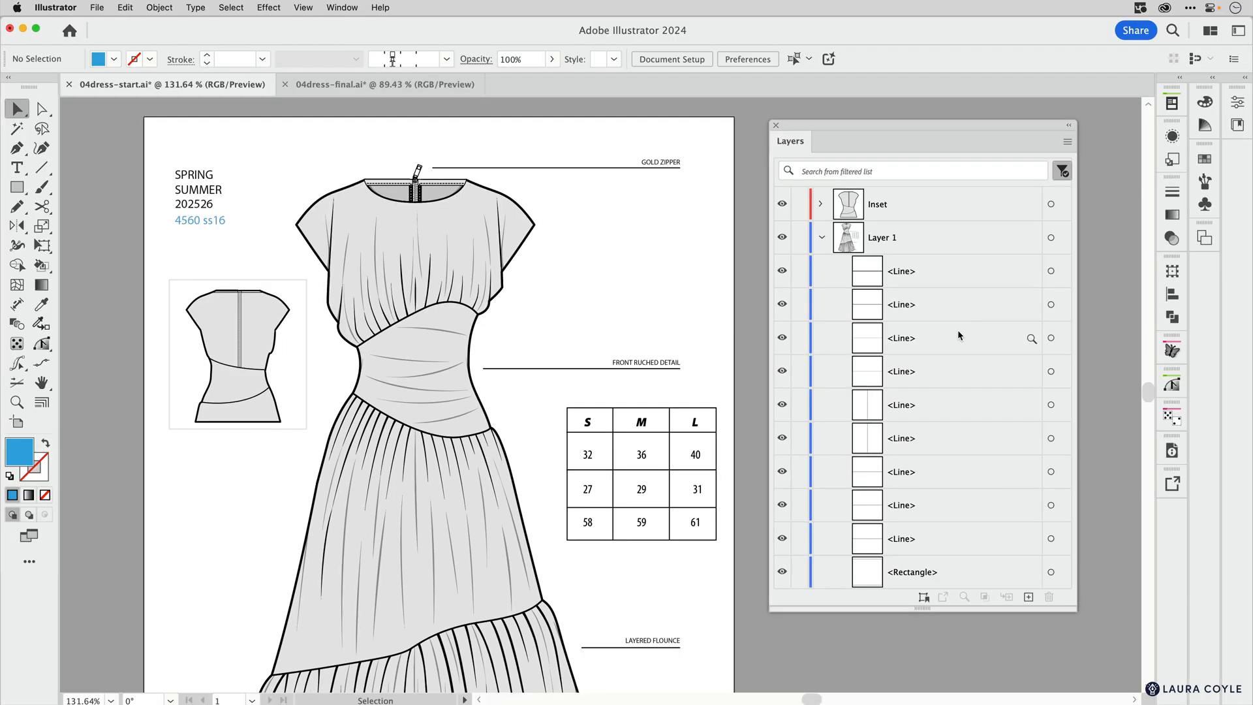
mouse_move(803, 280)
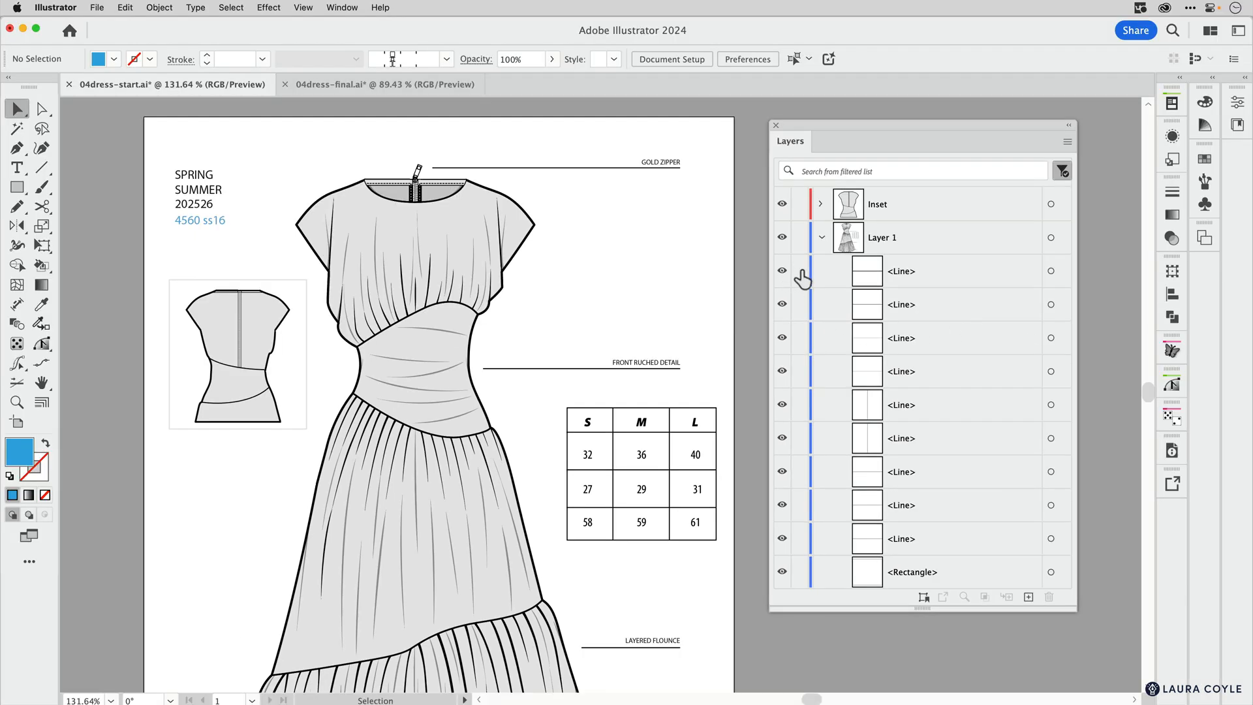
left_click(799, 271)
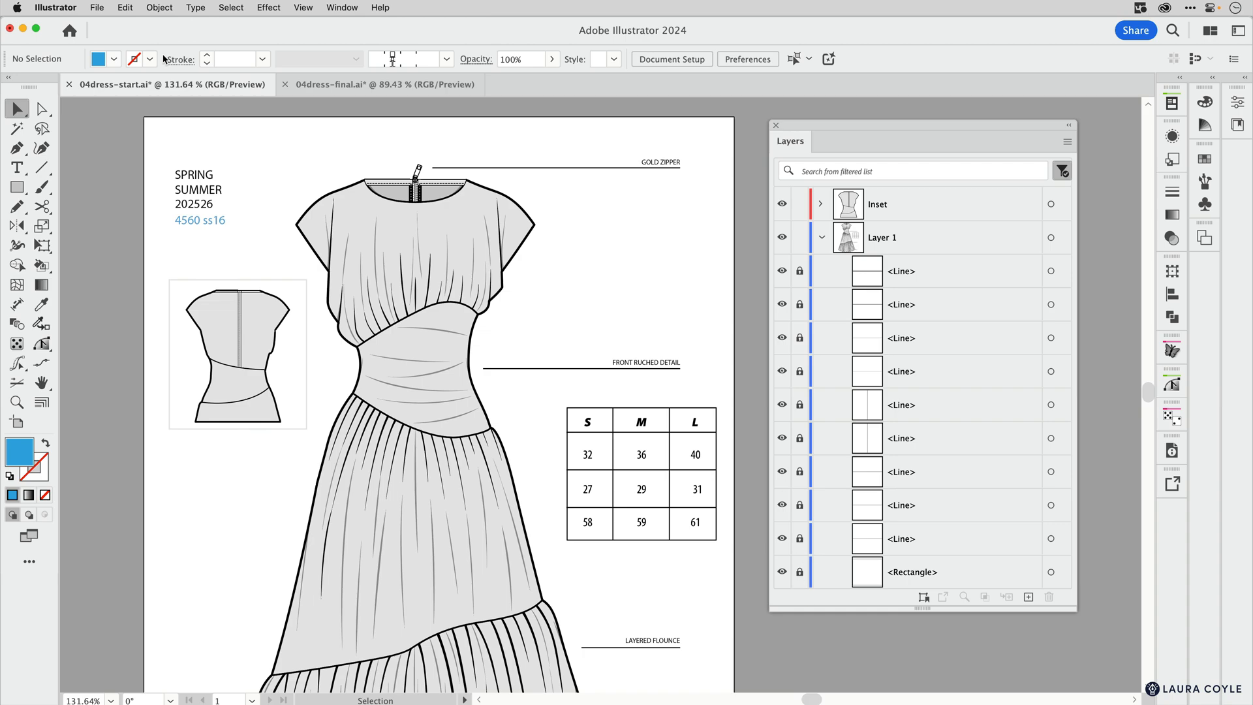
left_click(158, 8)
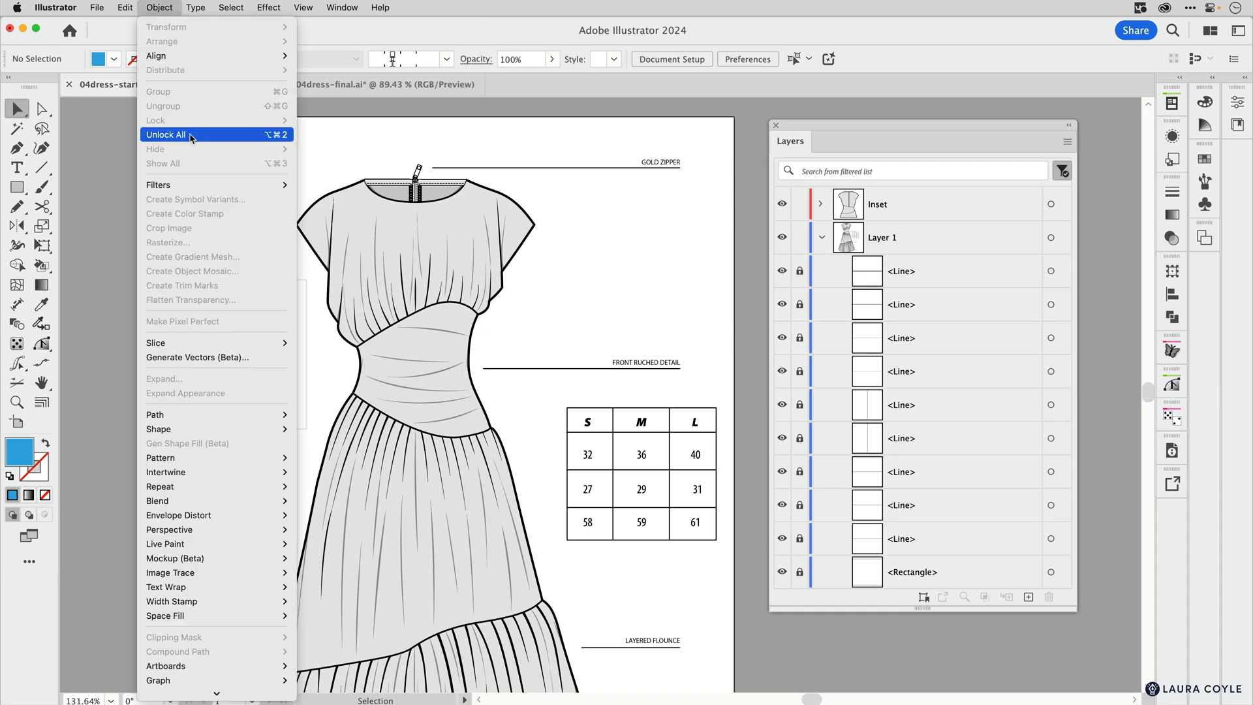
left_click(166, 135)
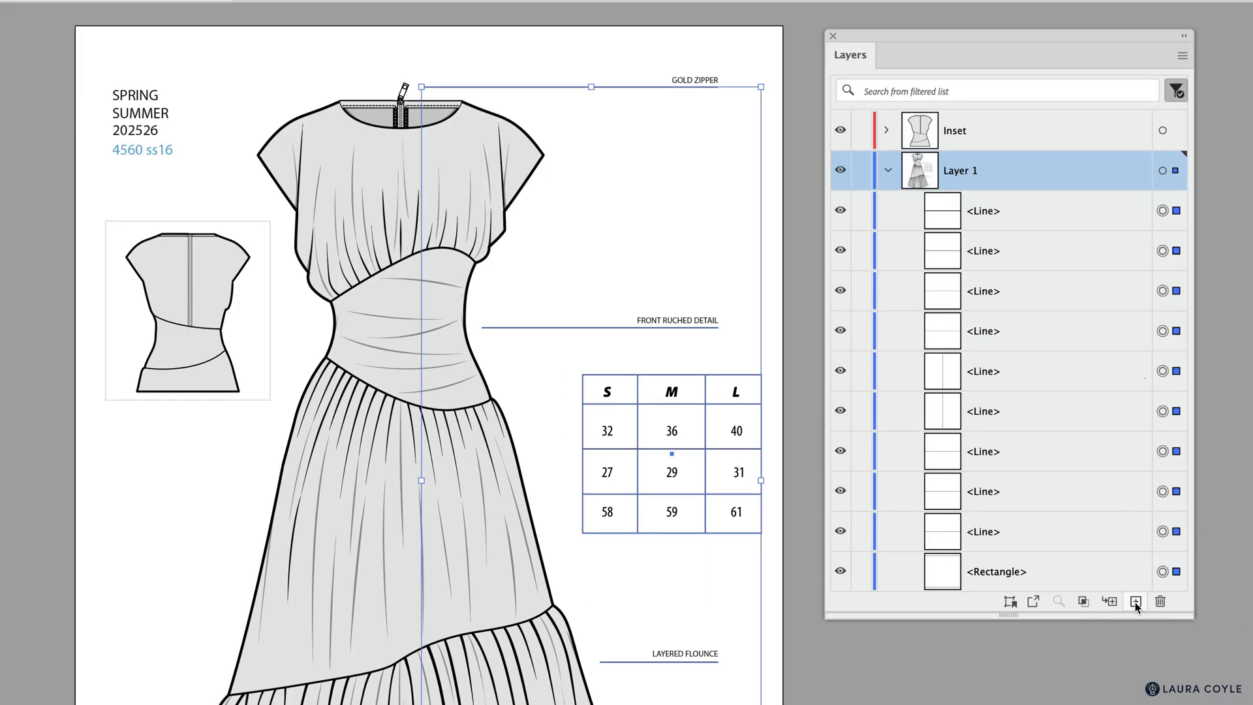
left_click(1135, 601)
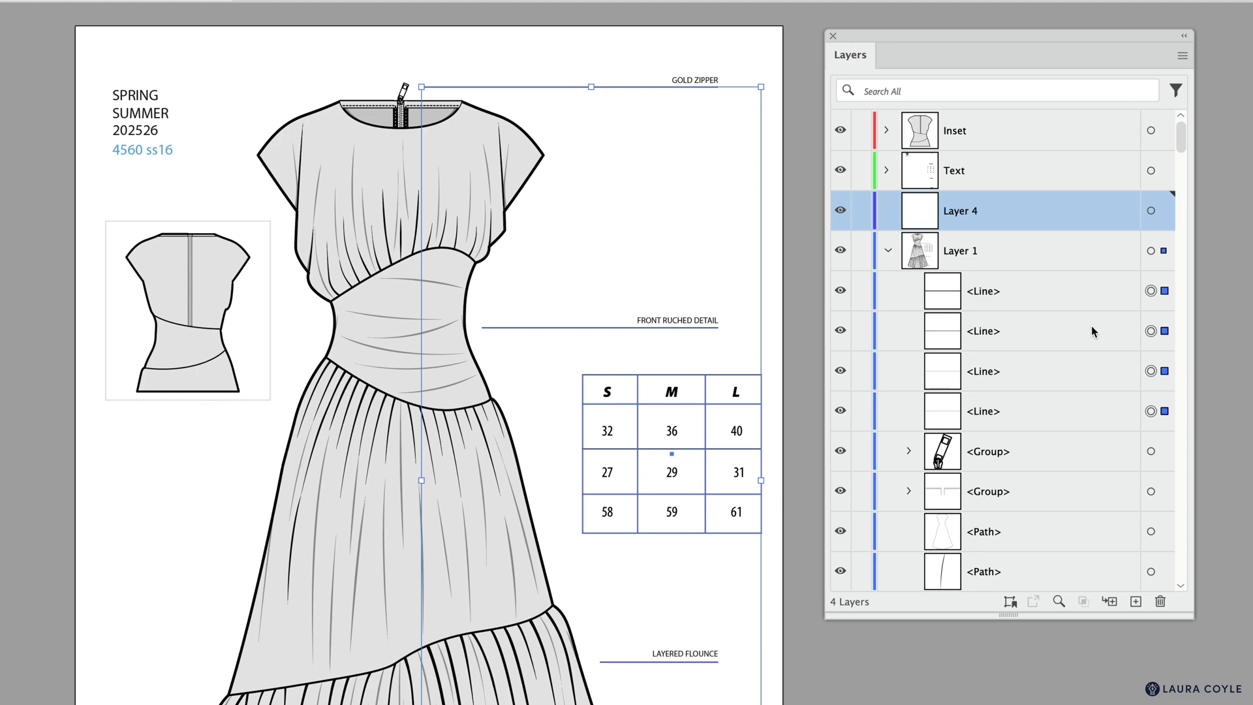
mouse_move(1112, 257)
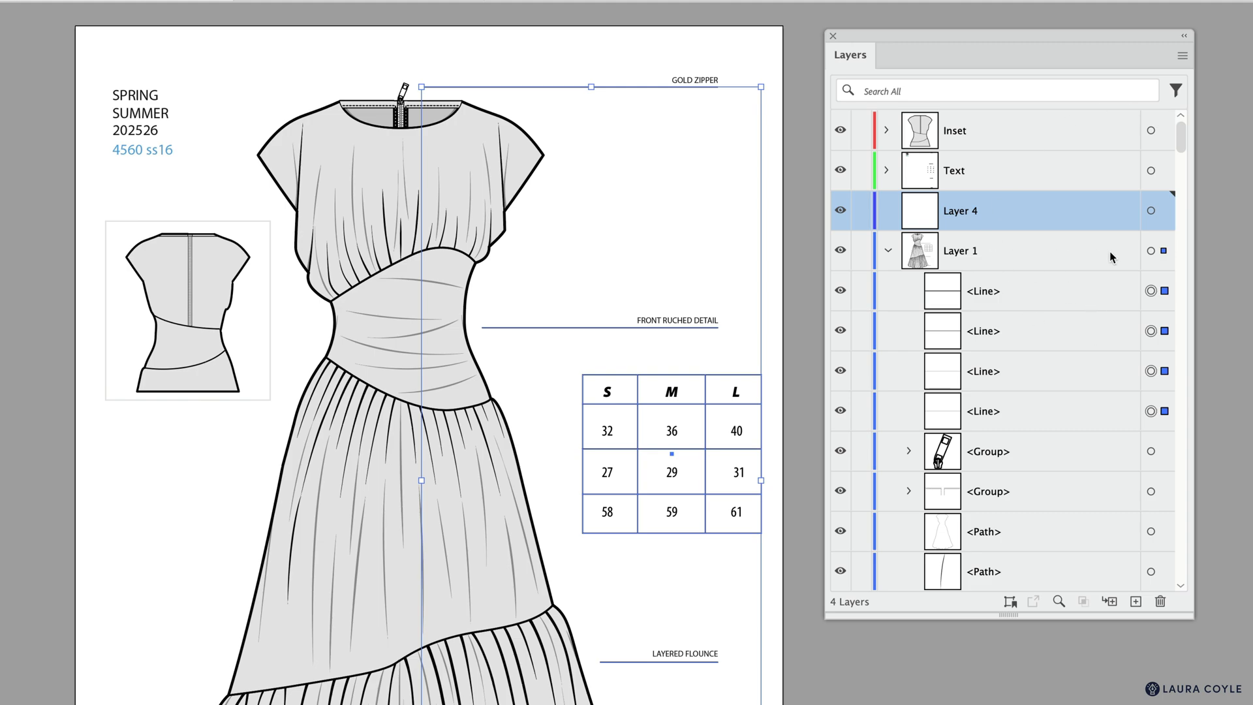
mouse_move(1170, 265)
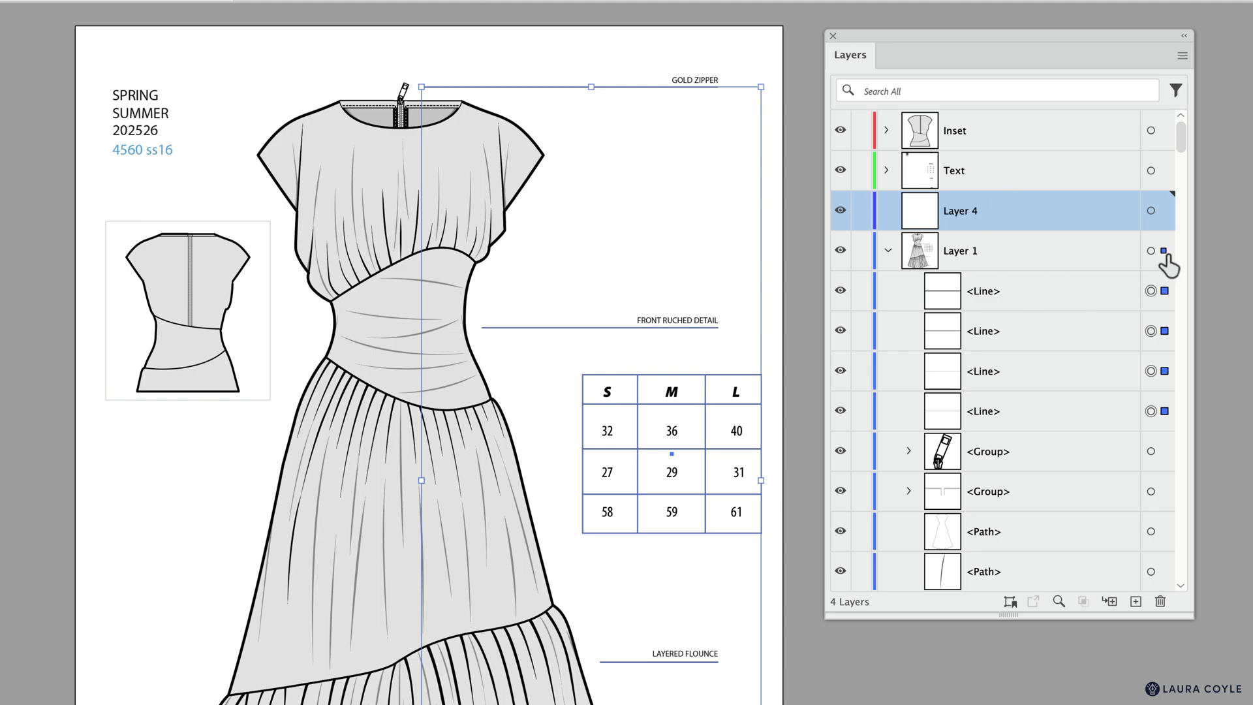
mouse_move(1163, 256)
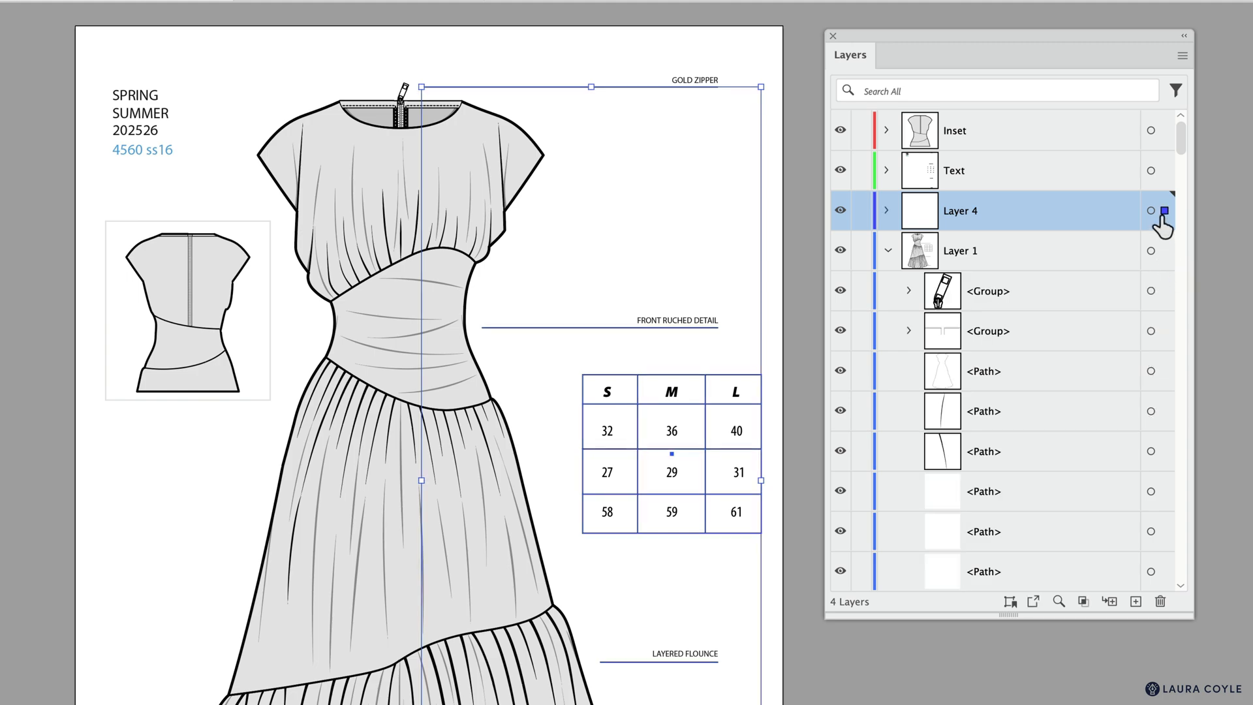
Step: Rename Layer 4 to Annotations and bring up its Layer Options
double_click(960, 210)
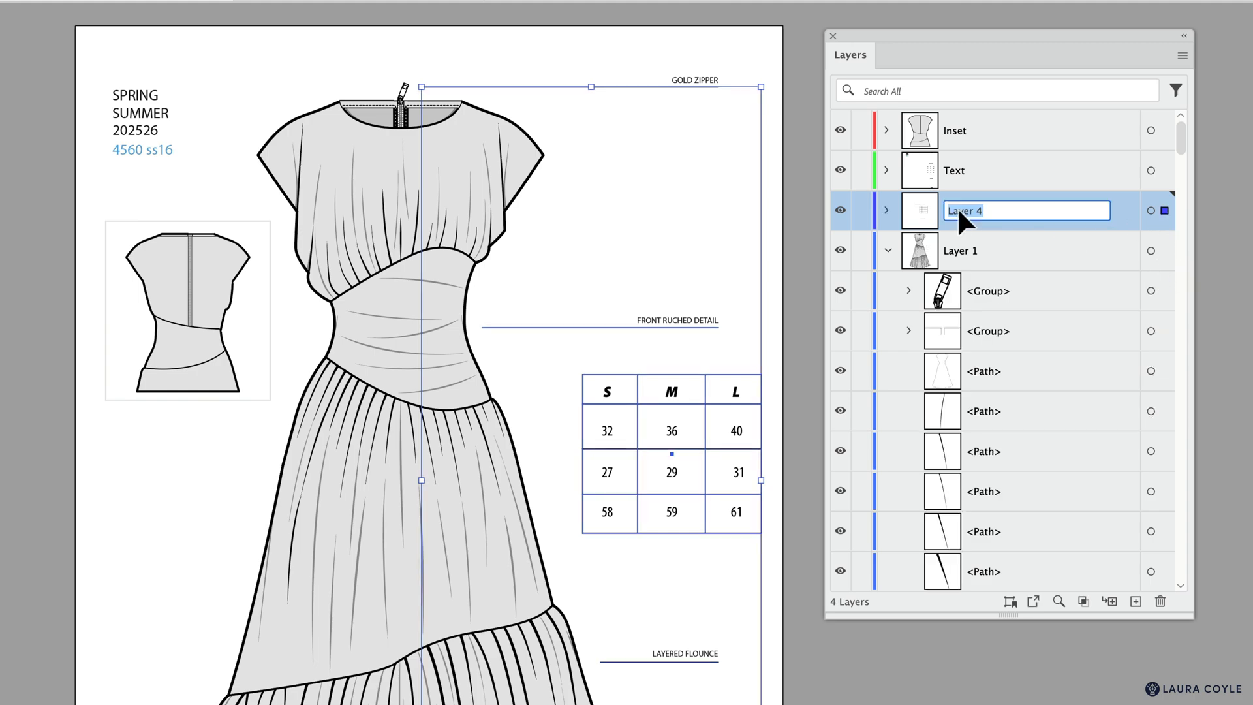
type("Annotations")
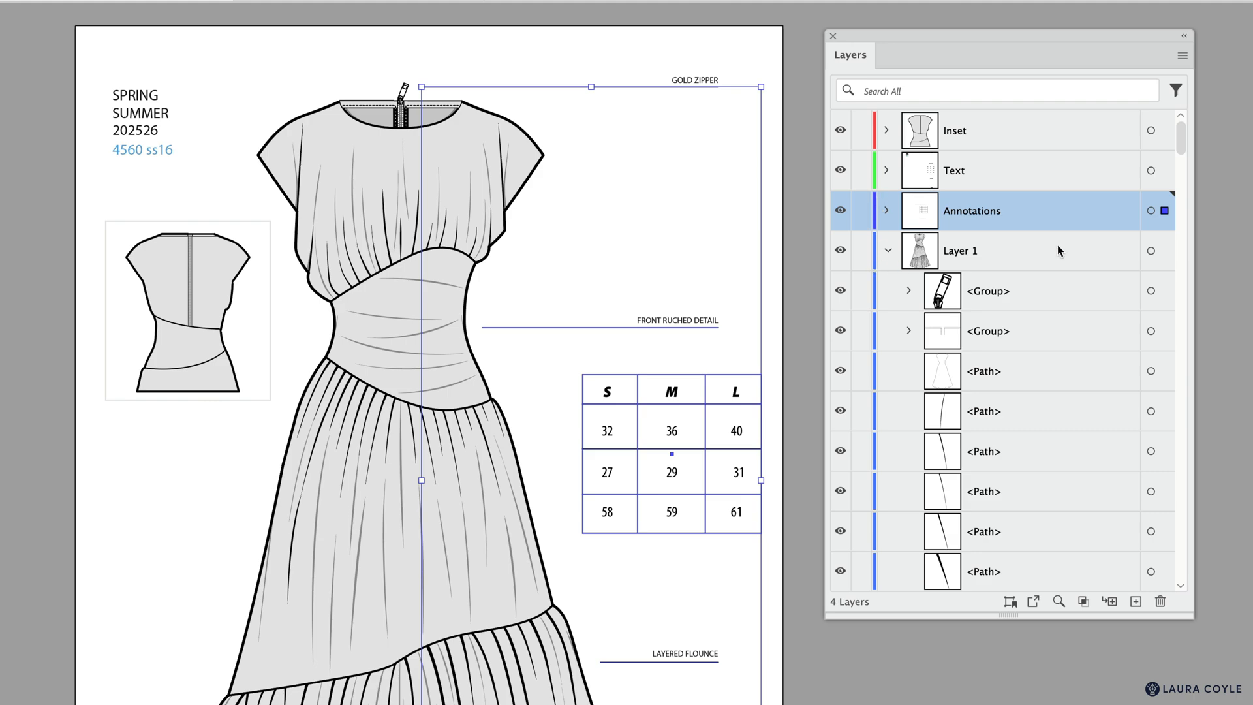
double_click(971, 210)
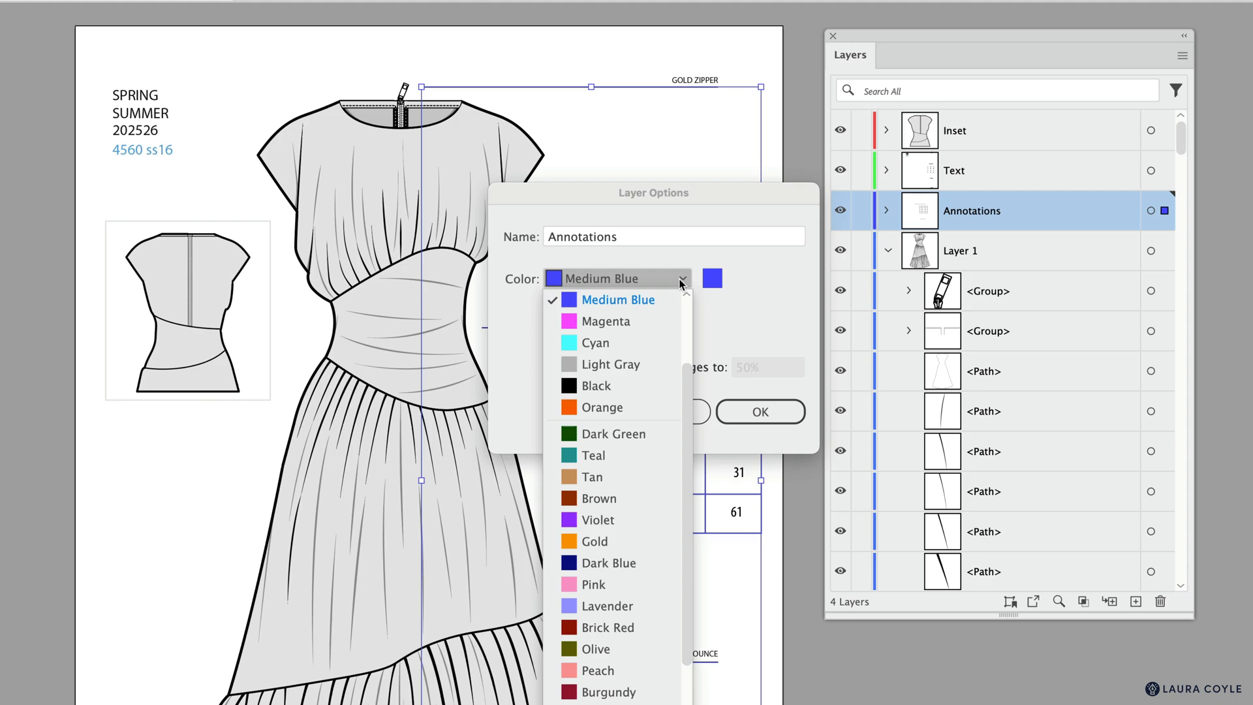
Step: Give Annotations a Magenta layer colour, collapse Layer 1, and leave all layers visible
left_click(606, 321)
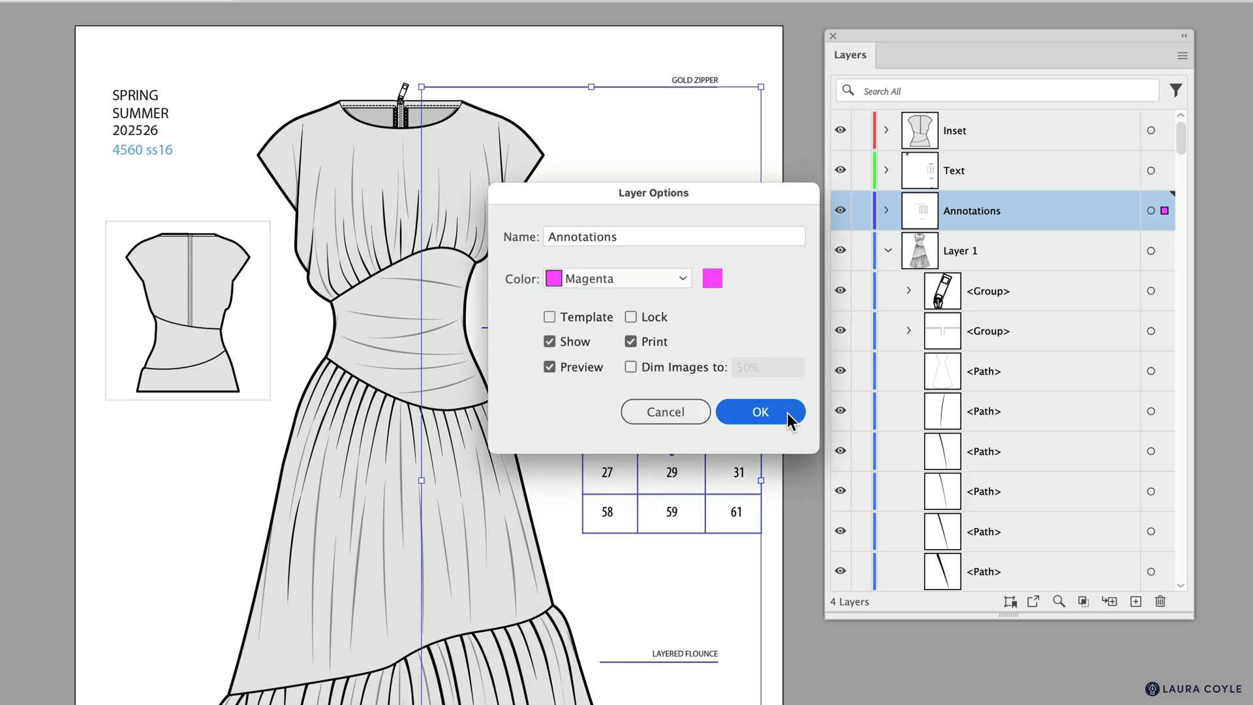
left_click(759, 411)
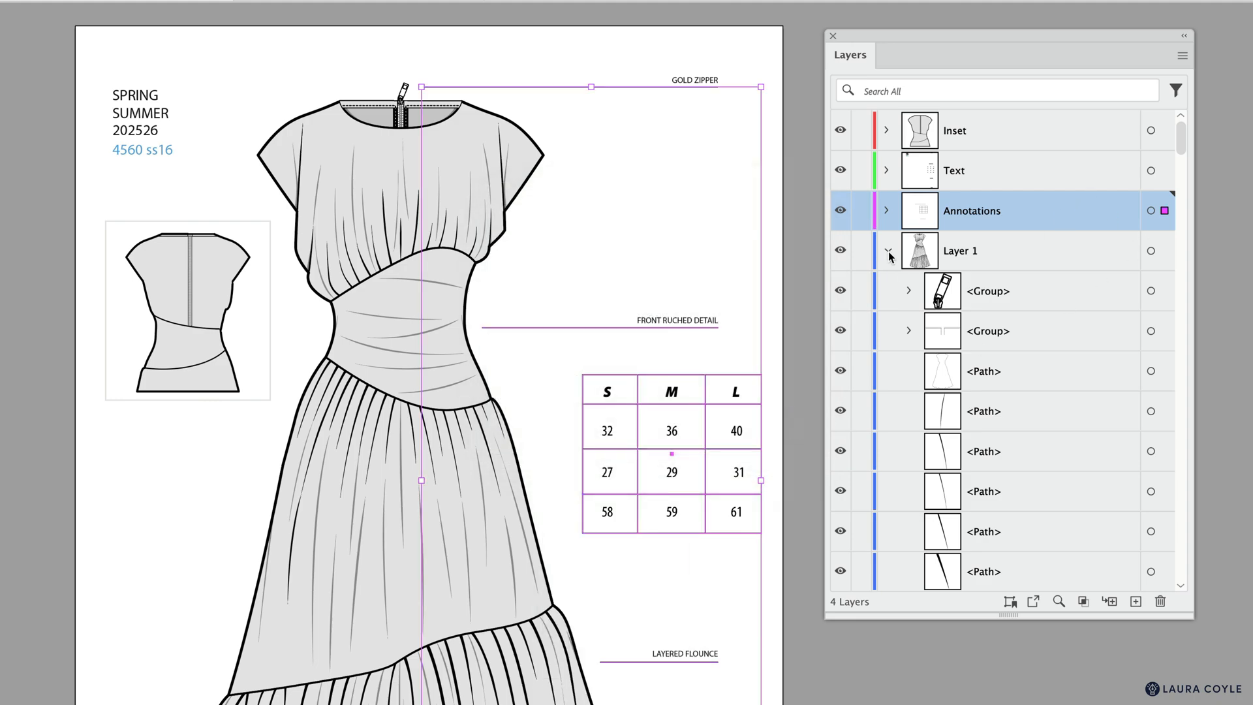
left_click(888, 251)
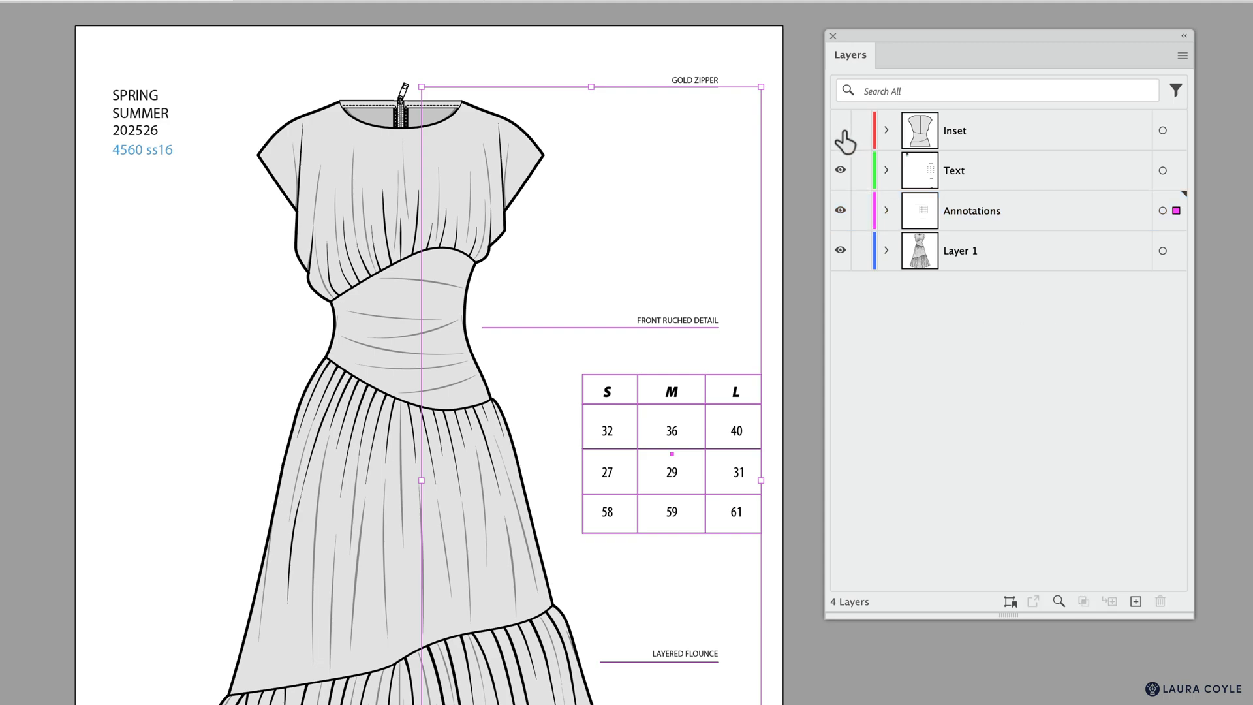
left_click(840, 130)
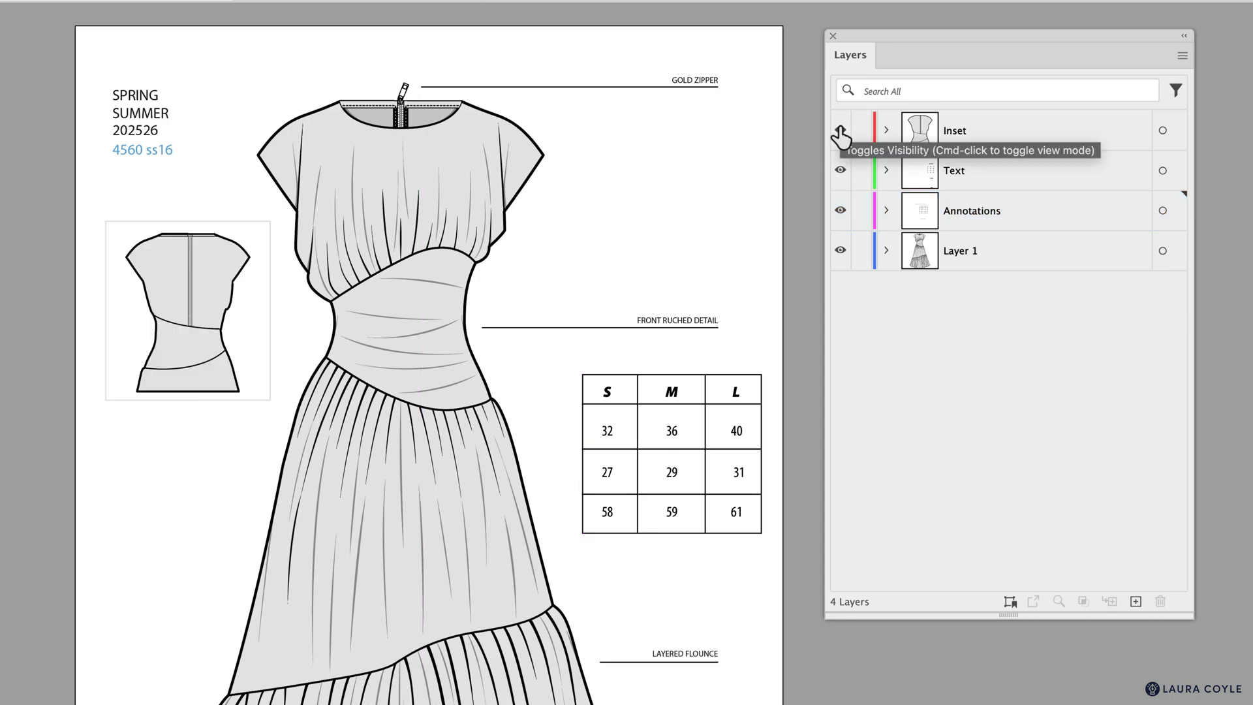
left_click(839, 130)
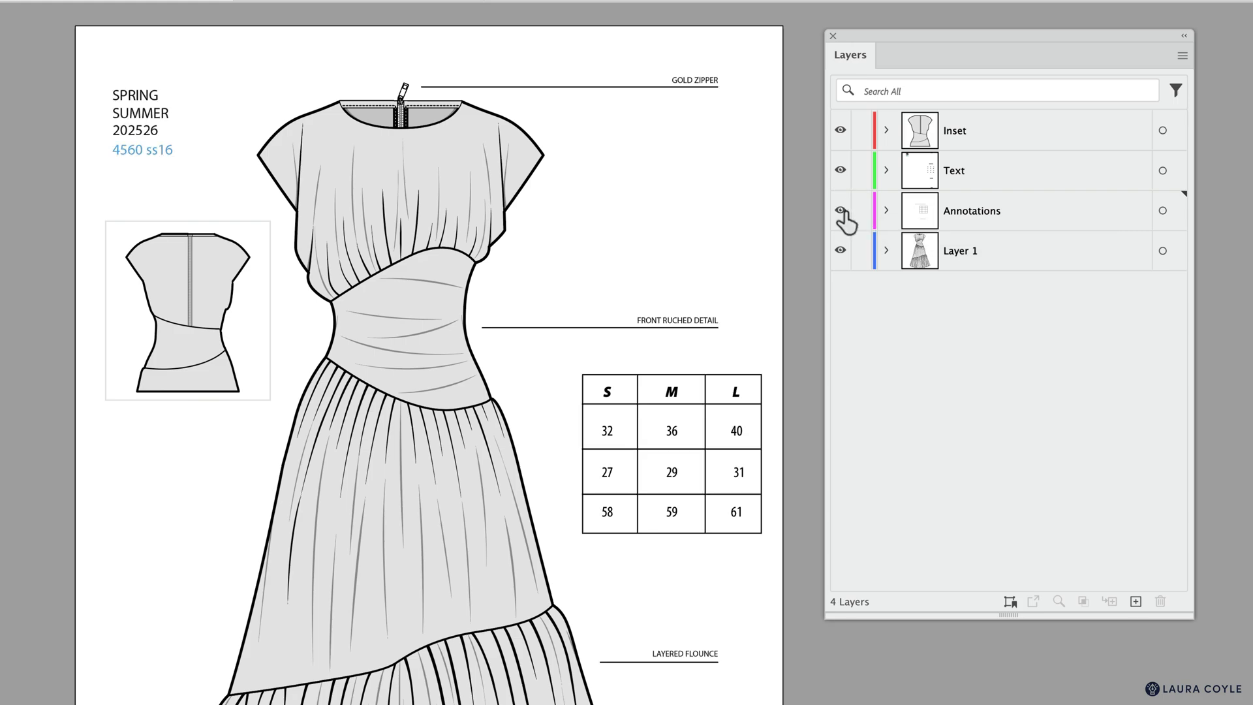
mouse_move(1053, 324)
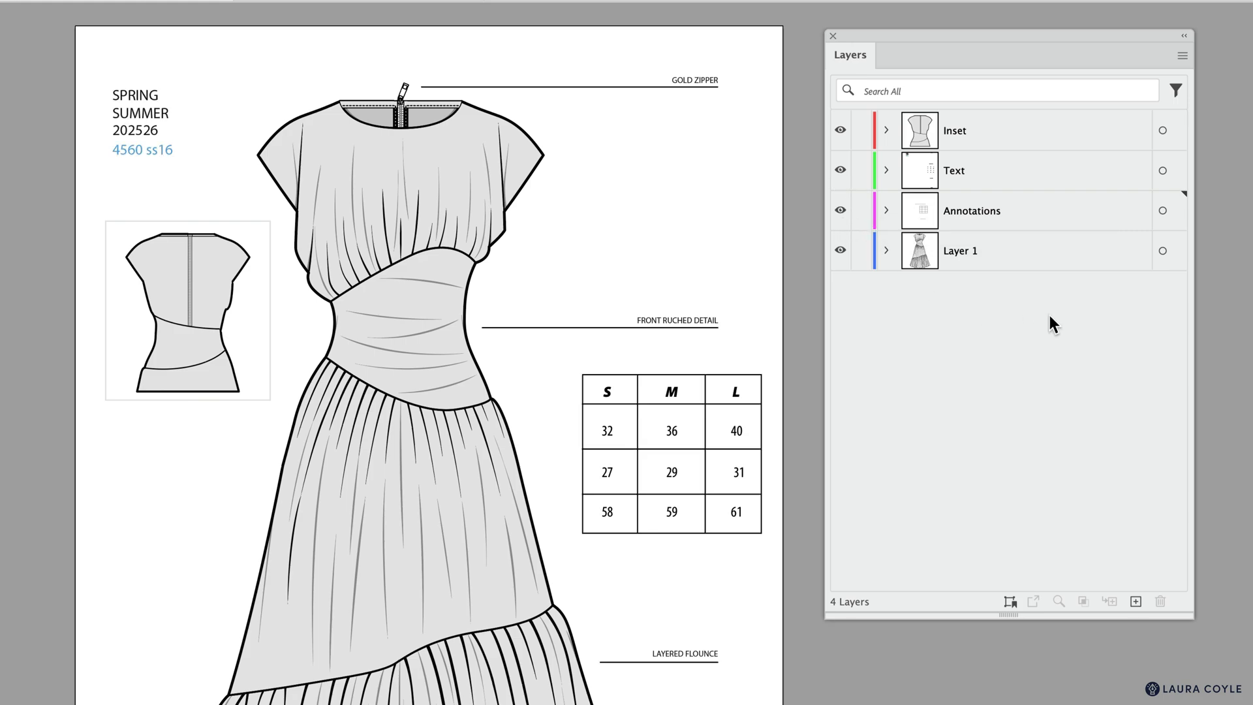
Step: Filter the Layers list to objects with effects, leaving only Inset and Layer 1
left_click(1176, 90)
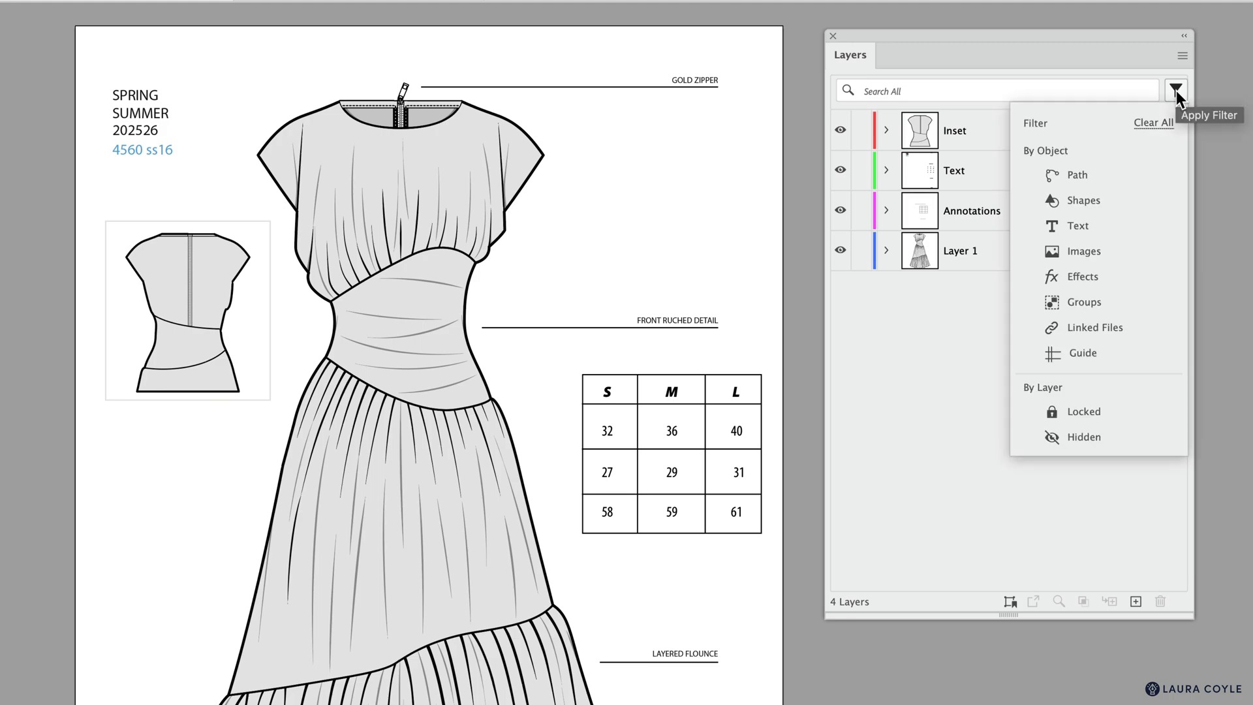
mouse_move(1082, 284)
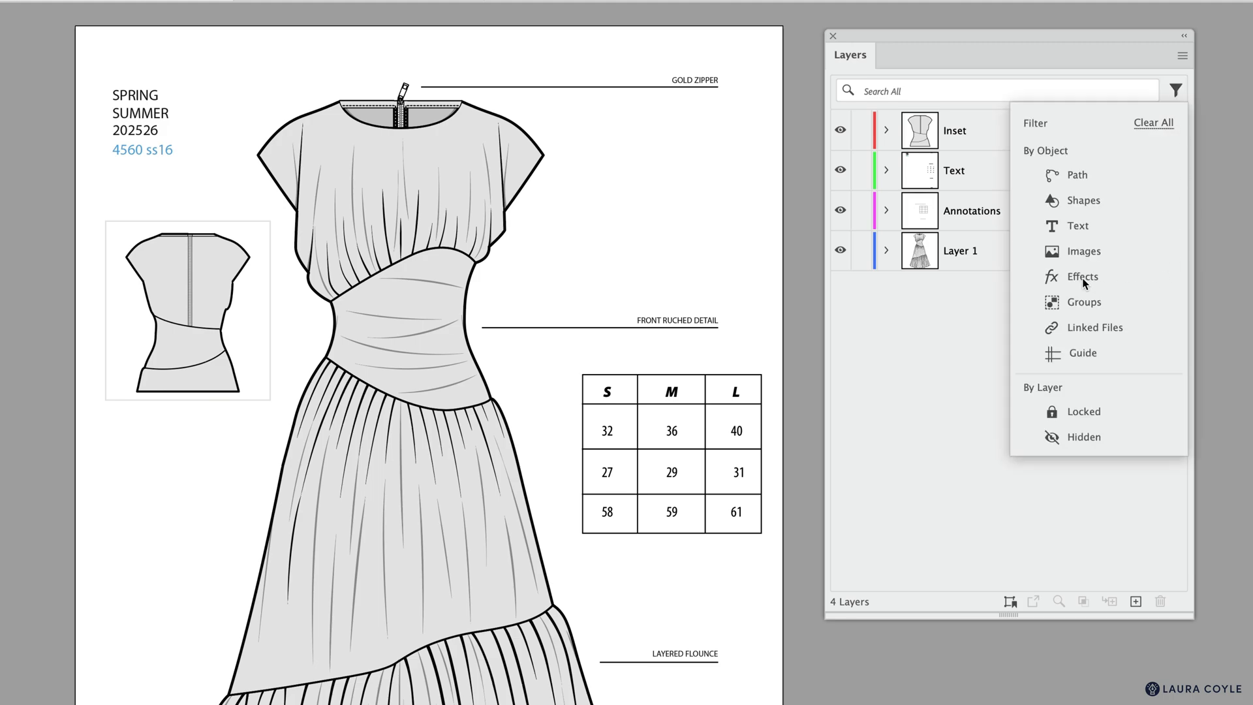
left_click(1081, 277)
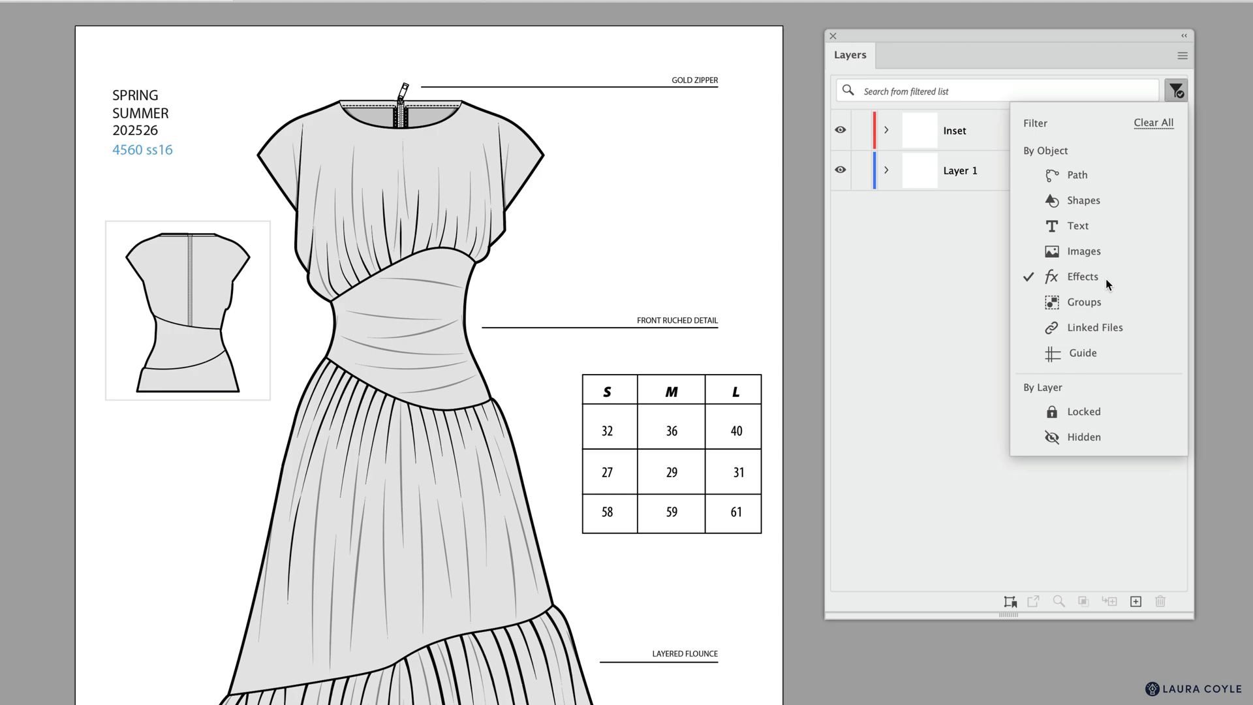
mouse_move(414, 146)
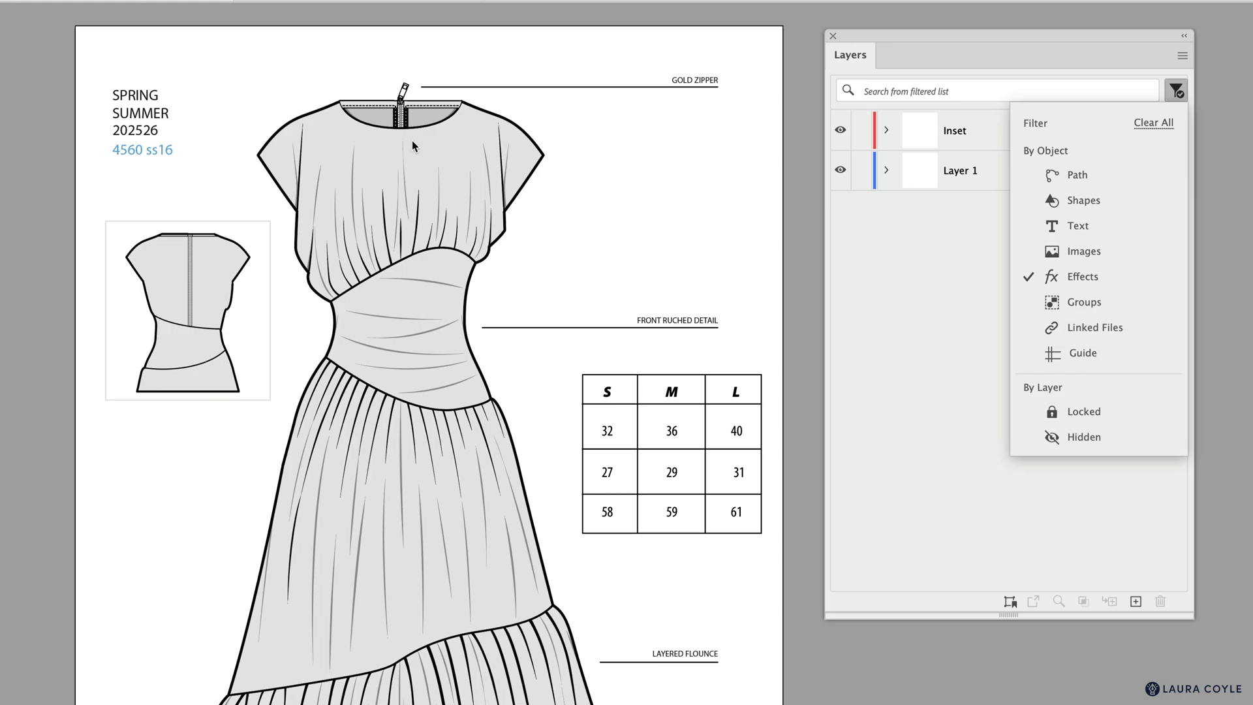
mouse_move(995, 277)
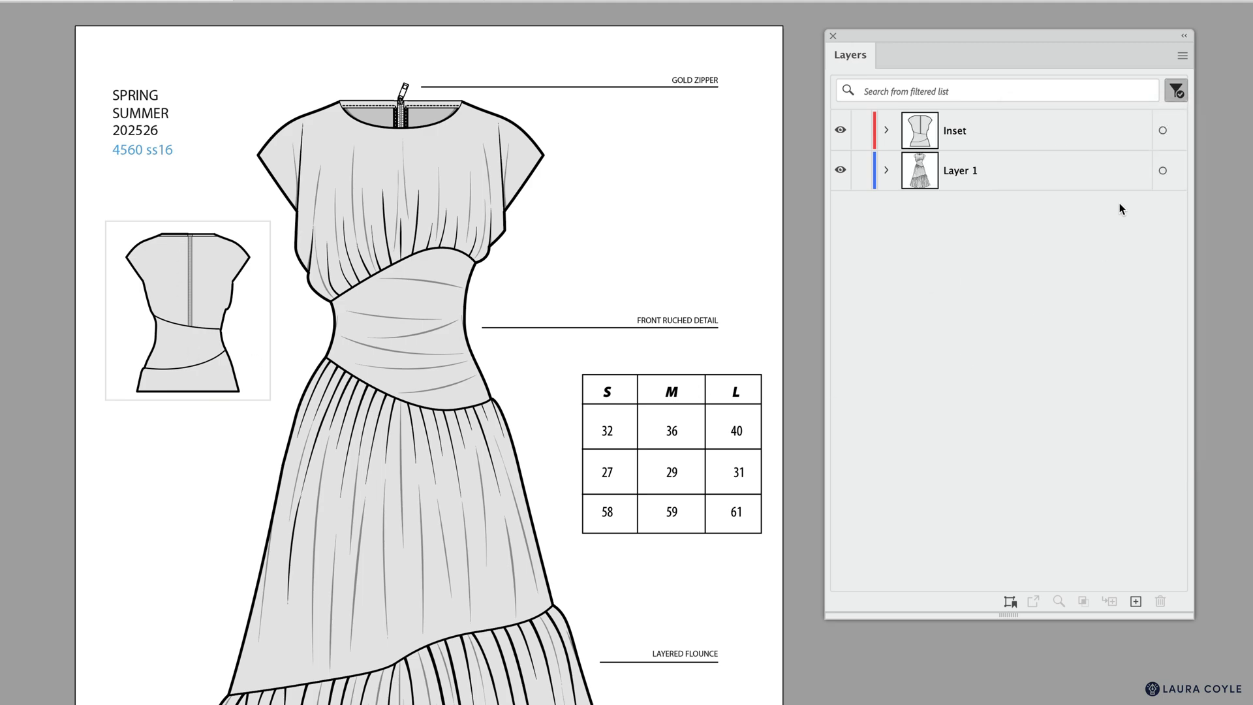
mouse_move(888, 173)
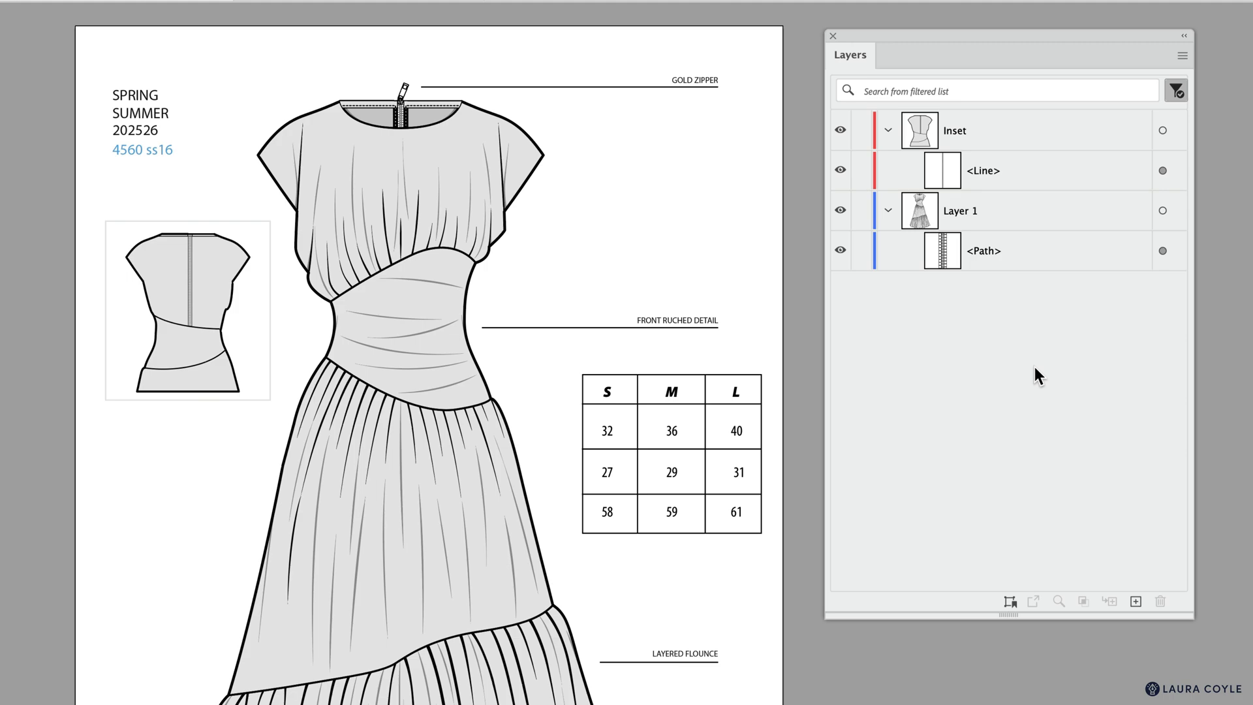
mouse_move(1163, 170)
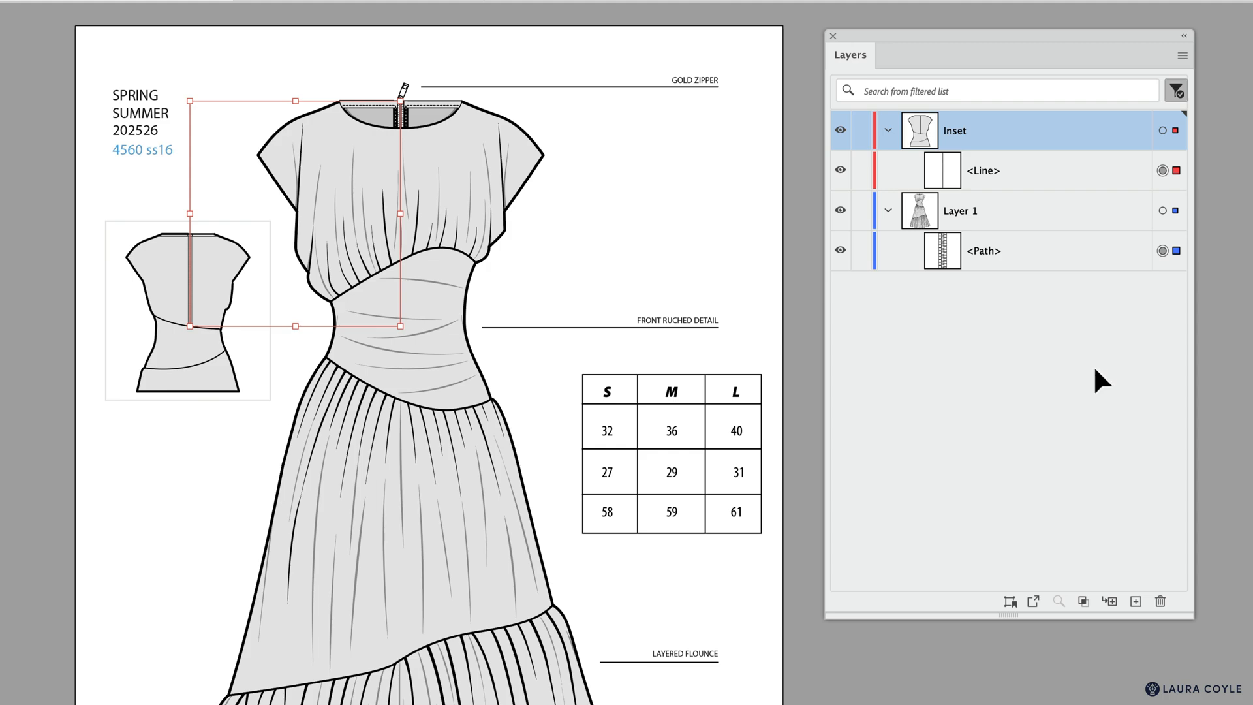
mouse_move(1086, 371)
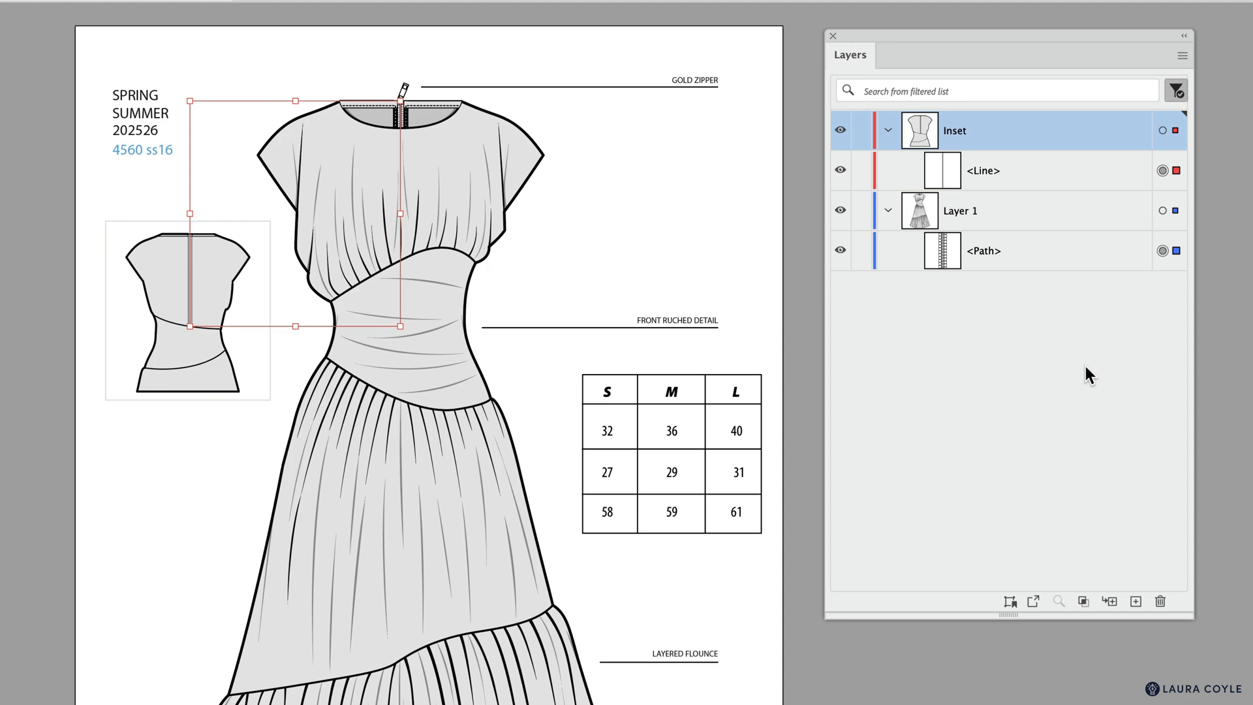
Step: Save the selected zipper line and path as a selection named 'Zippers'
left_click(1009, 600)
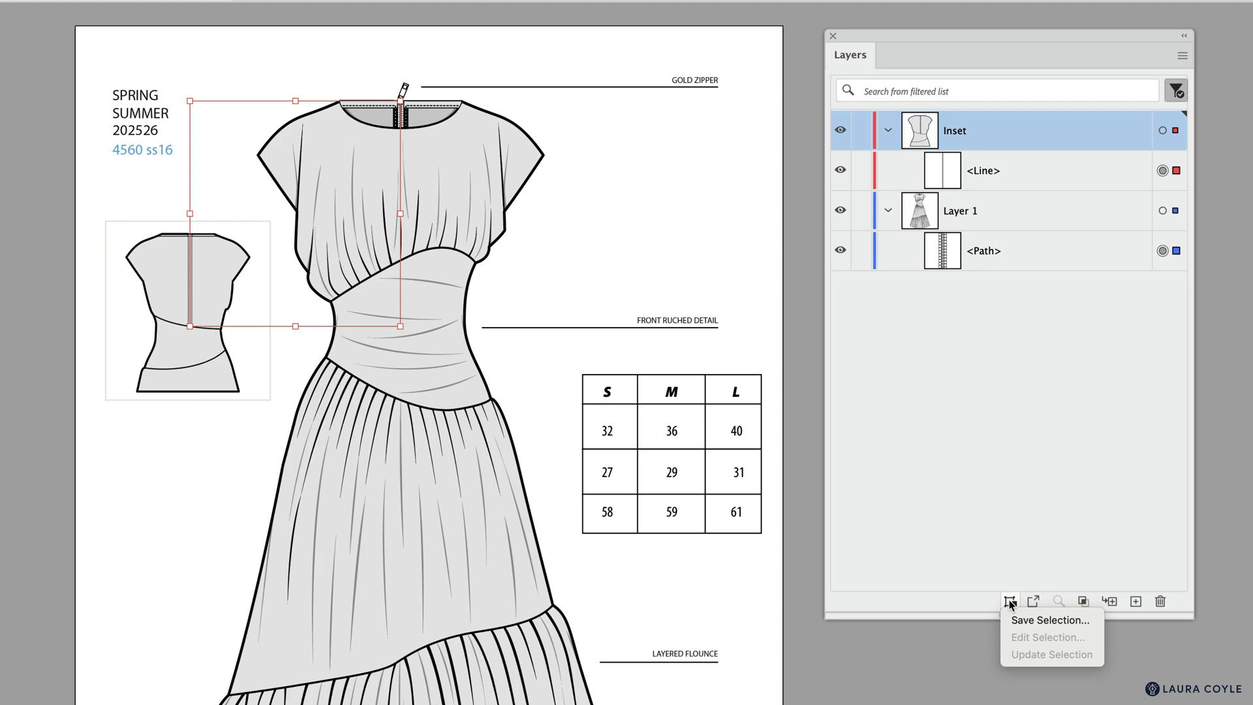
left_click(1049, 620)
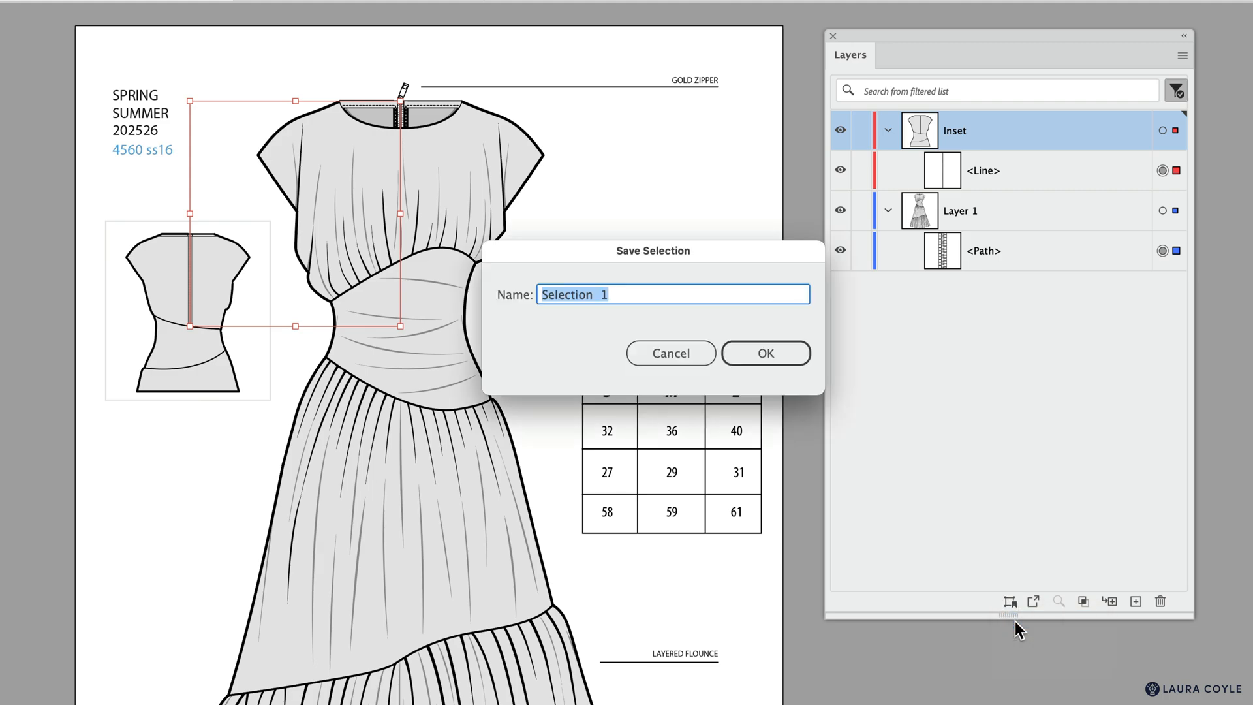
type("Zipp")
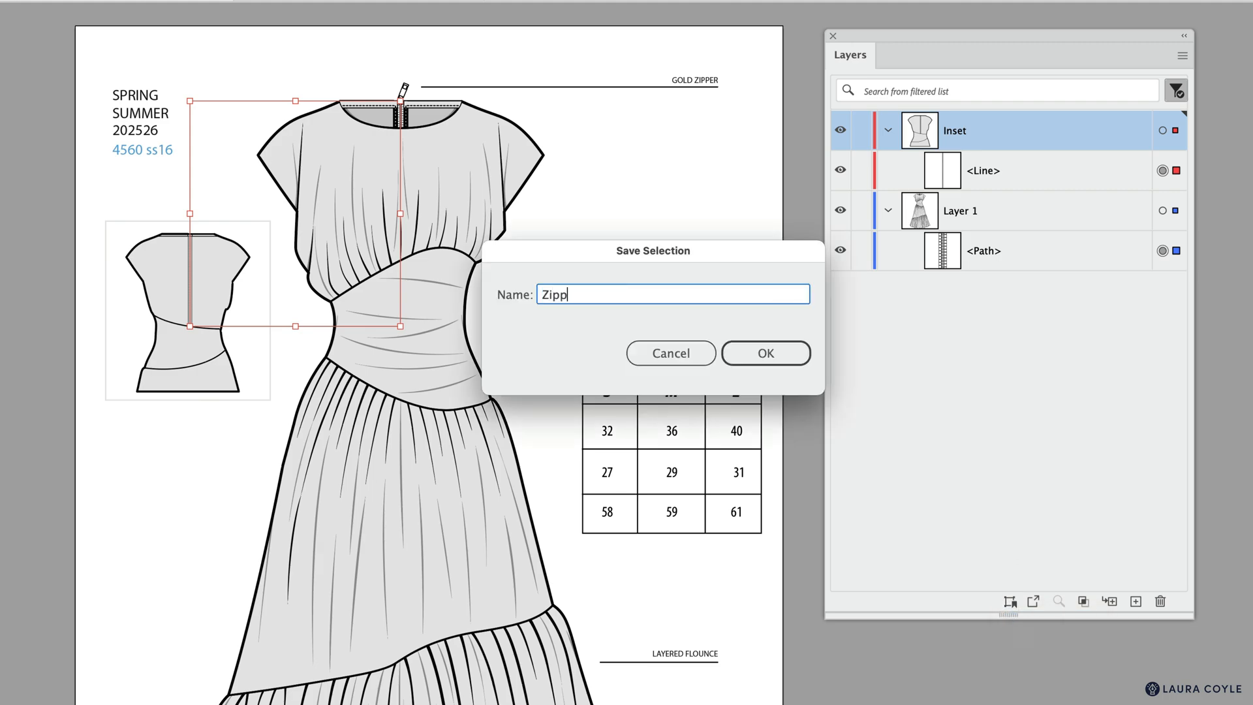
type("ers")
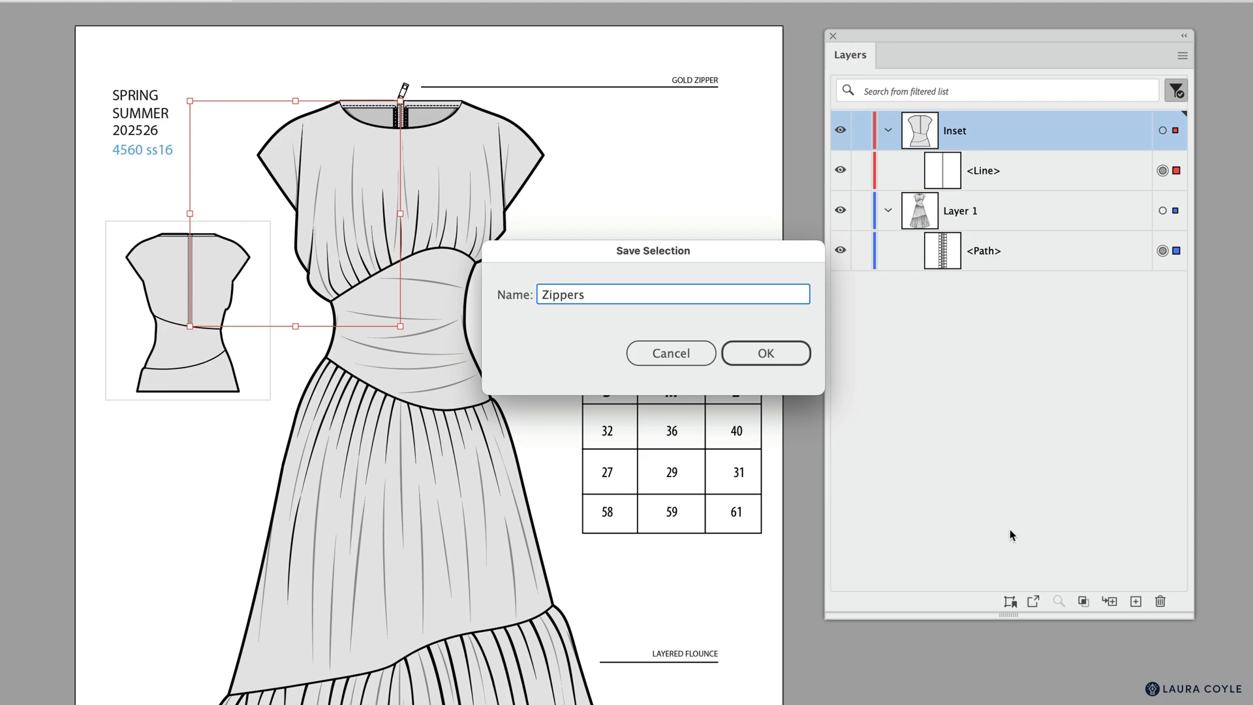
left_click(764, 353)
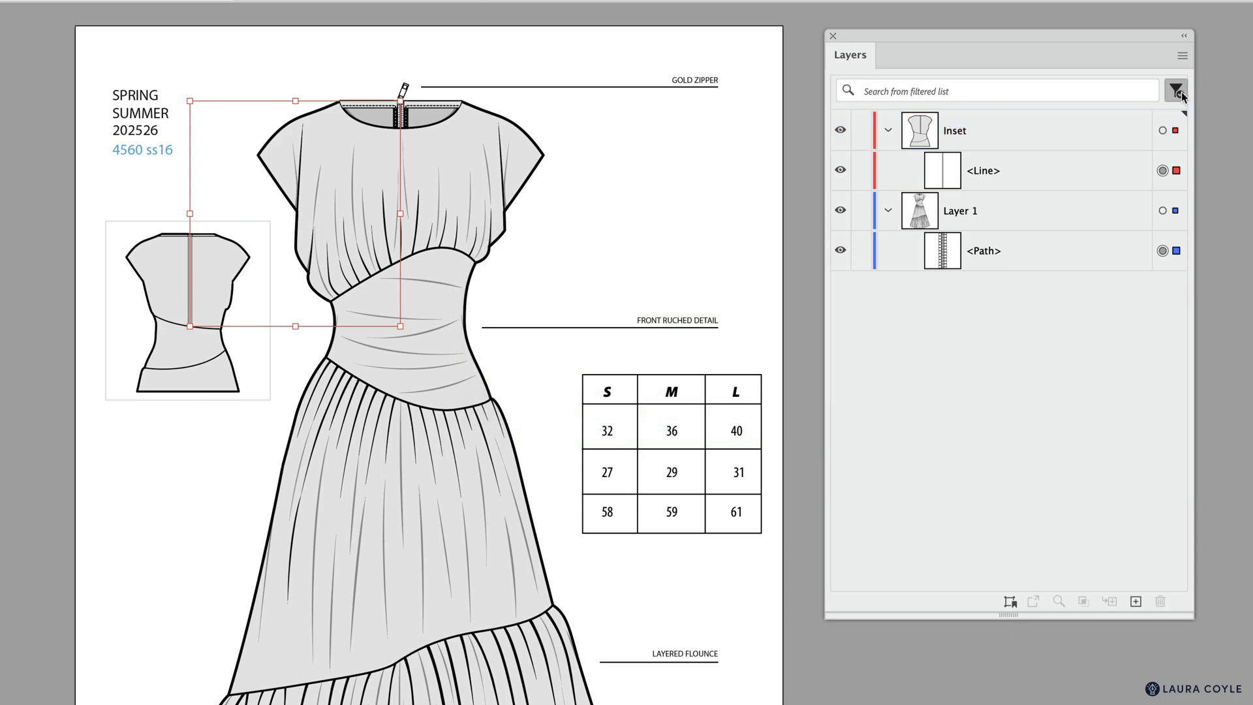
Step: Clear all layer filters so all four layers list again, collapsed
left_click(1175, 90)
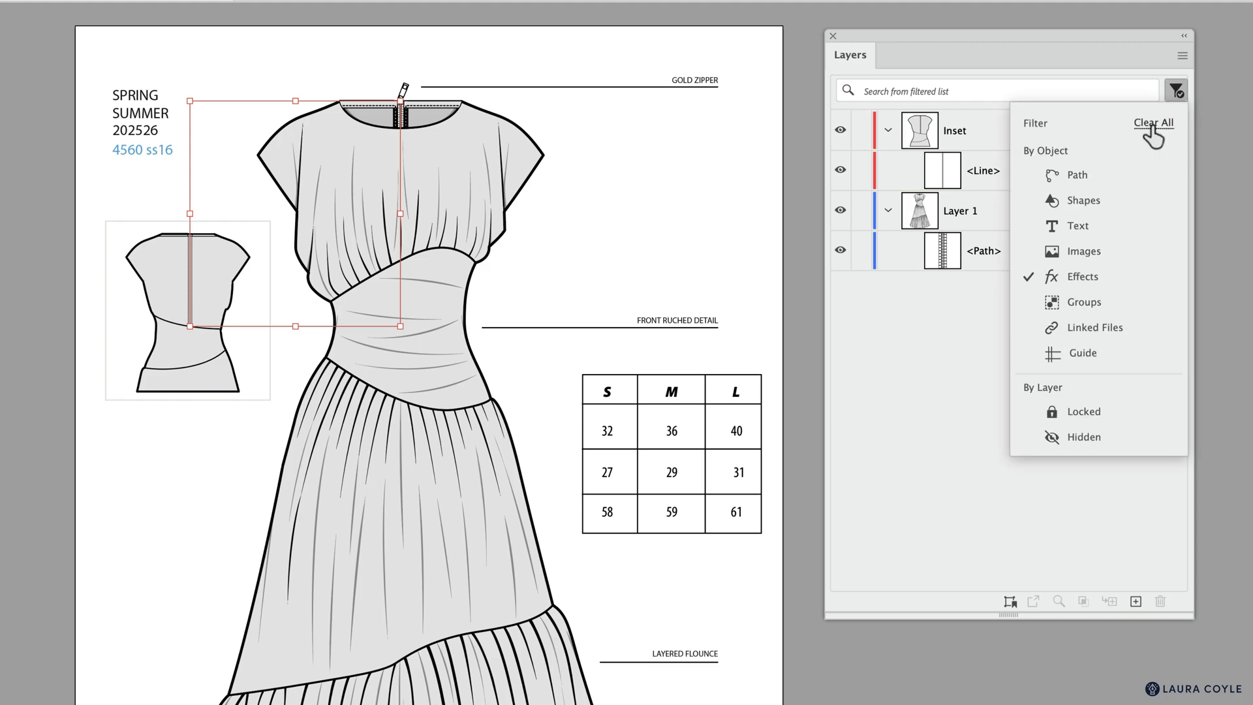
left_click(1153, 123)
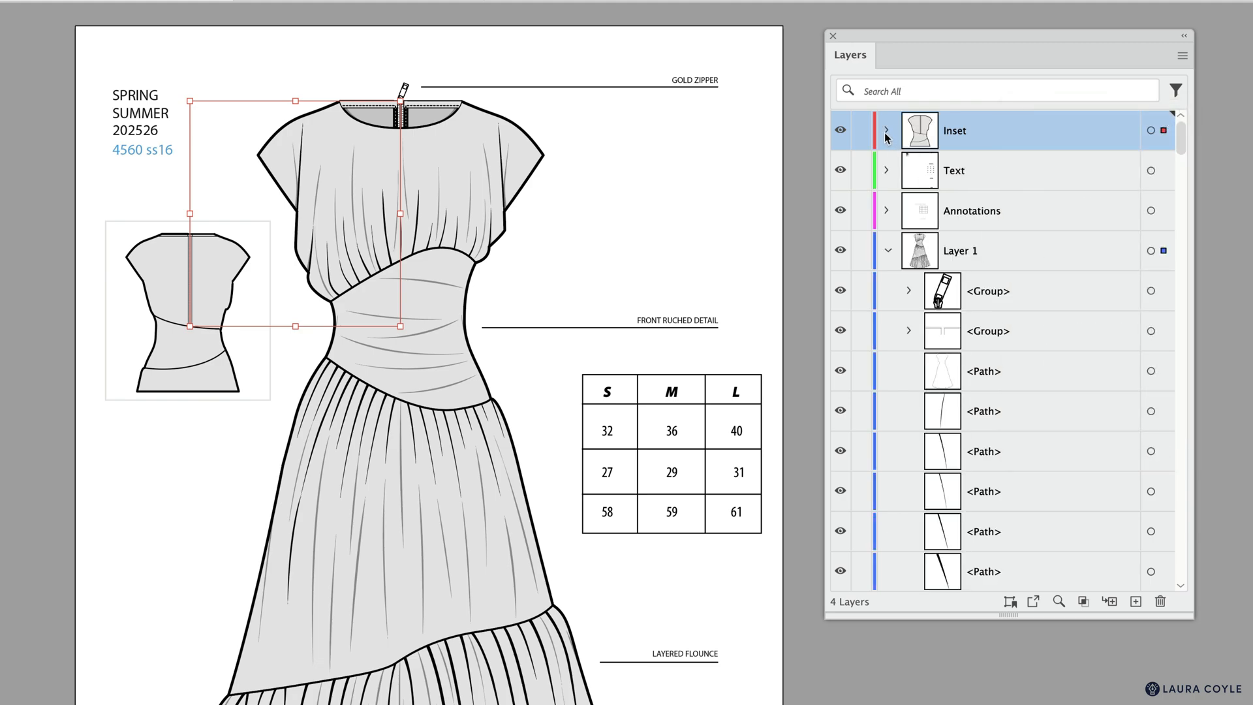
left_click(888, 250)
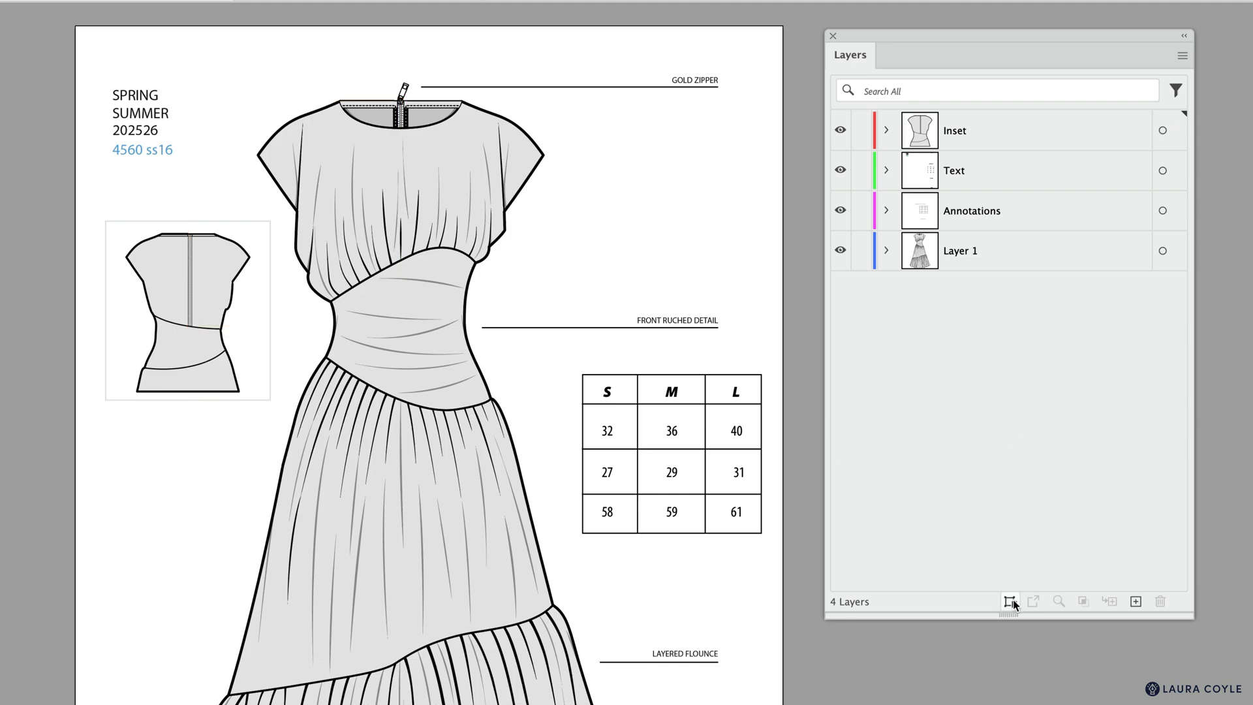
left_click(1009, 600)
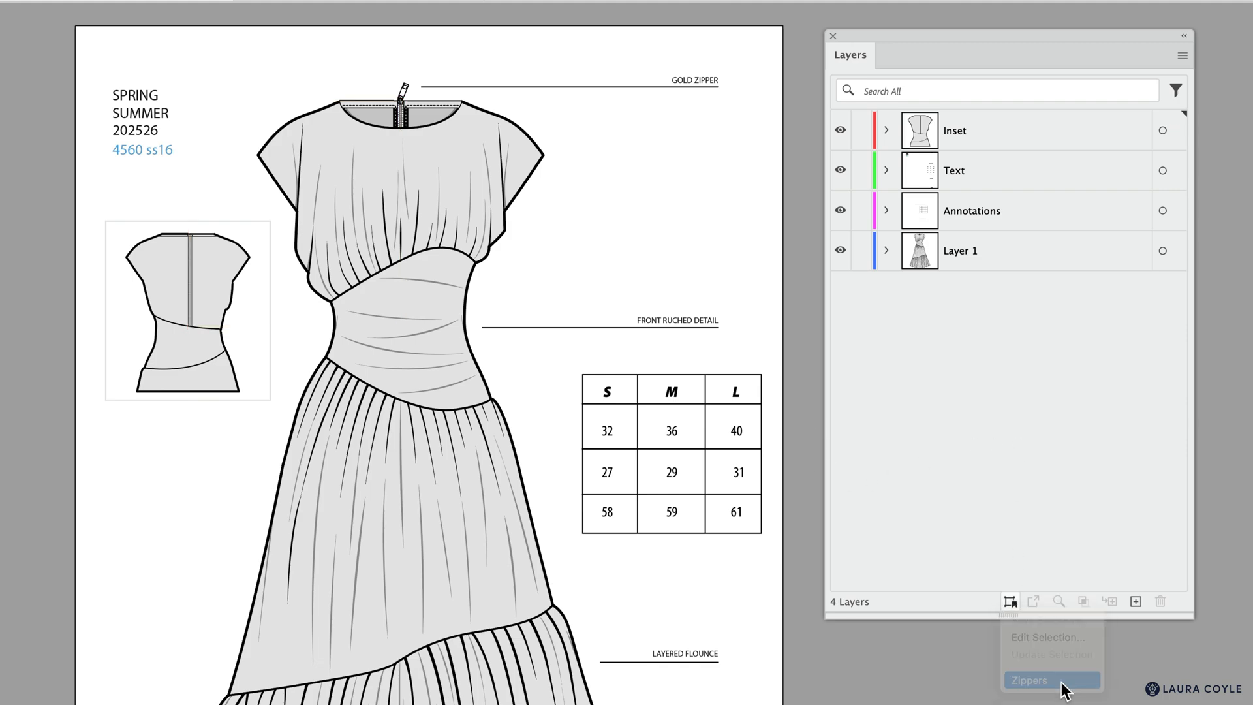
left_click(1051, 680)
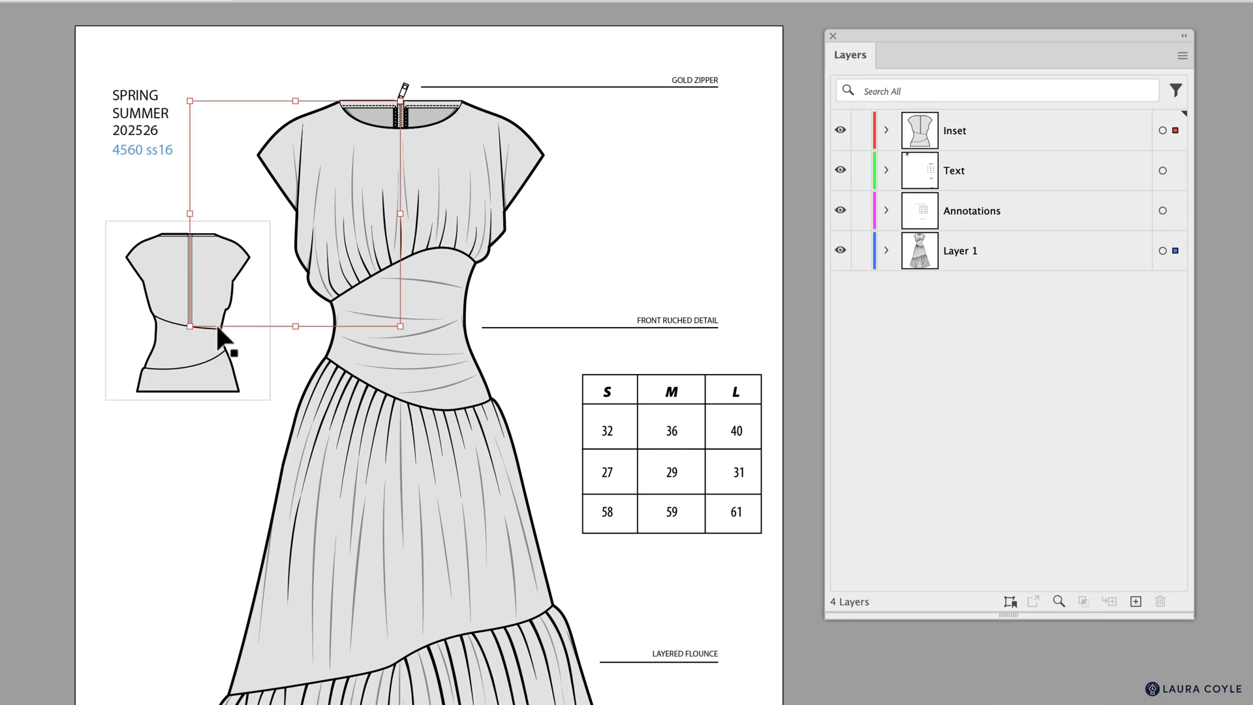
mouse_move(942, 524)
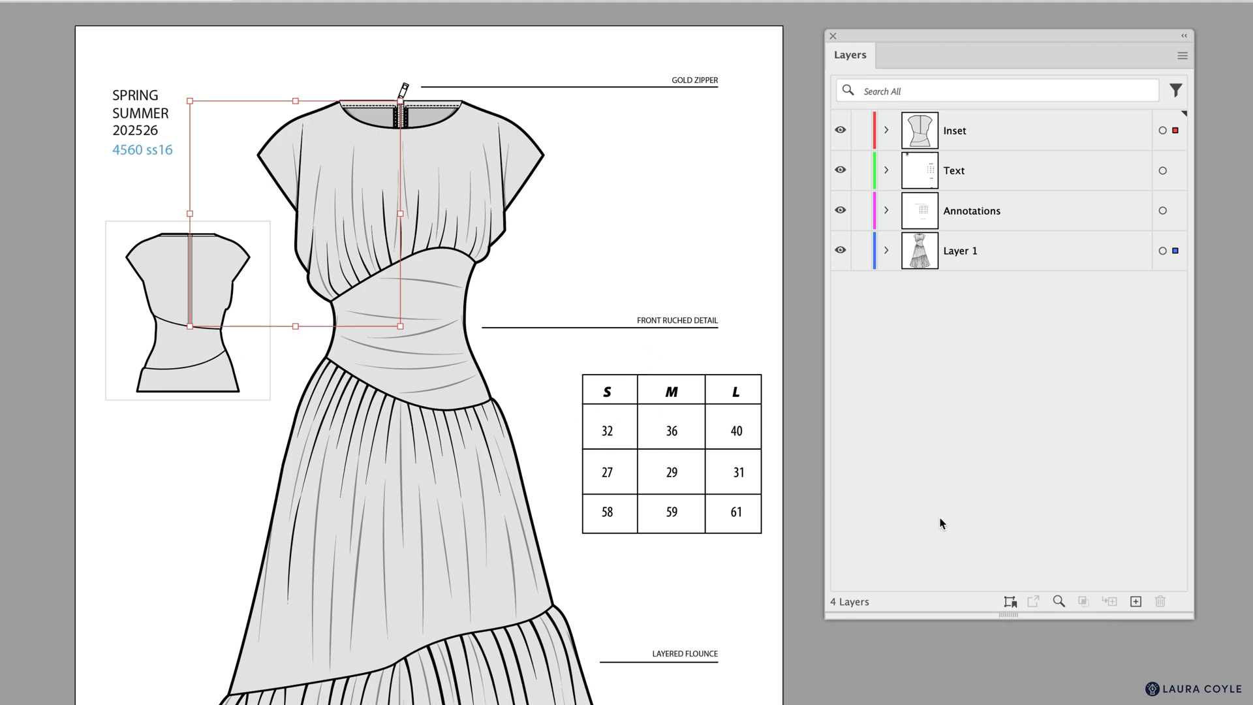
mouse_move(1102, 325)
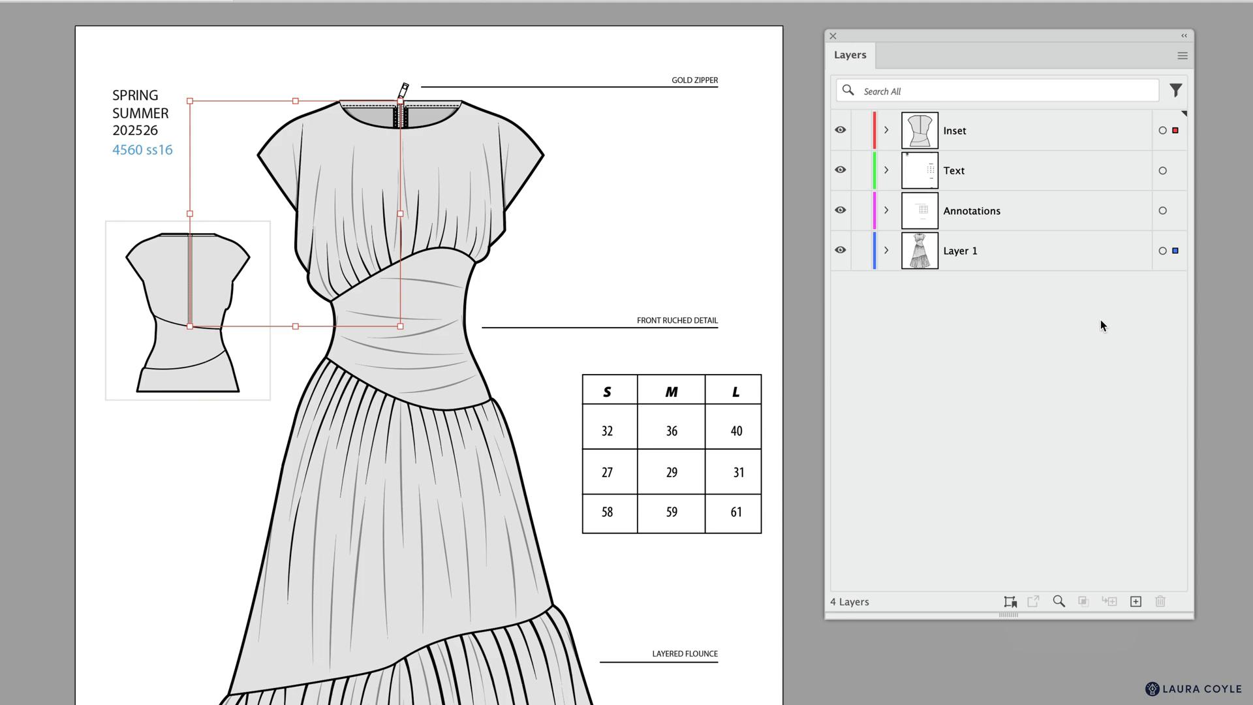
mouse_move(1216, 273)
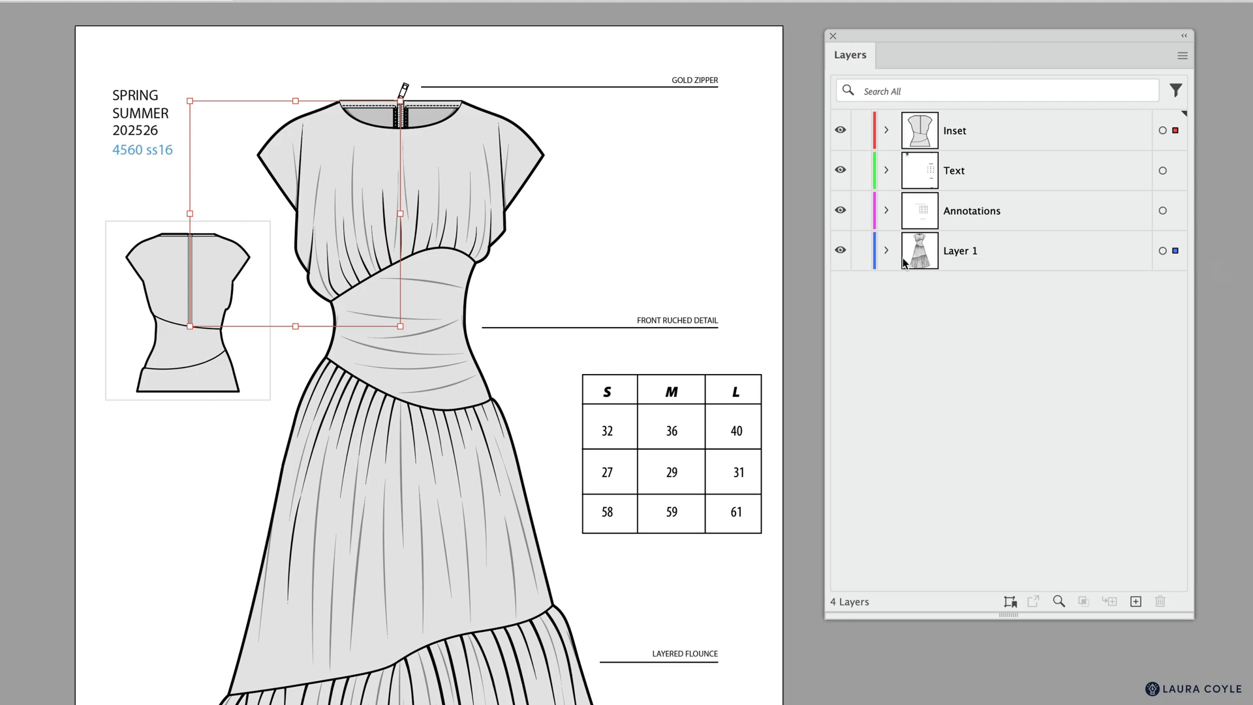
Step: Add Layer 1's zipper pull group to the saved Zippers selection via Update Selection
left_click(885, 251)
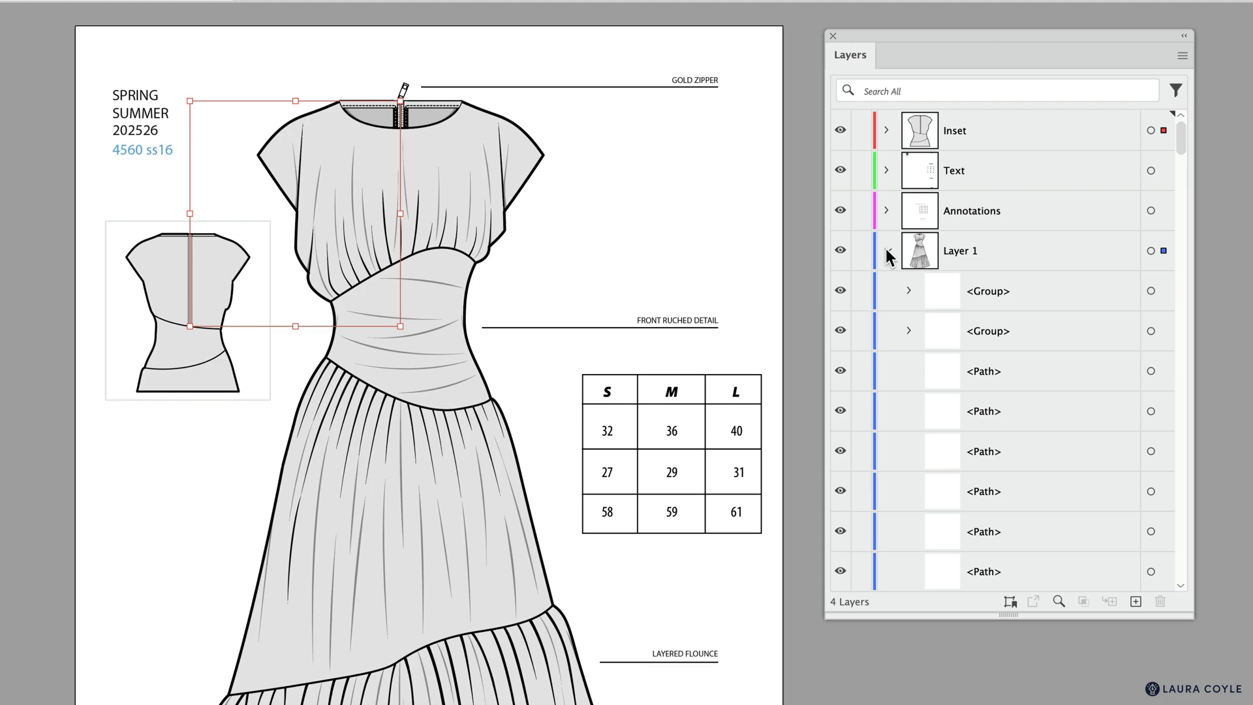
left_click(885, 251)
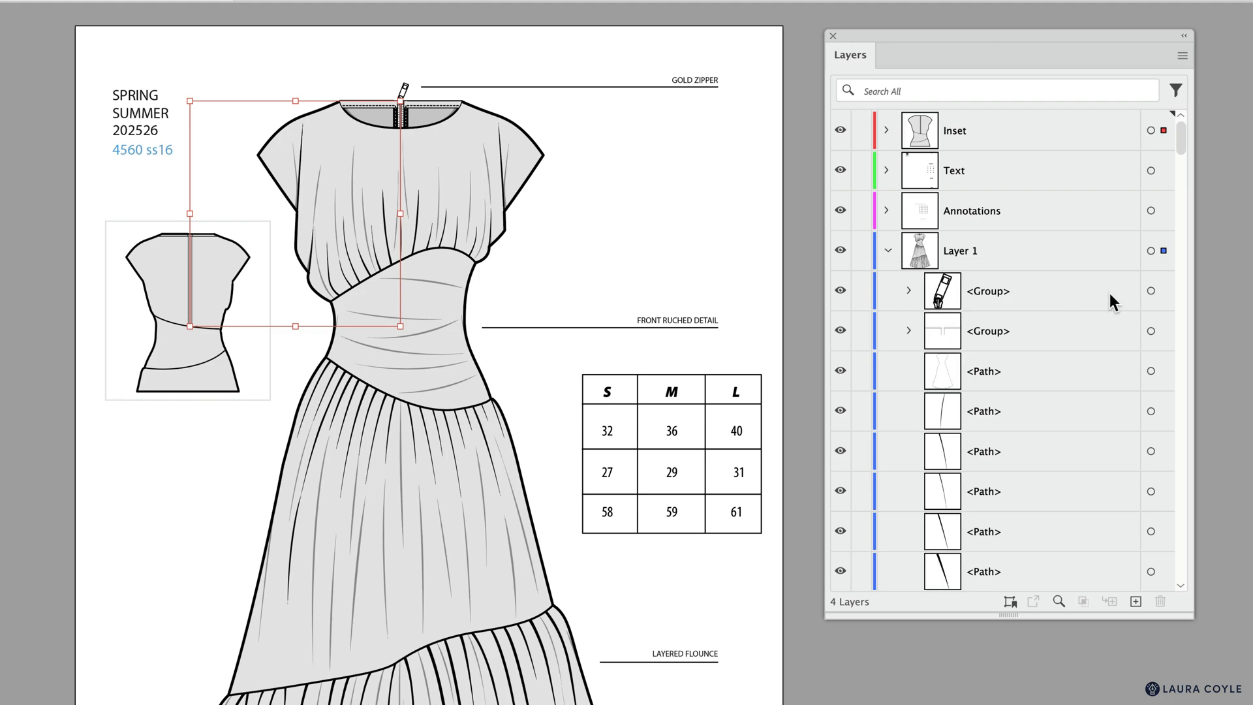
mouse_move(1114, 306)
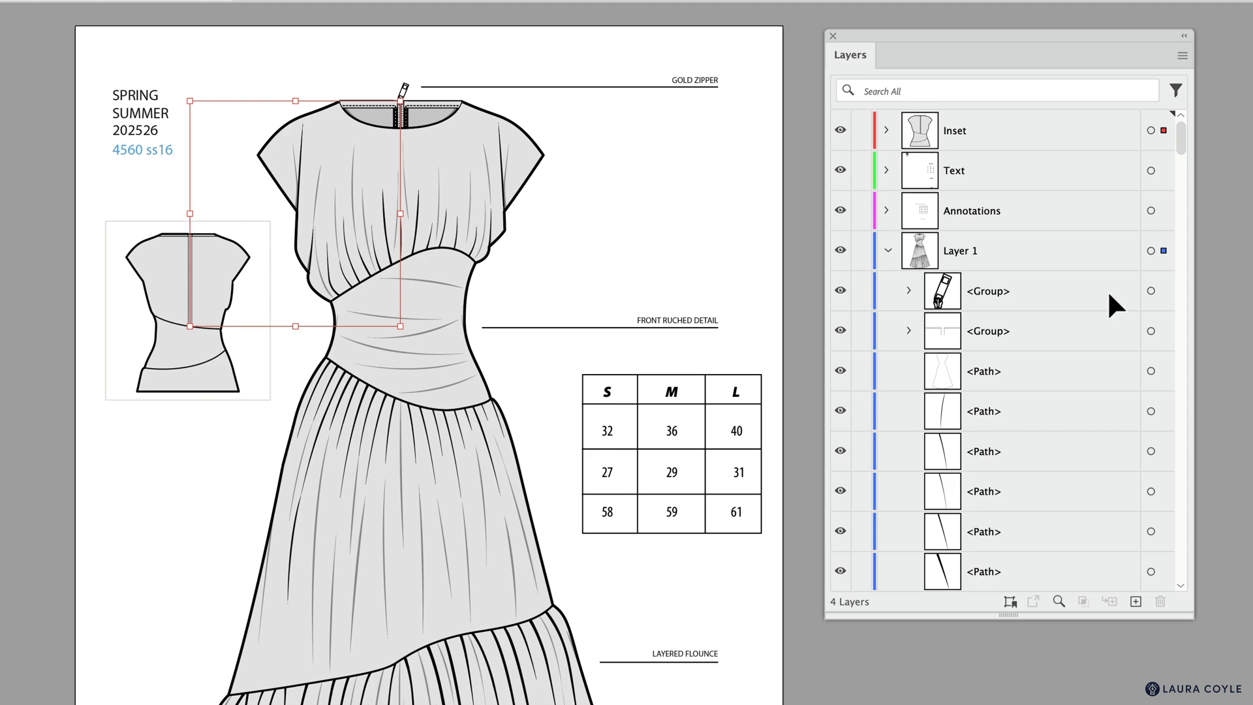
left_click(1151, 290)
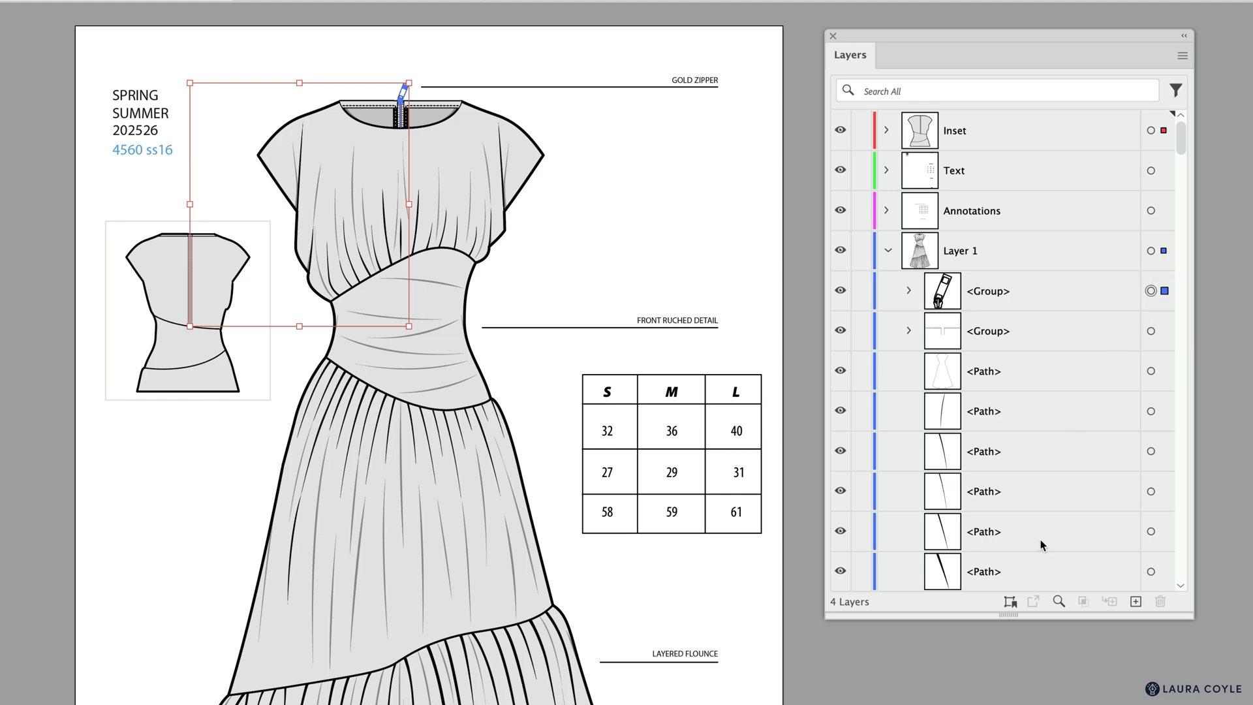
mouse_move(1010, 602)
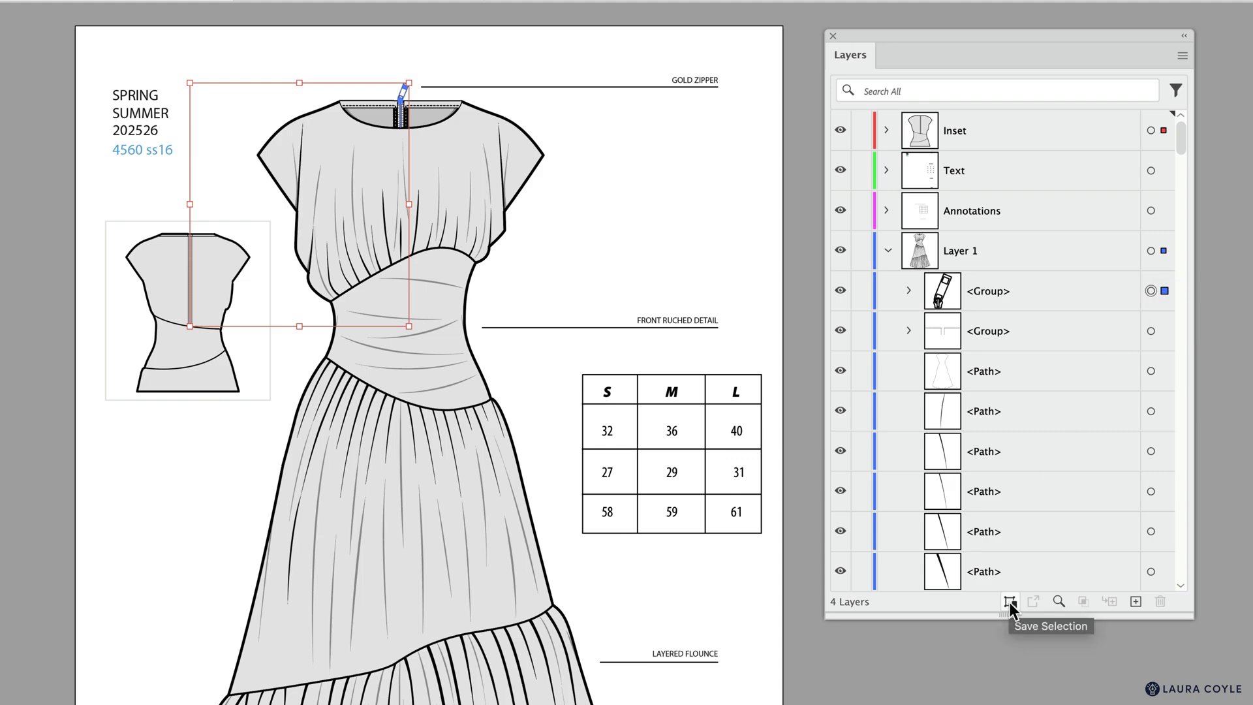
left_click(1009, 601)
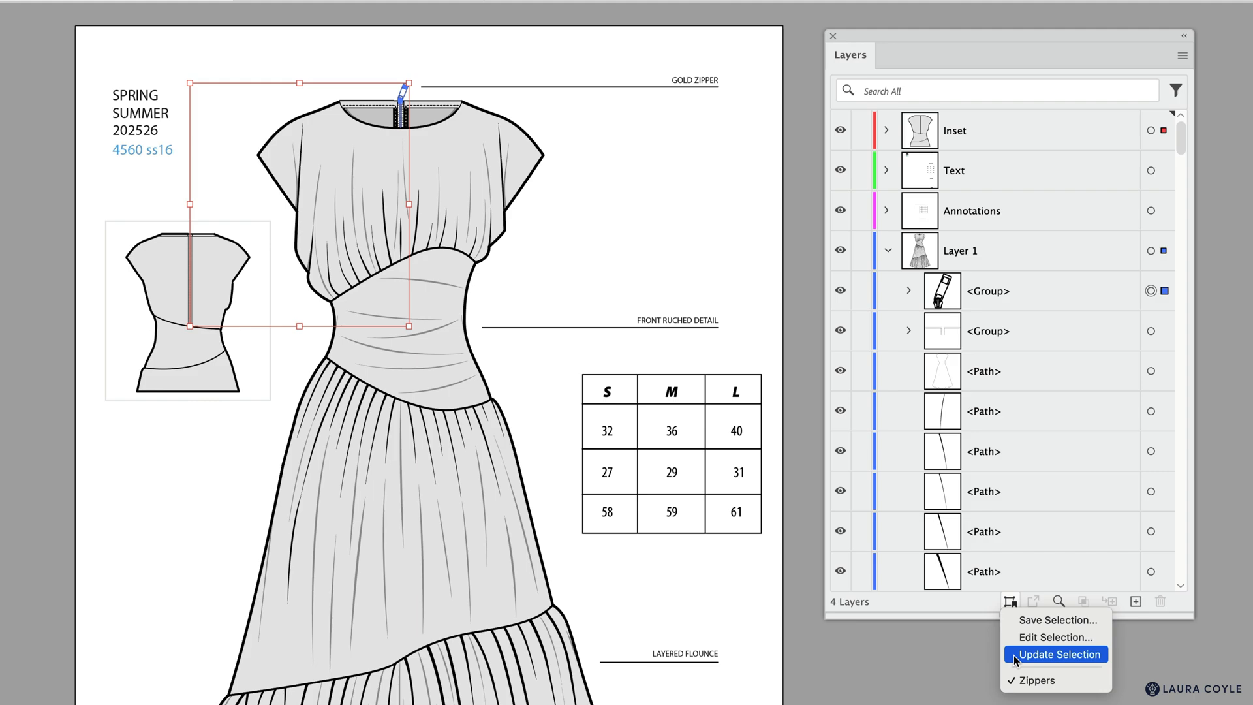
left_click(1056, 654)
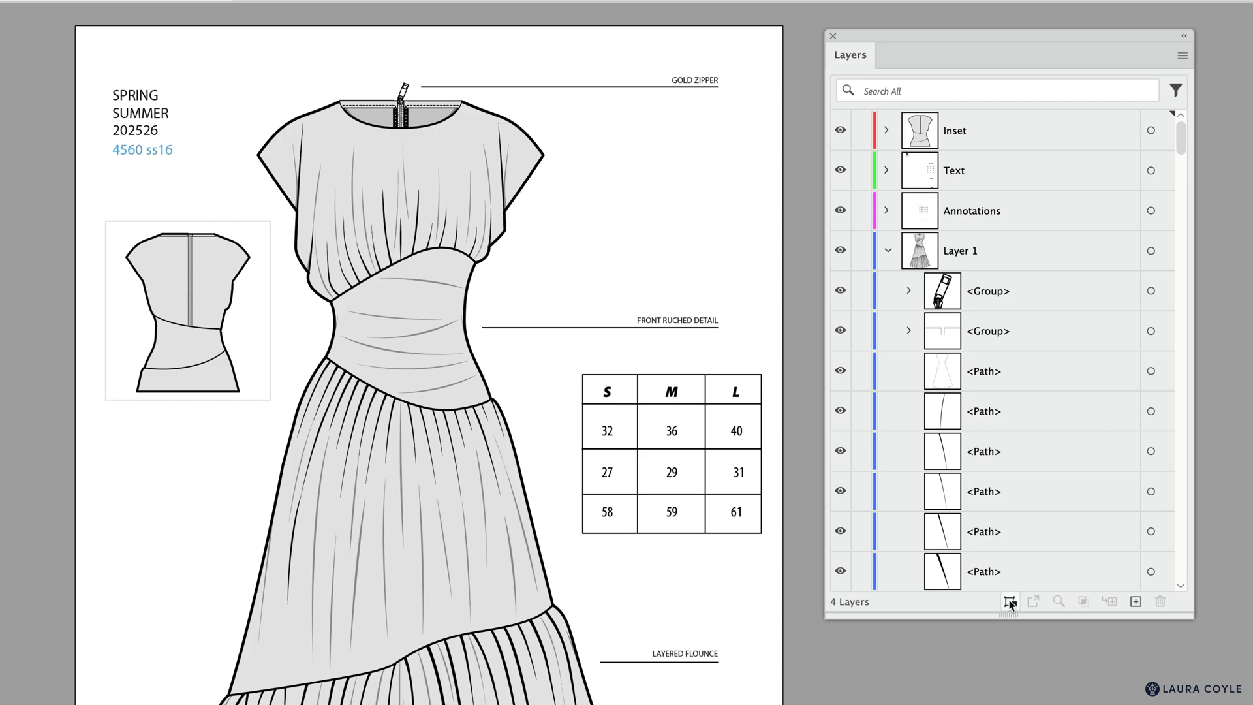
Step: Reload the Zippers selection to verify all zipper pieces select, then collapse Layer 1
left_click(1009, 600)
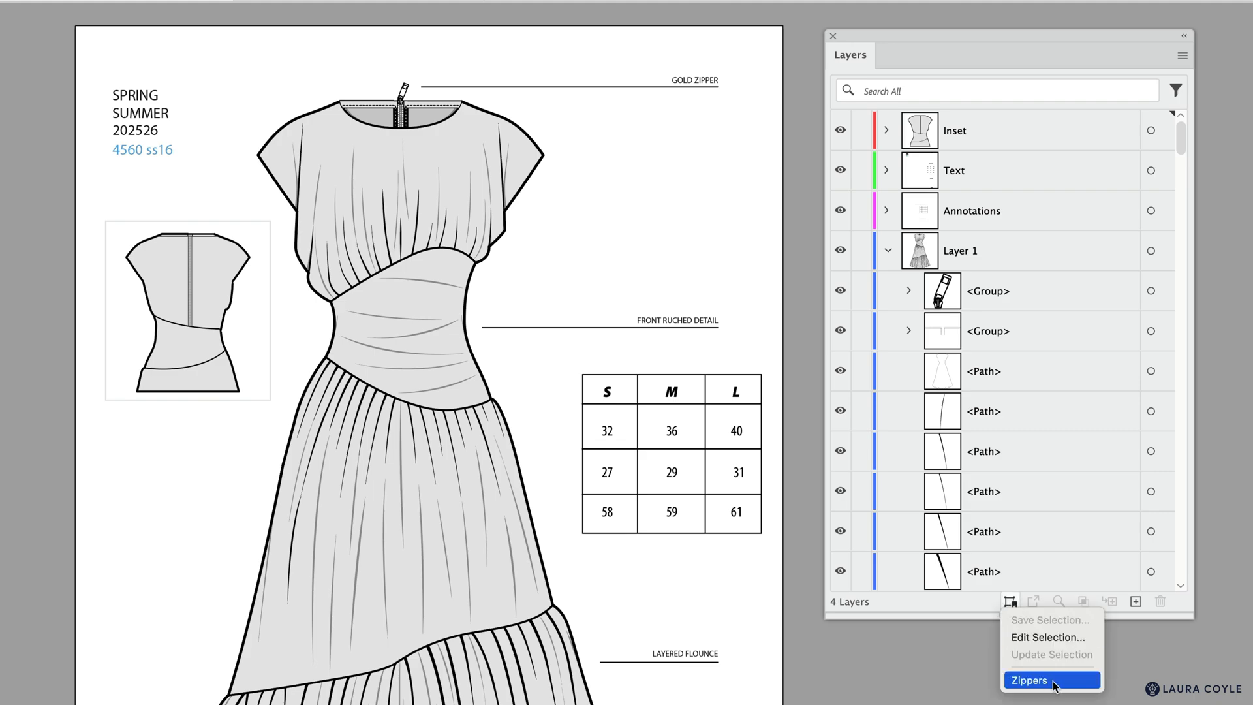
left_click(1029, 680)
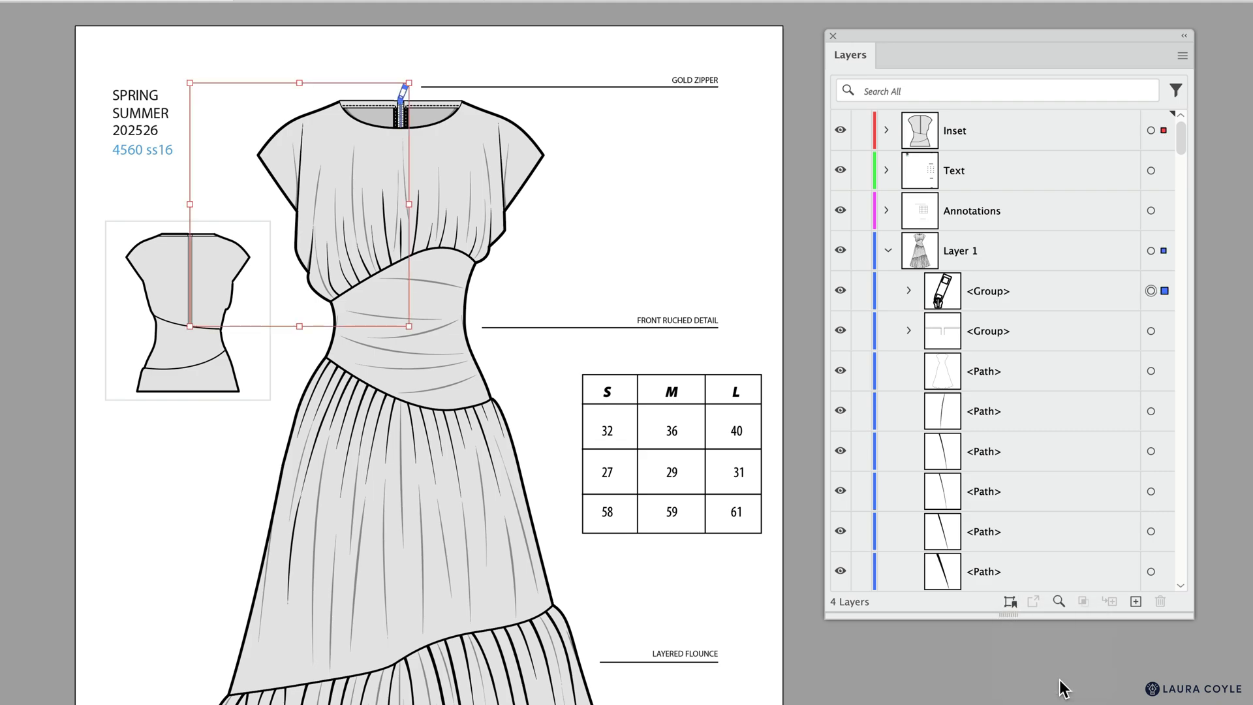
mouse_move(801, 271)
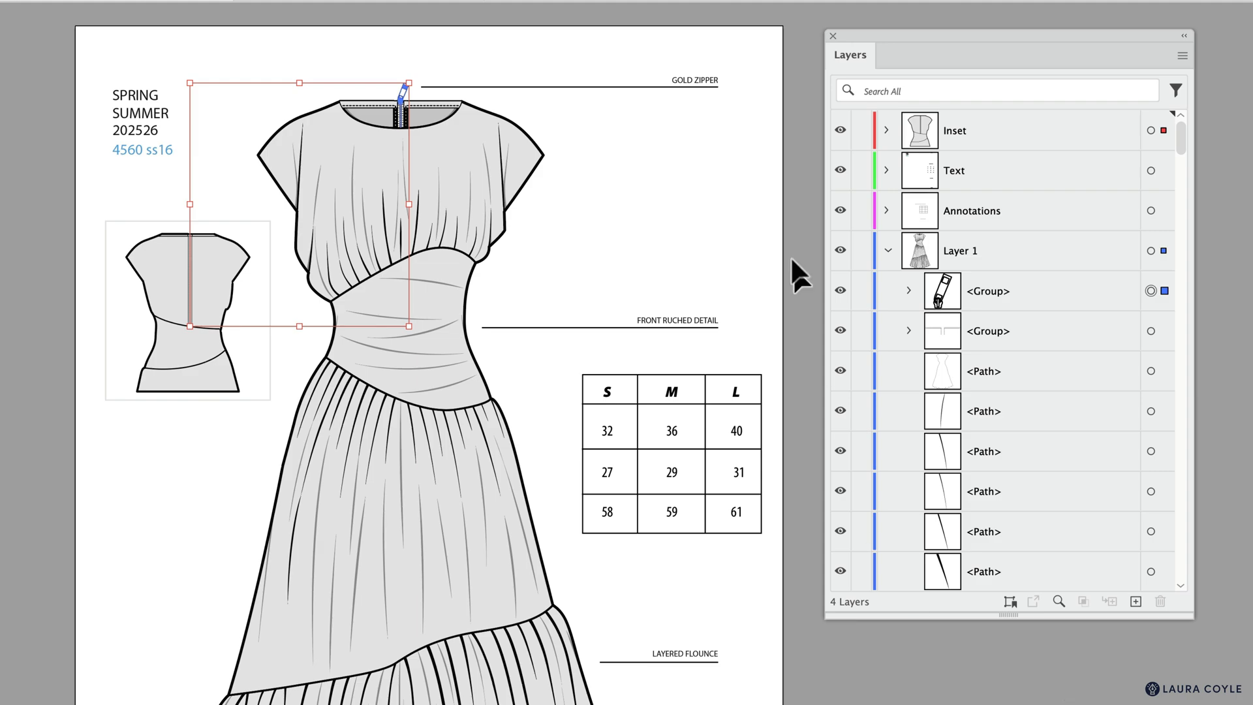
mouse_move(600, 277)
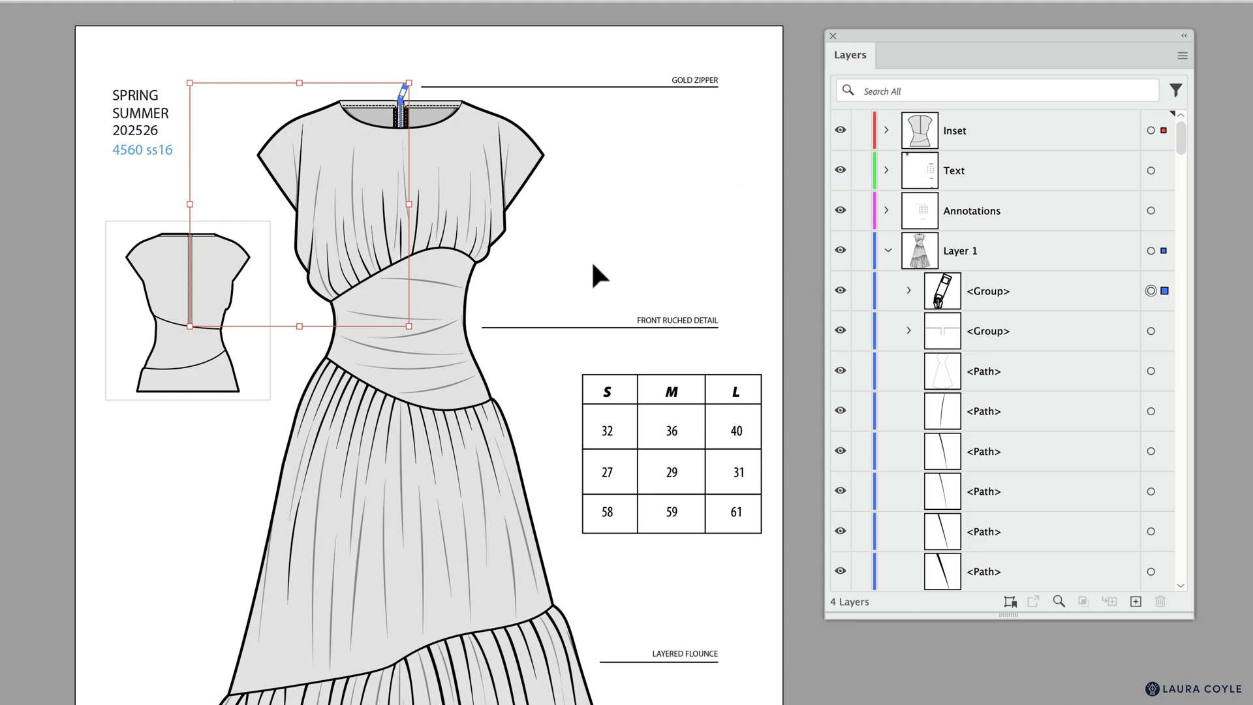
mouse_move(604, 274)
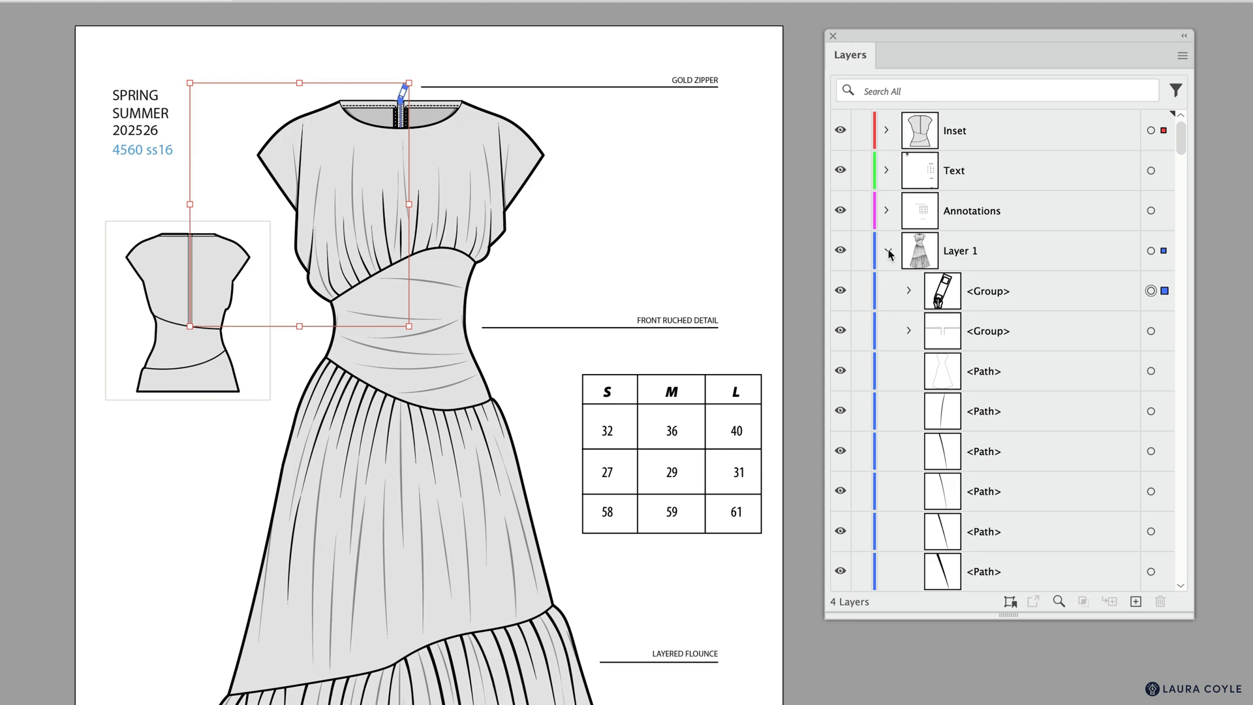
left_click(887, 251)
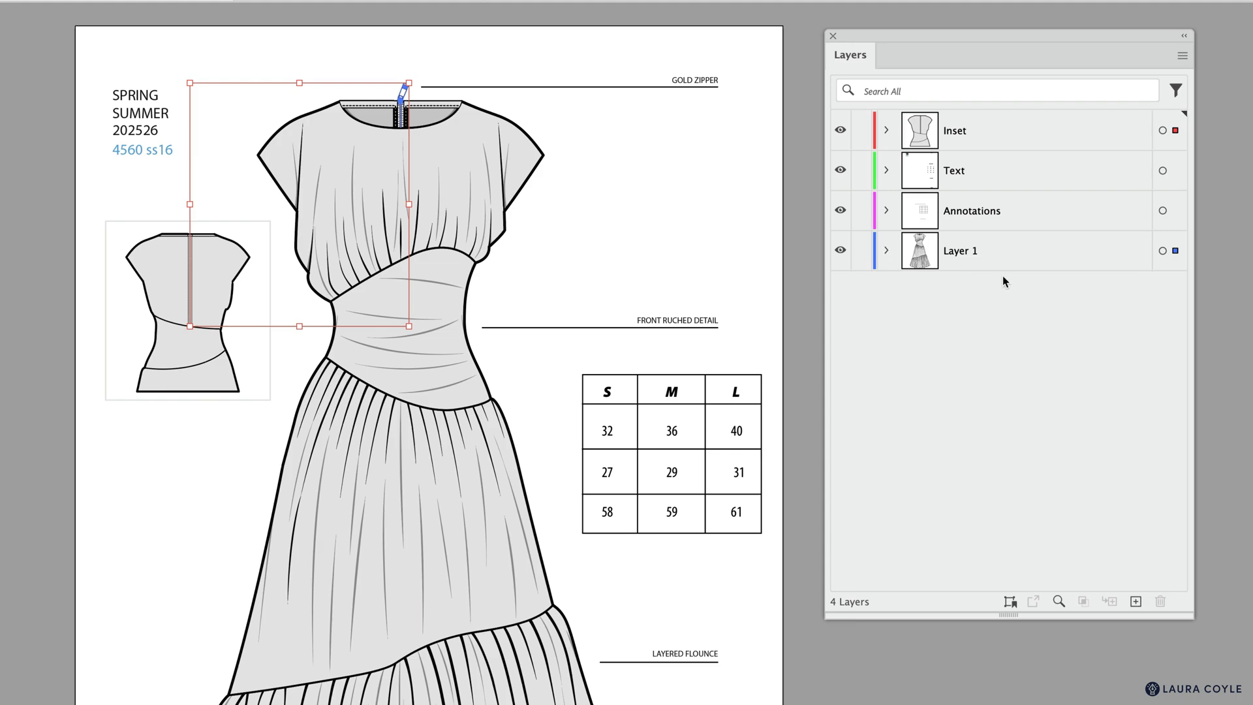
mouse_move(1006, 286)
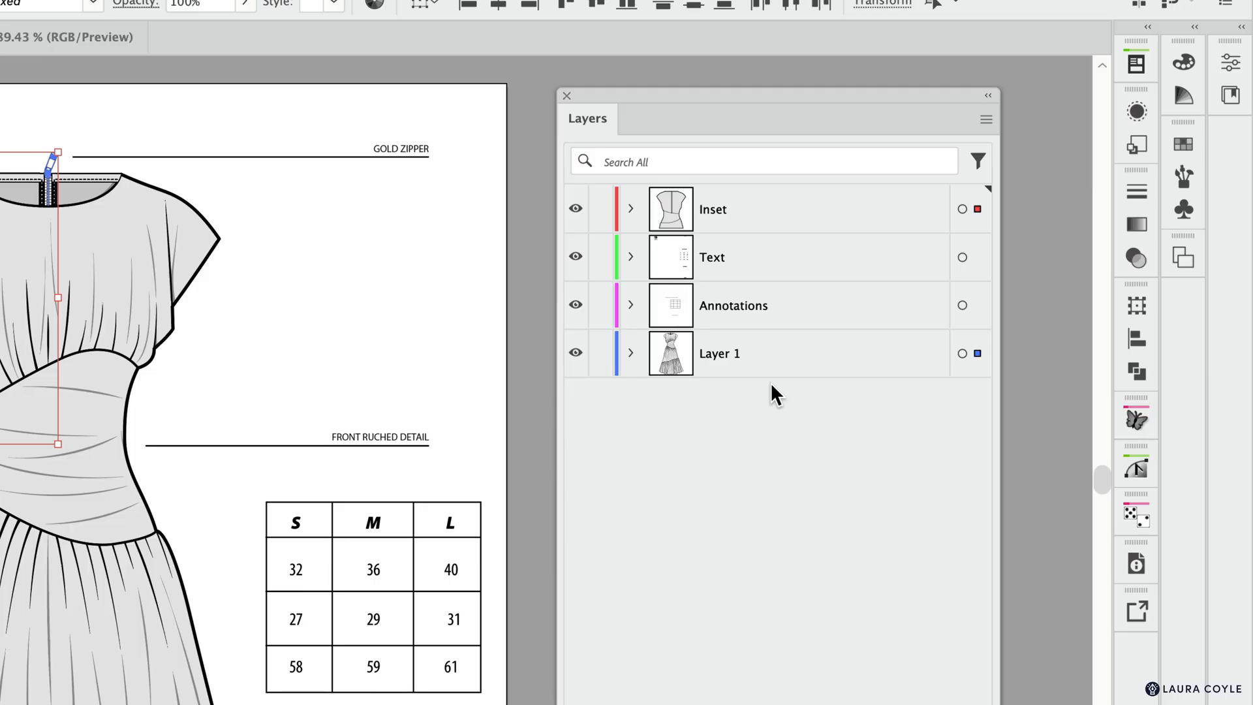
mouse_move(756, 403)
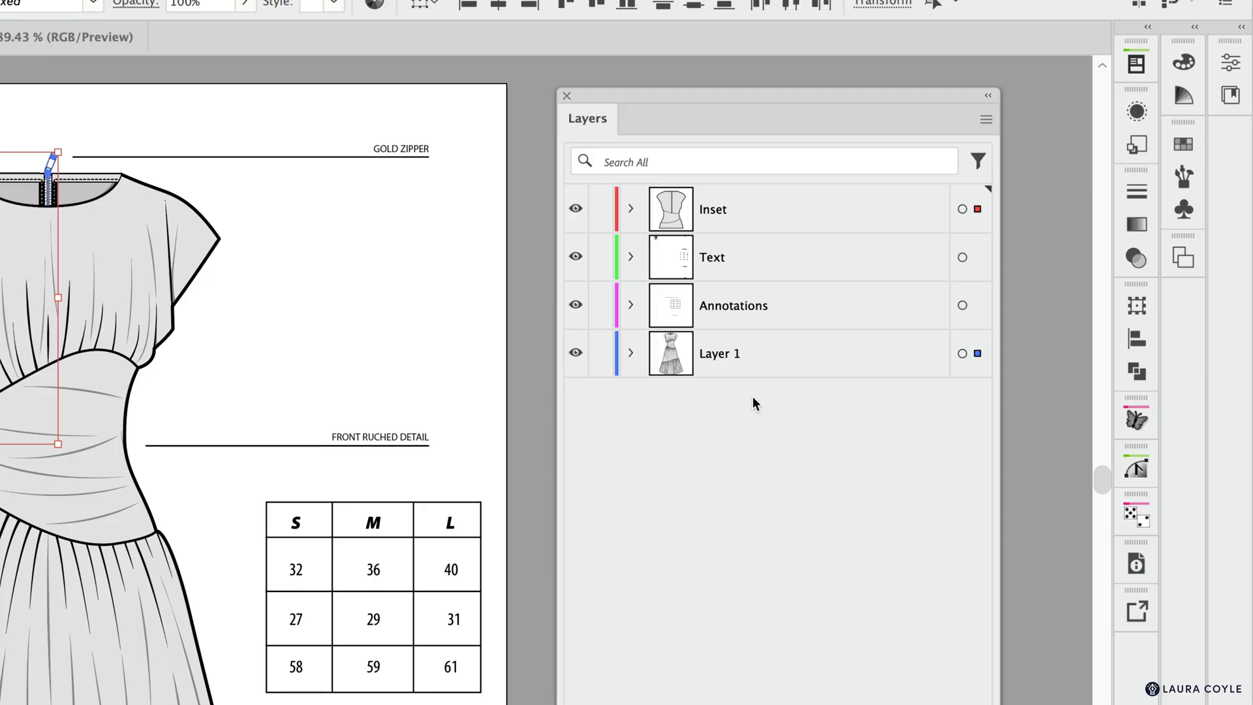
mouse_move(987, 119)
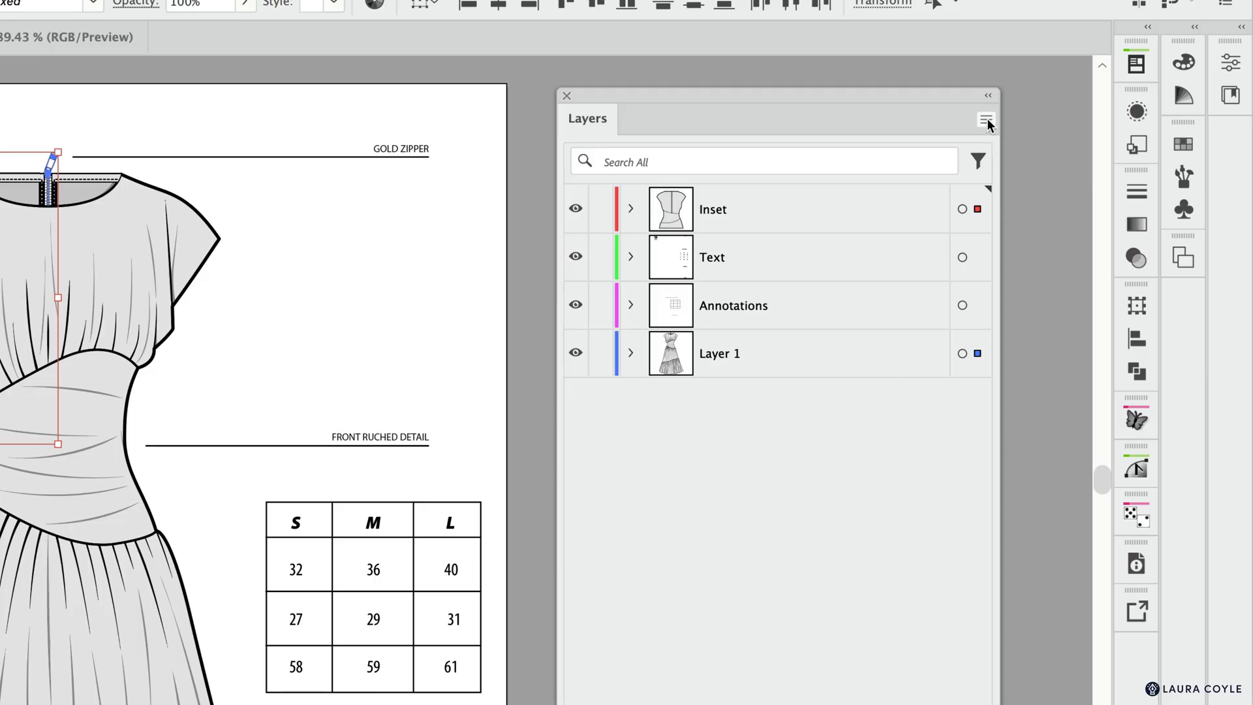
left_click(987, 120)
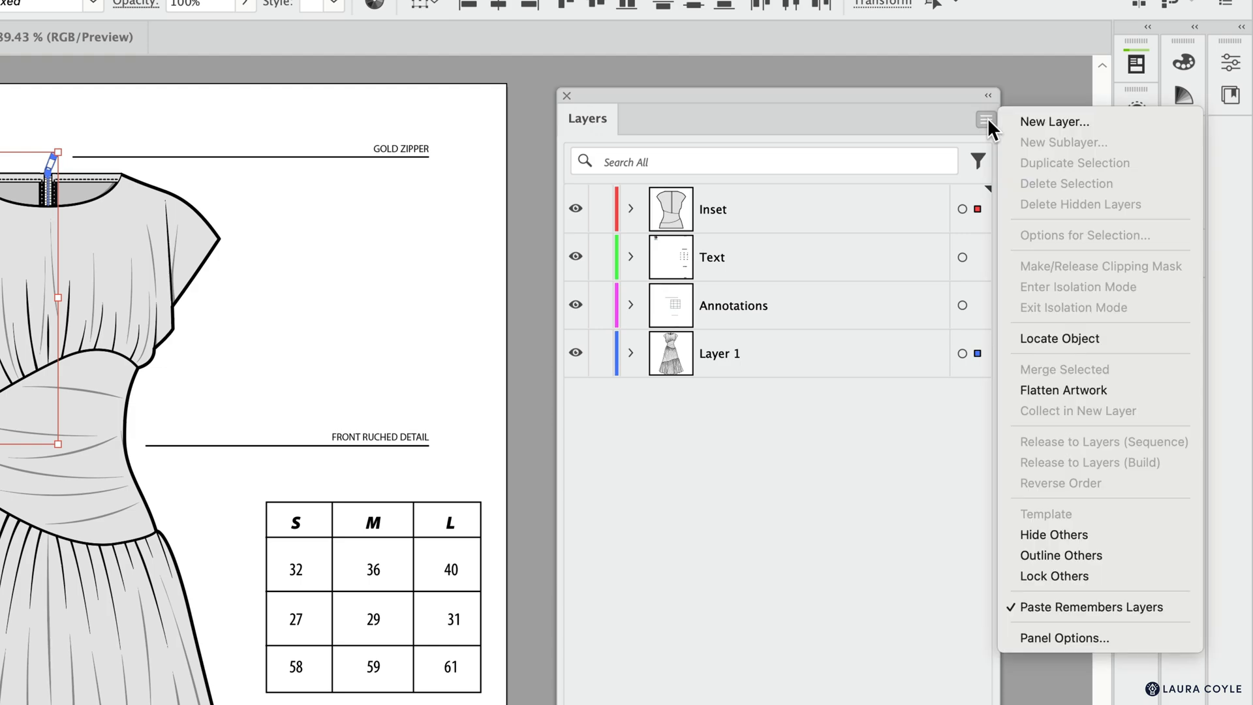
mouse_move(1063, 639)
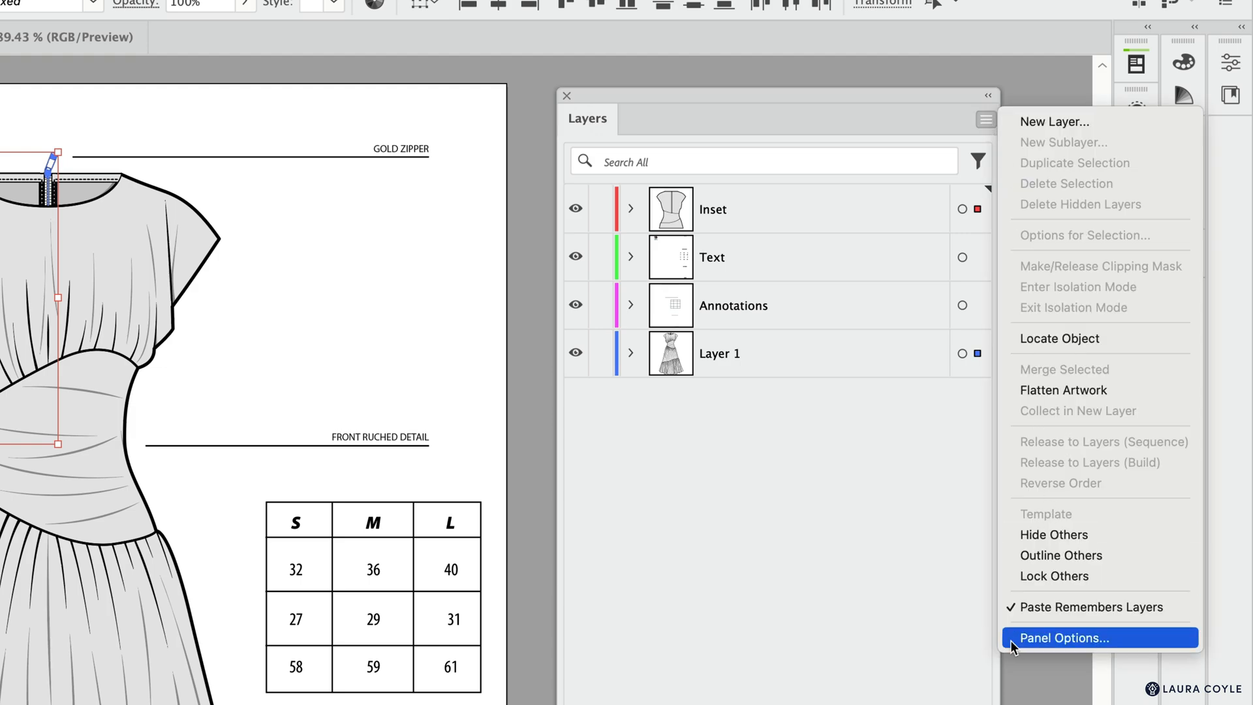
left_click(1063, 639)
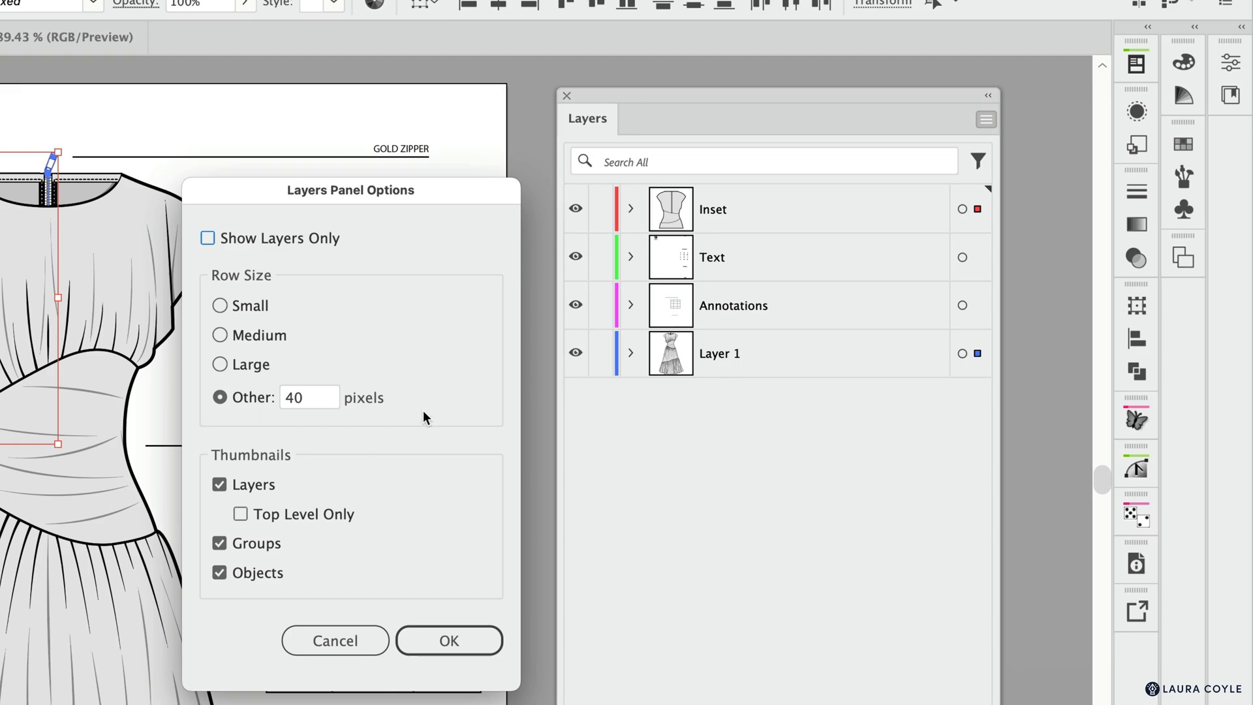
mouse_move(809, 279)
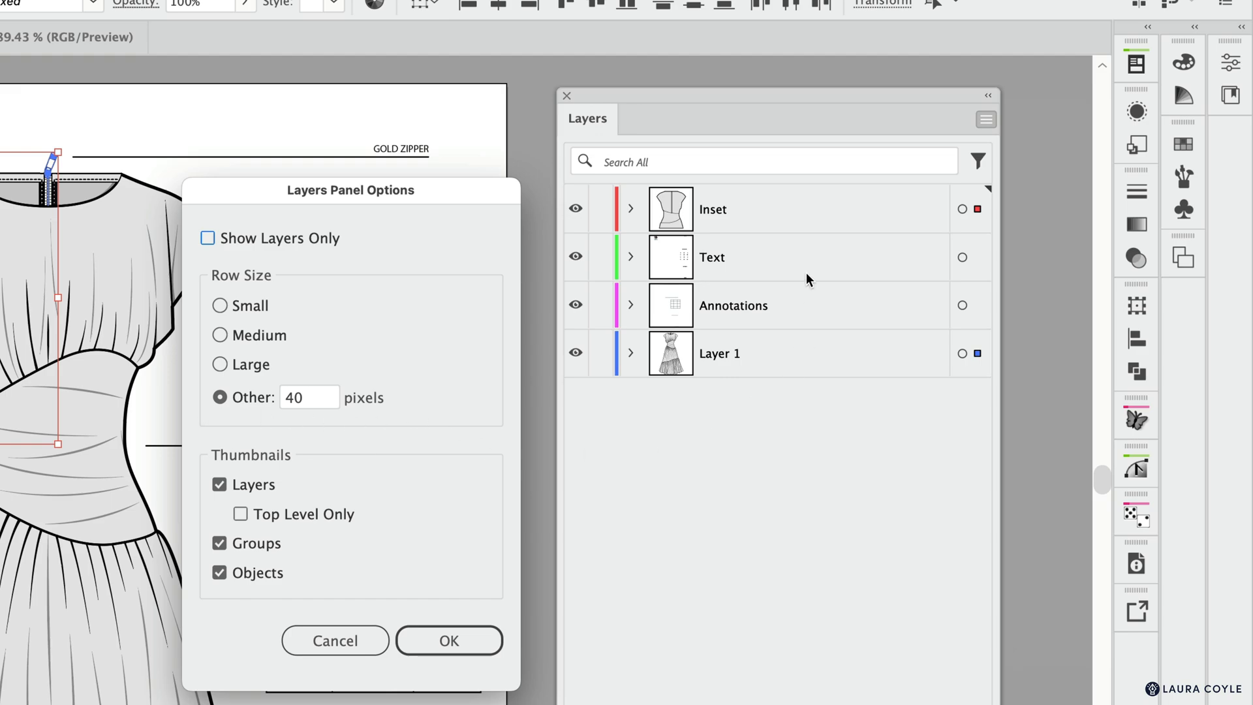
mouse_move(735, 434)
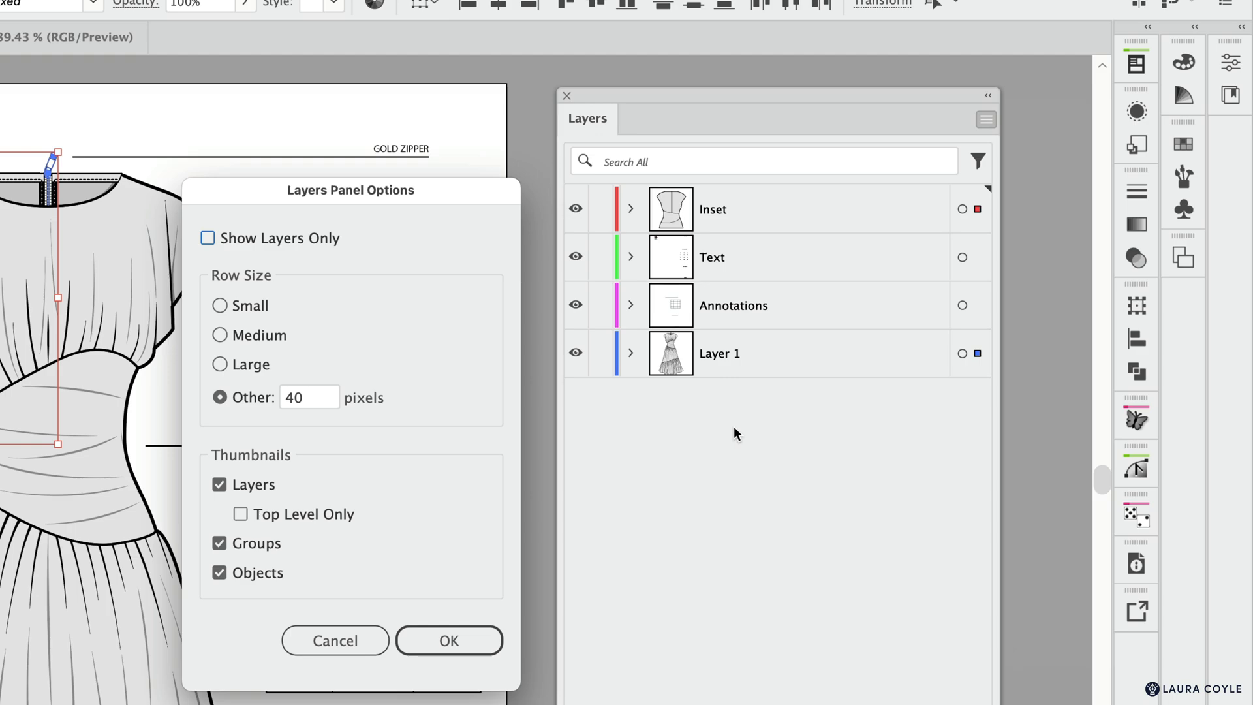
mouse_move(279, 414)
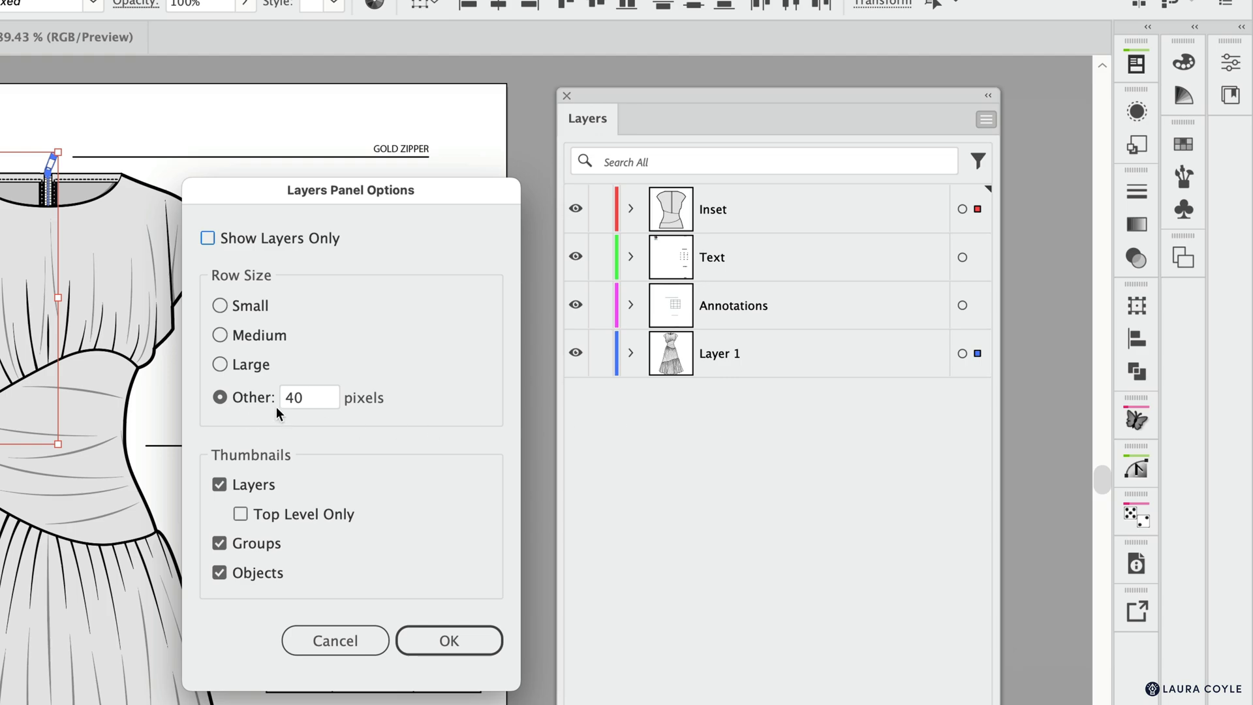
mouse_move(399, 414)
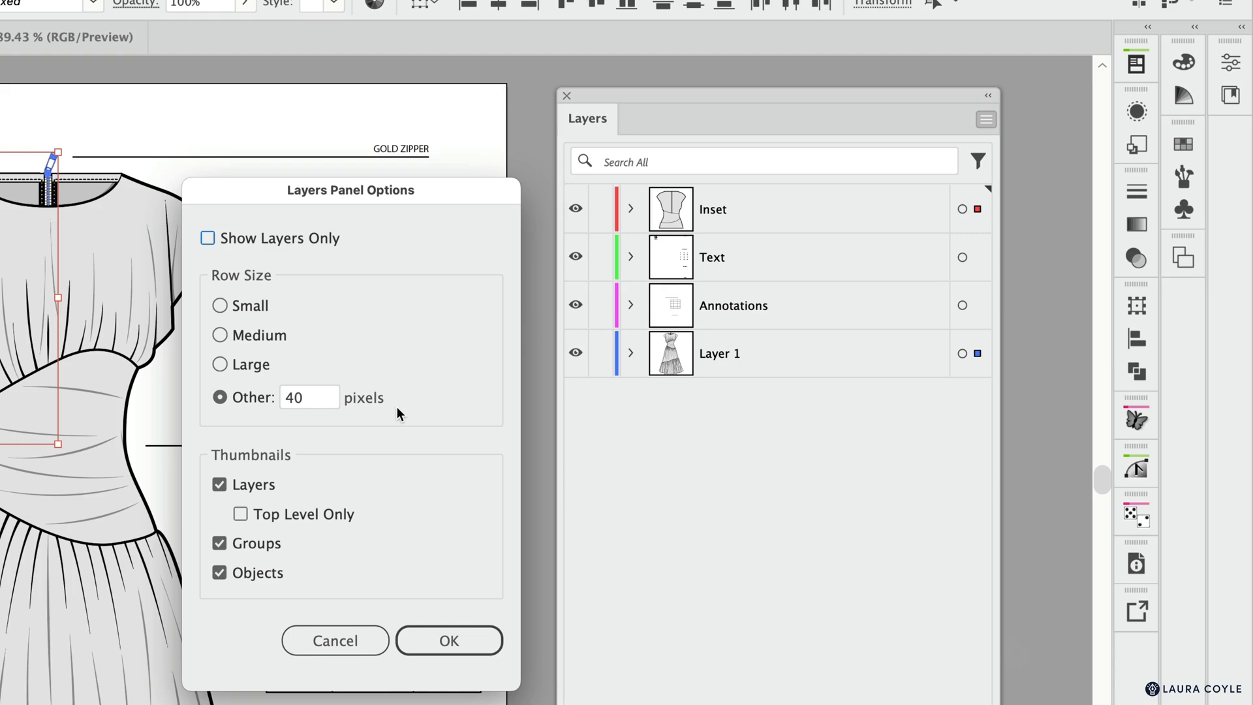
left_click(447, 640)
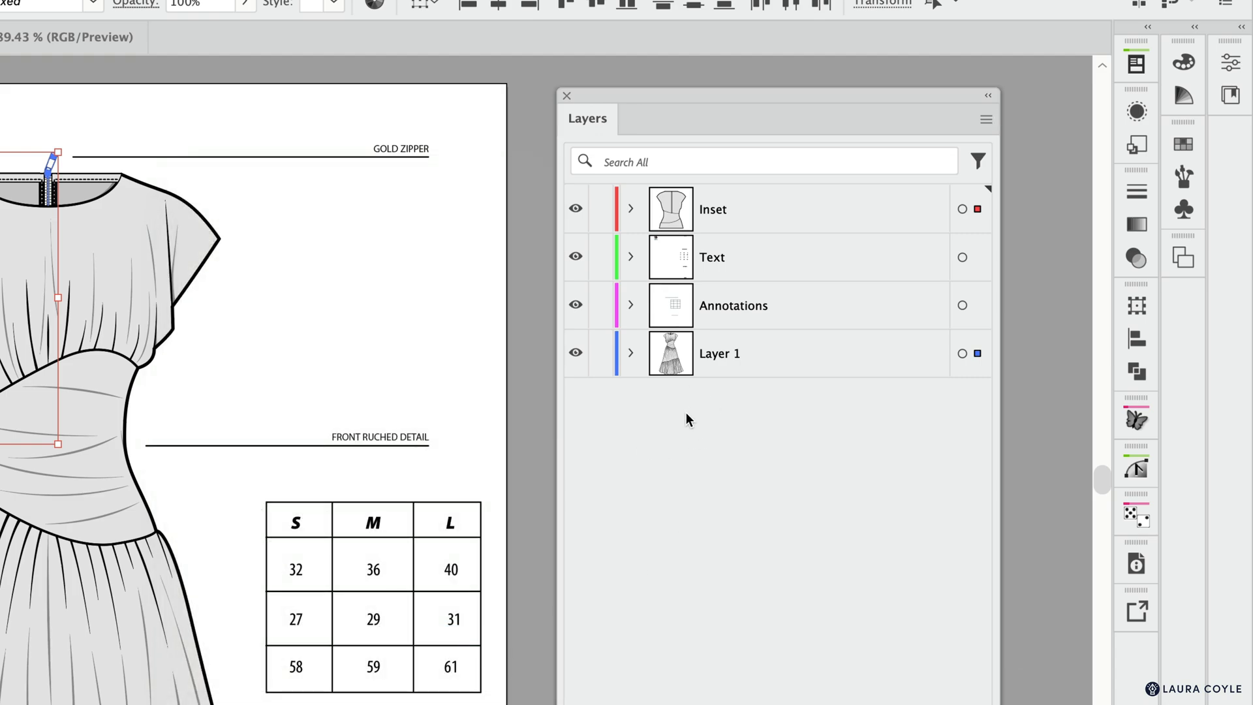
mouse_move(691, 423)
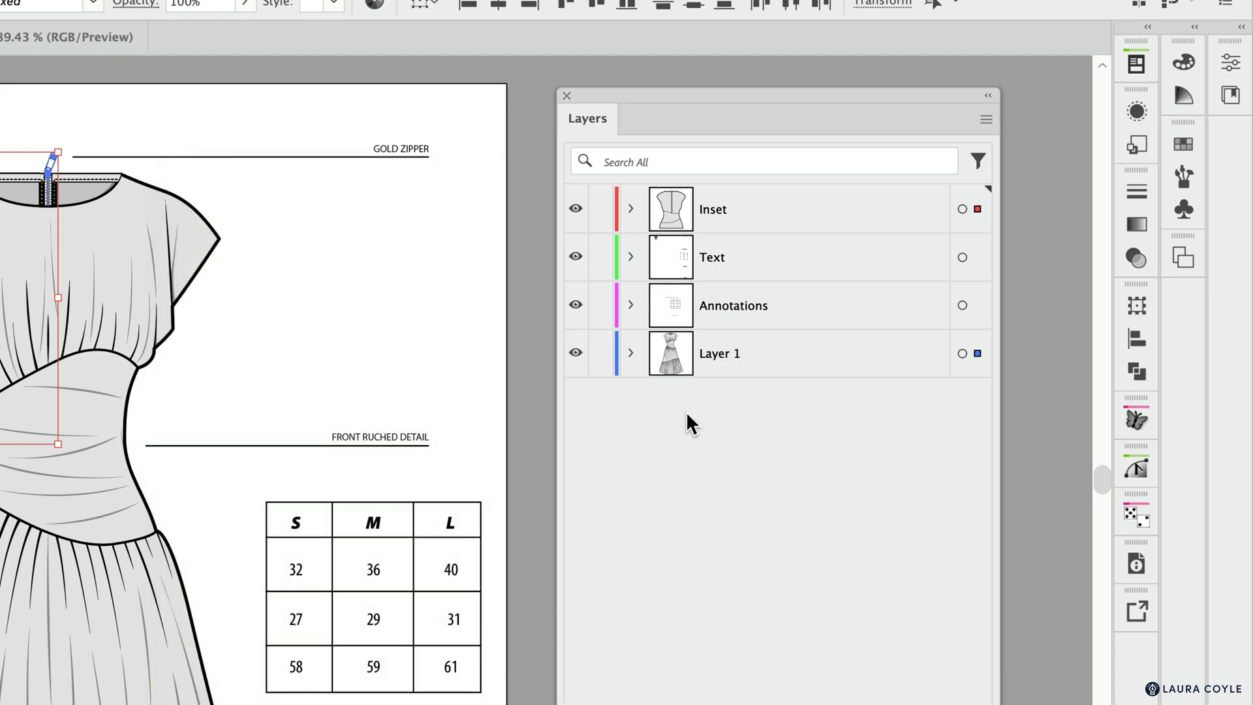